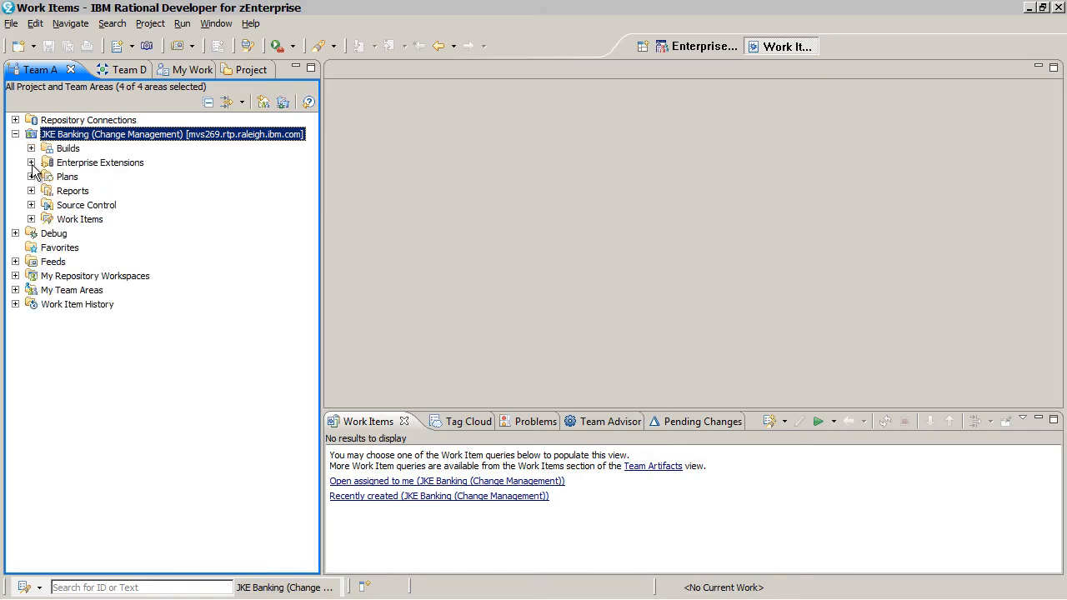
Step: Open the package.mortgage.test package definition from Enterprise Extensions > Packages
{"action": "left_click", "coordinate": [30, 164]}
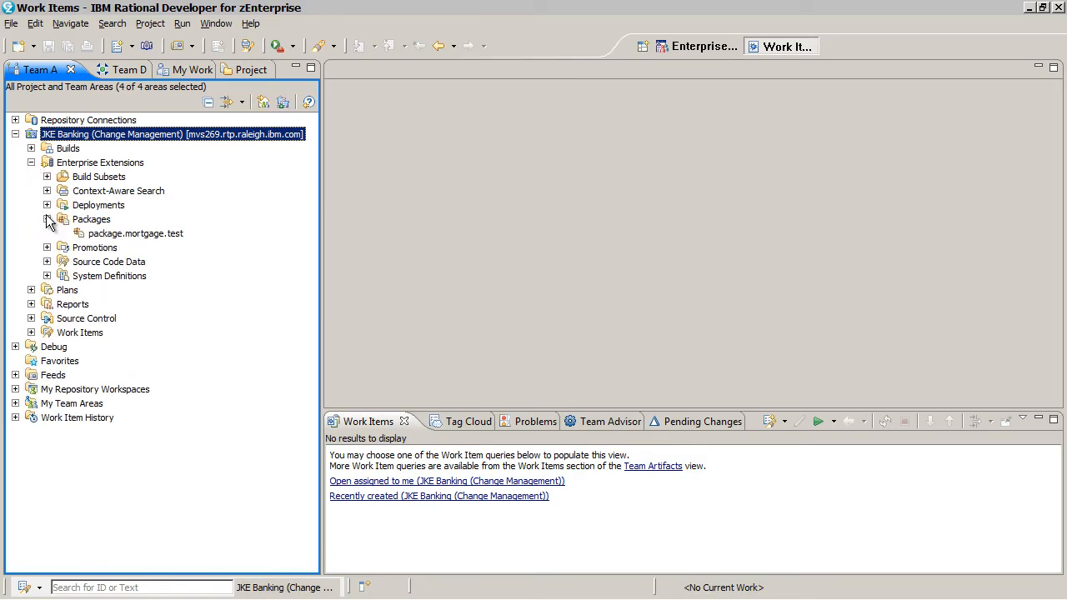
{"action": "left_click", "coordinate": [137, 234]}
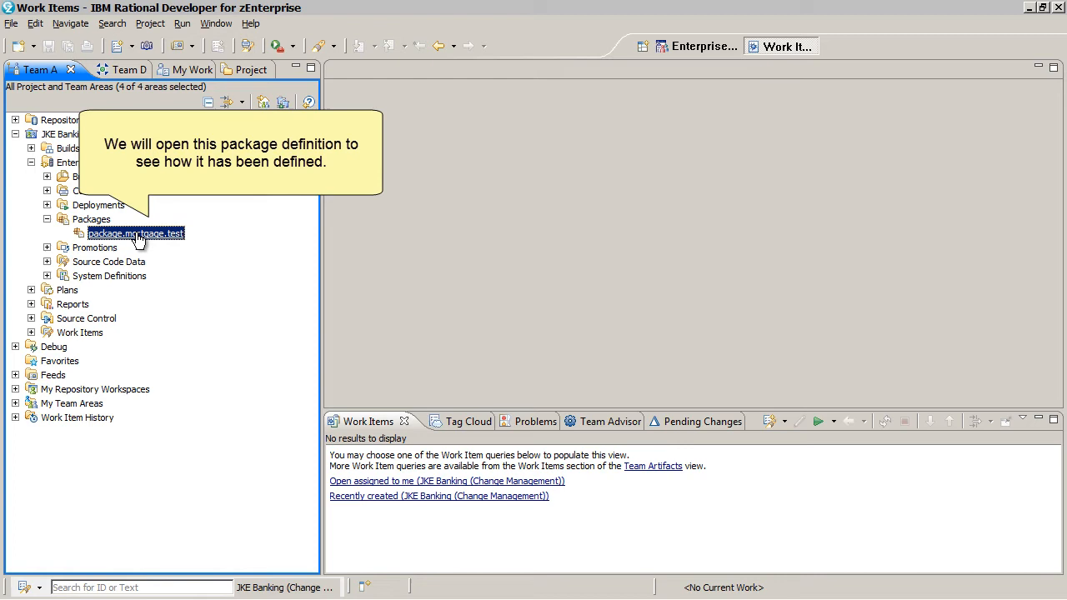
{"action": "right_click", "coordinate": [135, 233]}
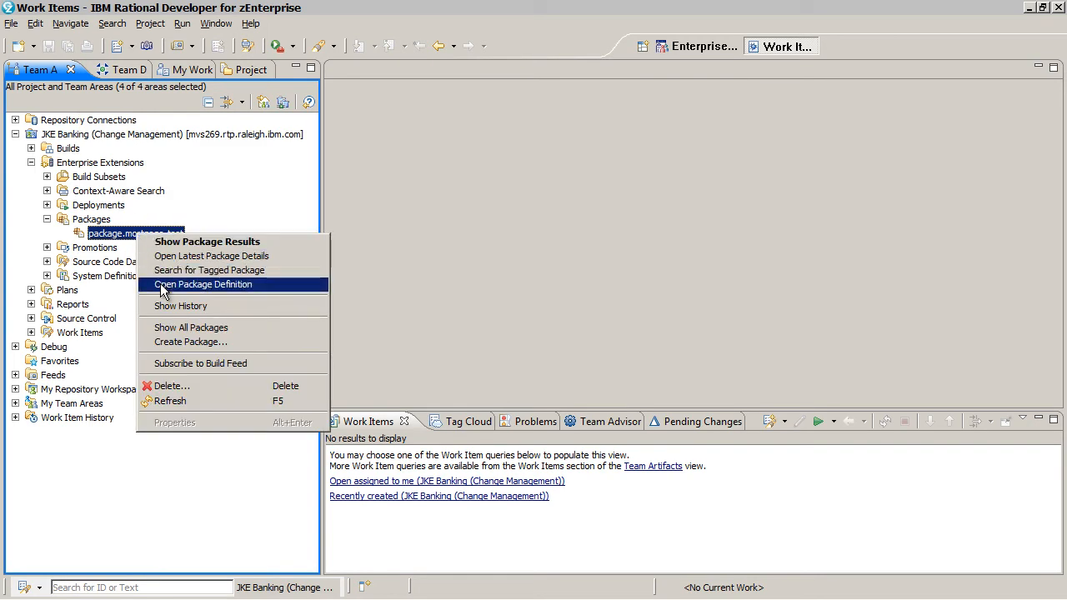
{"action": "left_click", "coordinate": [203, 283]}
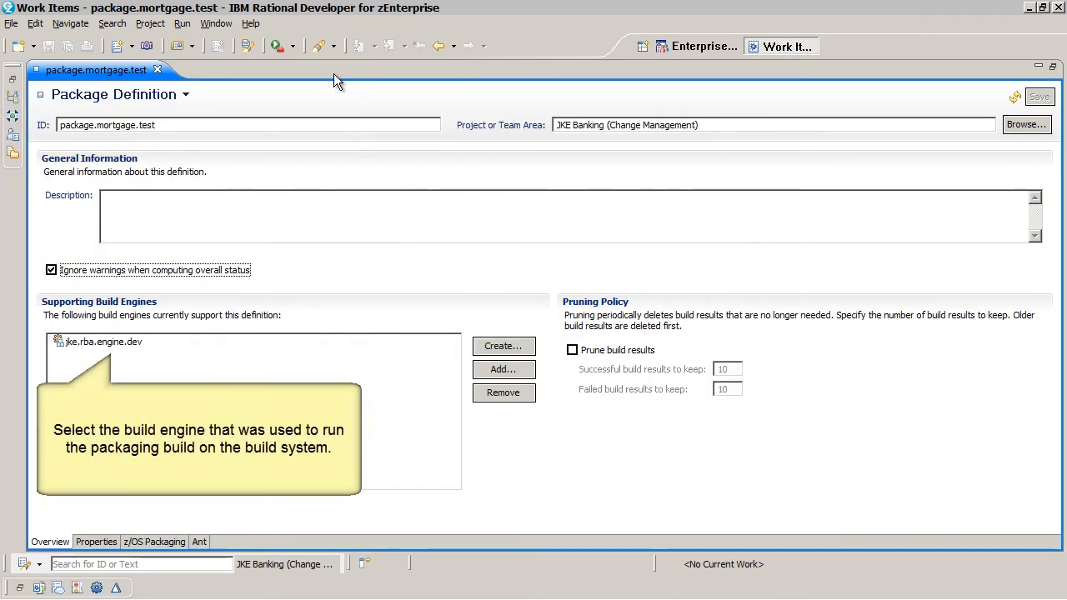
{"action": "mouse_move", "coordinate": [170, 356]}
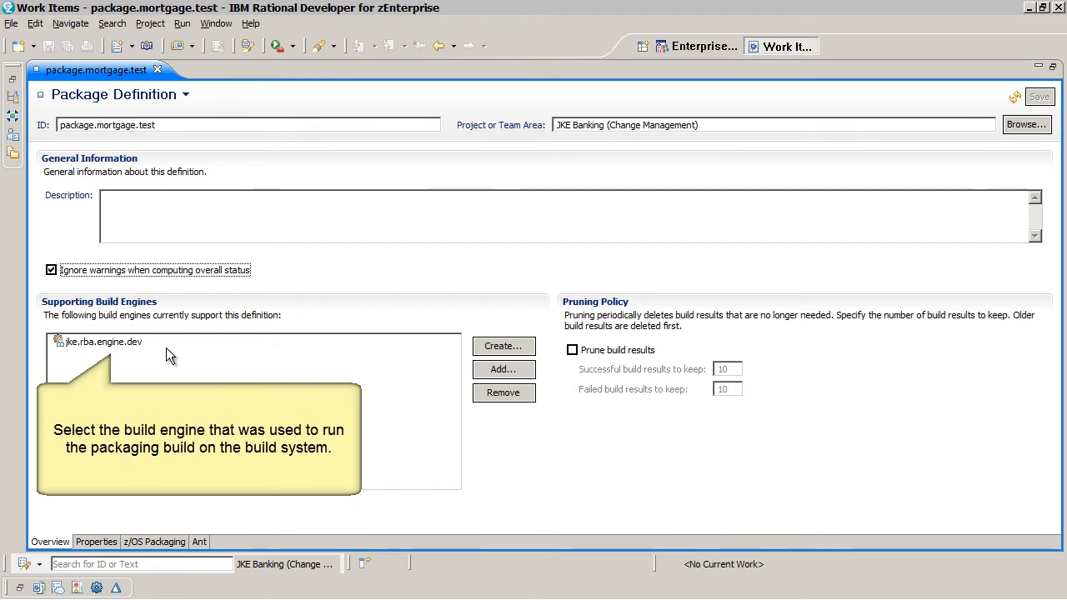
Step: Select the jke.rba.engine.dev build engine and view the z/OS packaging Options page
{"action": "left_click", "coordinate": [153, 542]}
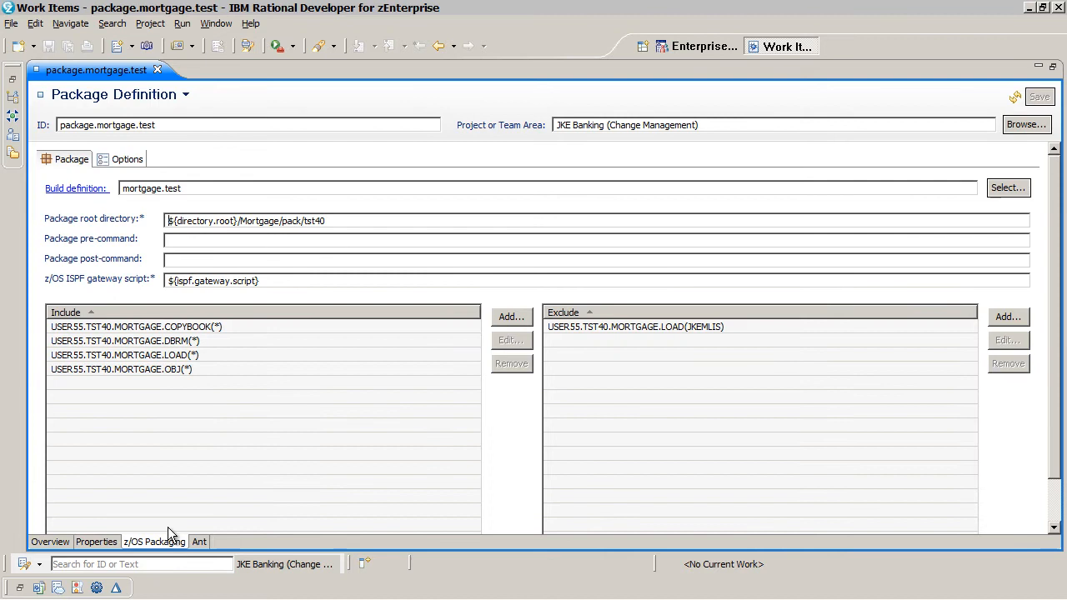
{"action": "mouse_move", "coordinate": [93, 192]}
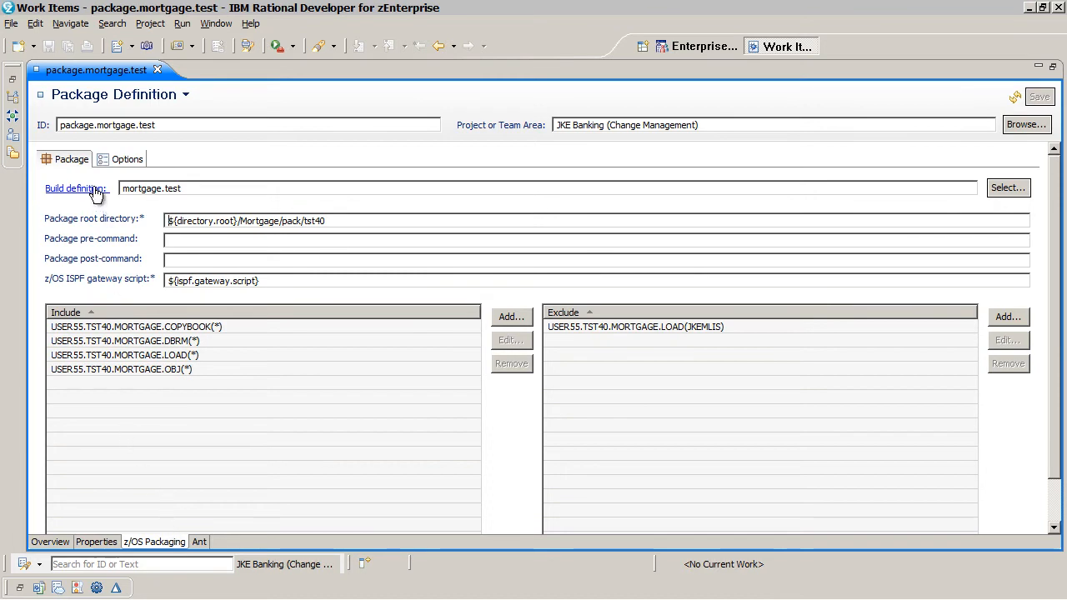
{"action": "mouse_move", "coordinate": [74, 186]}
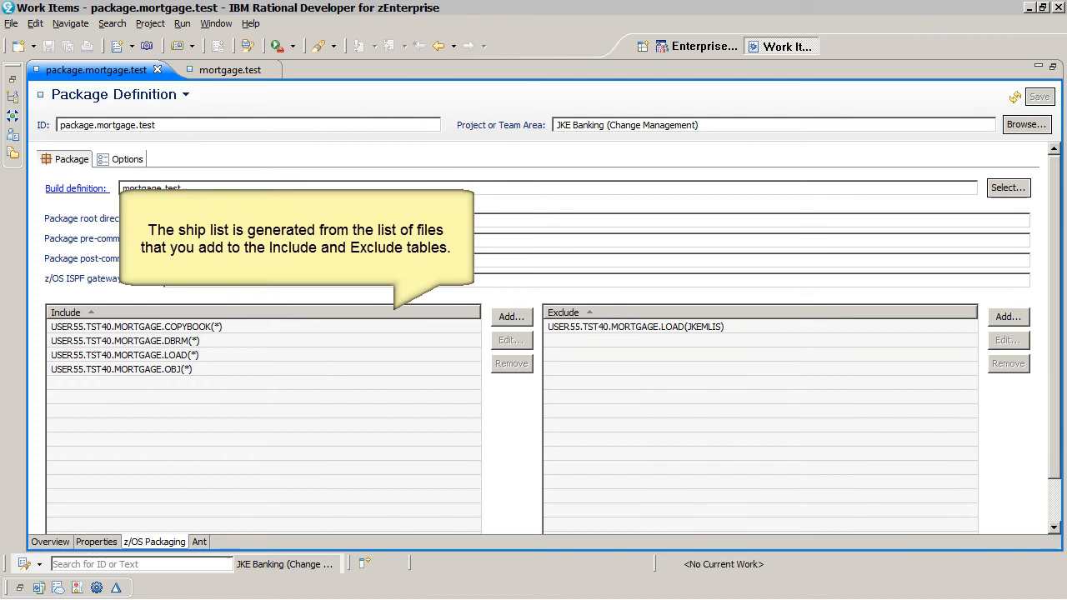
{"action": "mouse_move", "coordinate": [160, 316]}
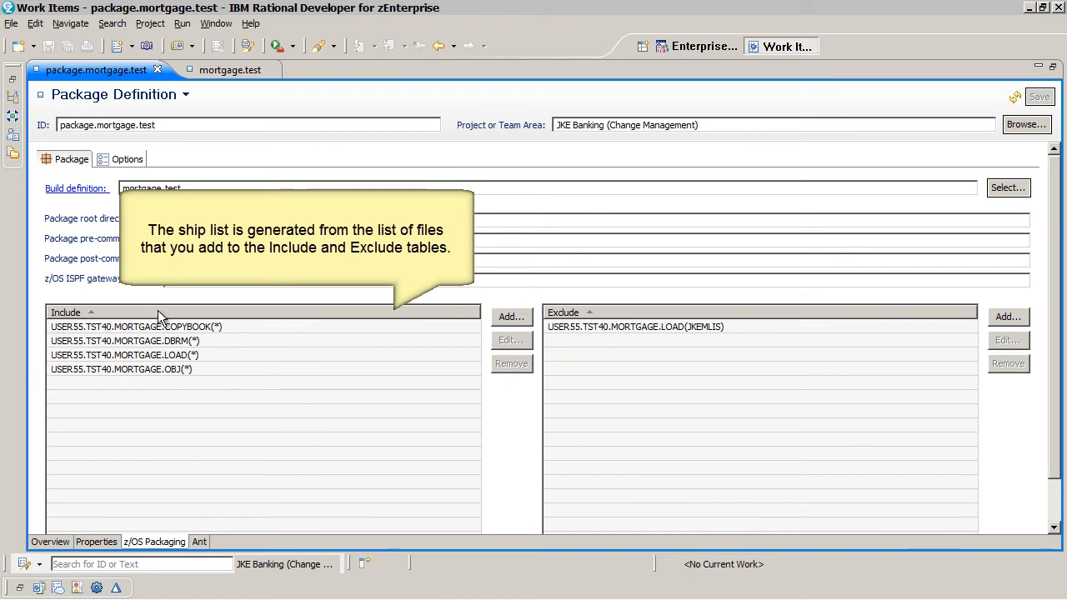
{"action": "mouse_move", "coordinate": [580, 324]}
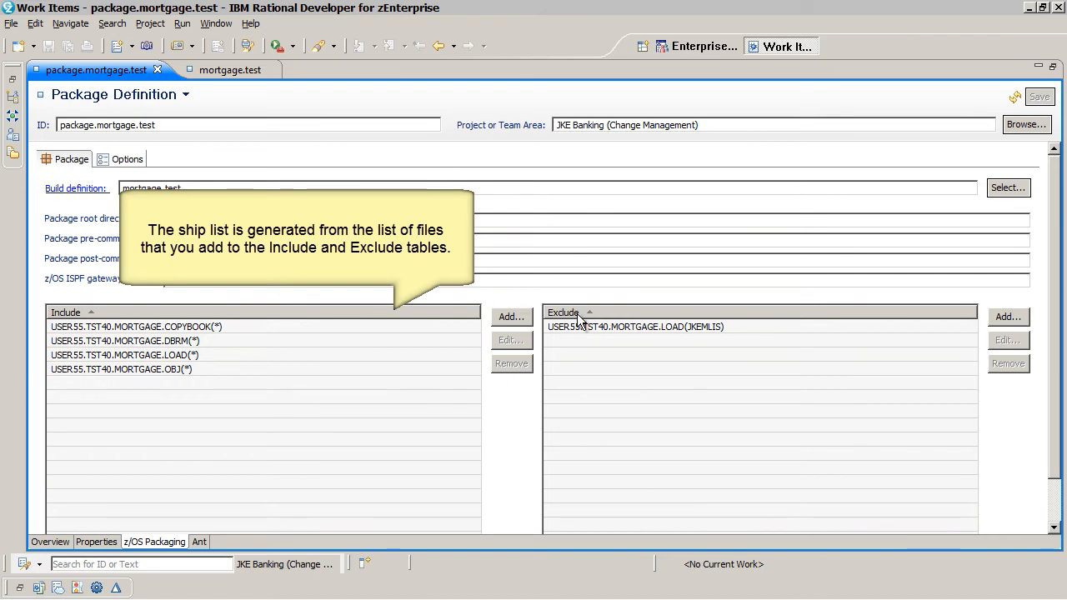
{"action": "mouse_move", "coordinate": [620, 320]}
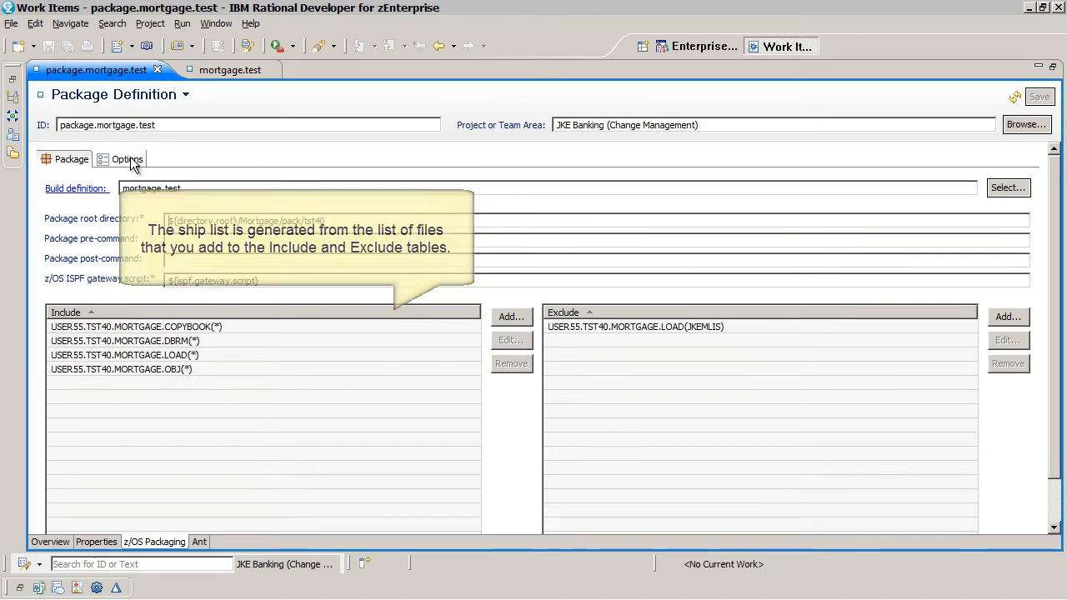
{"action": "left_click", "coordinate": [127, 160]}
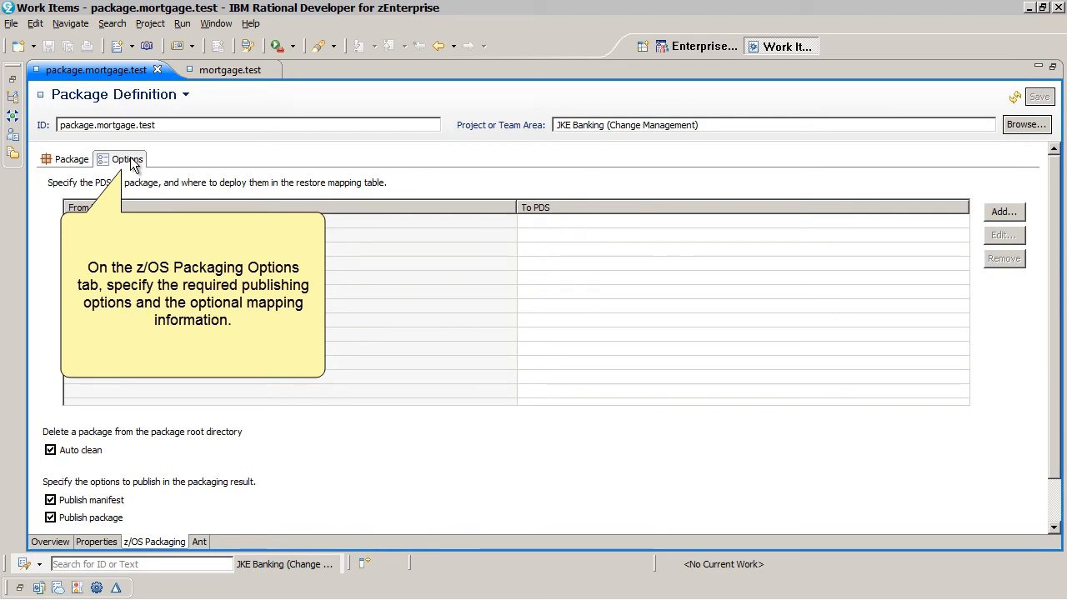
{"action": "mouse_move", "coordinate": [127, 160]}
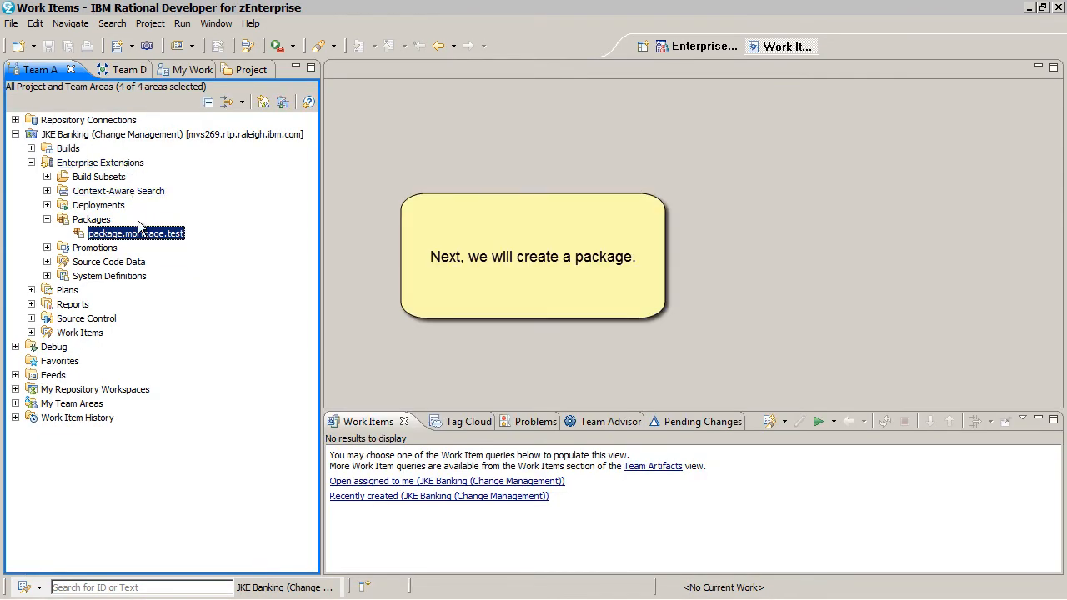
Step: Start Create Package for package.mortgage.test and choose Ship list packaging
{"action": "right_click", "coordinate": [135, 234]}
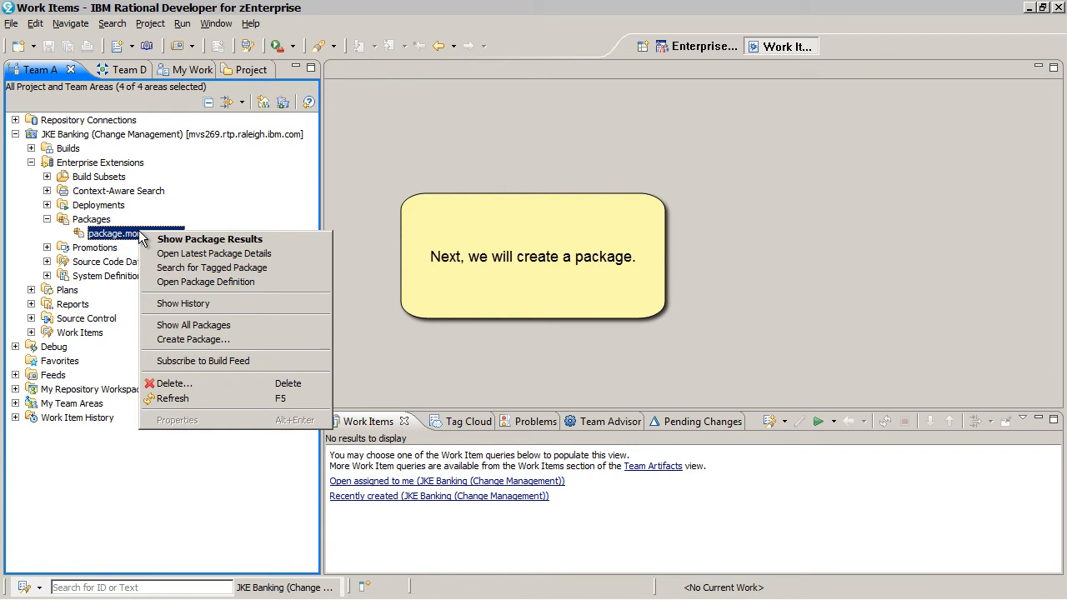
{"action": "left_click", "coordinate": [193, 340]}
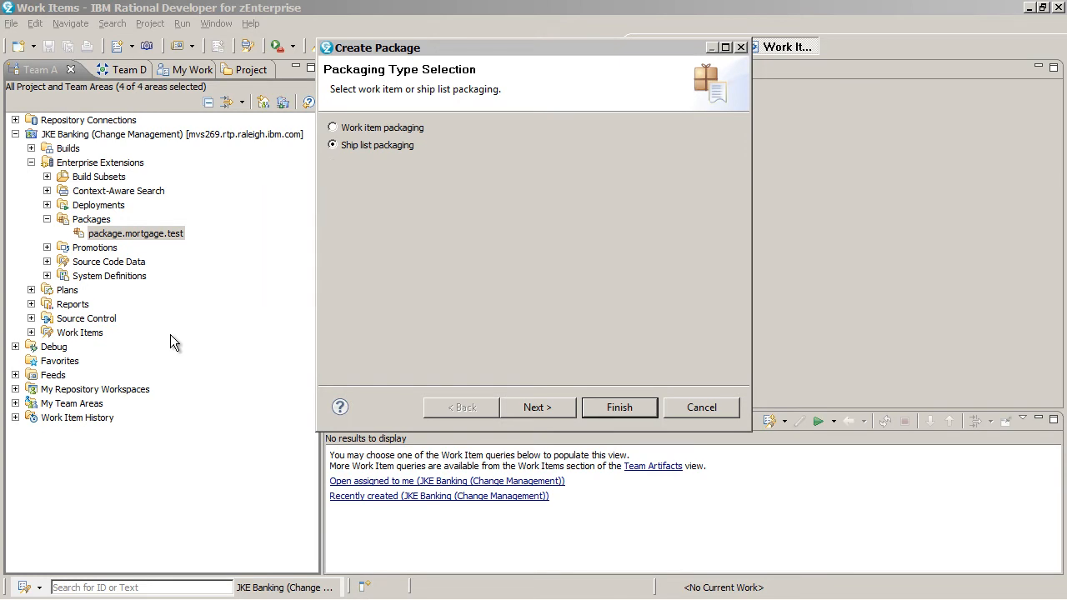
{"action": "left_click", "coordinate": [332, 143]}
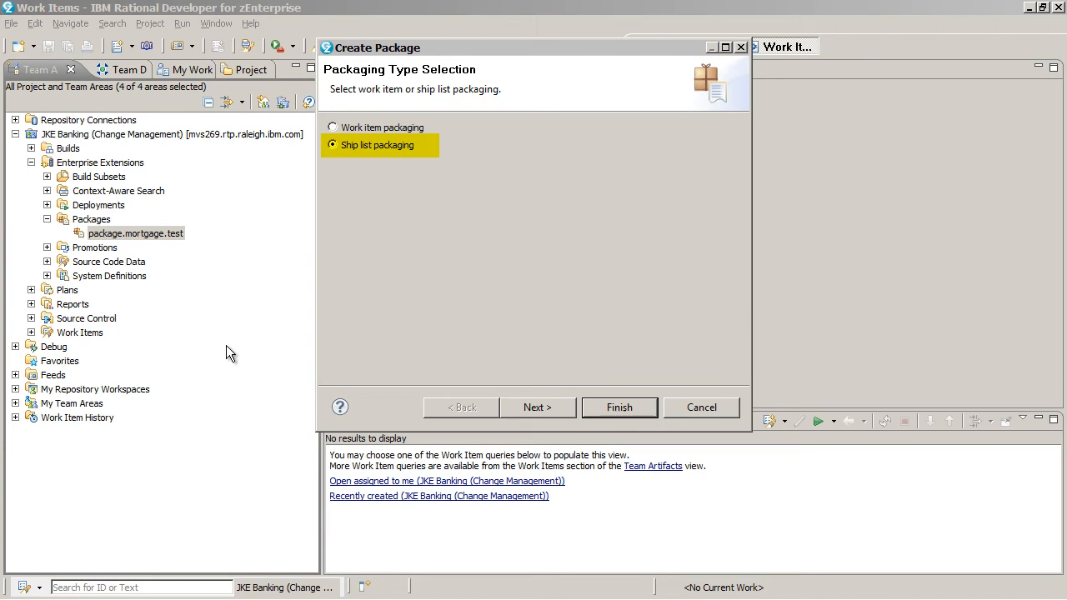
{"action": "left_click", "coordinate": [333, 145]}
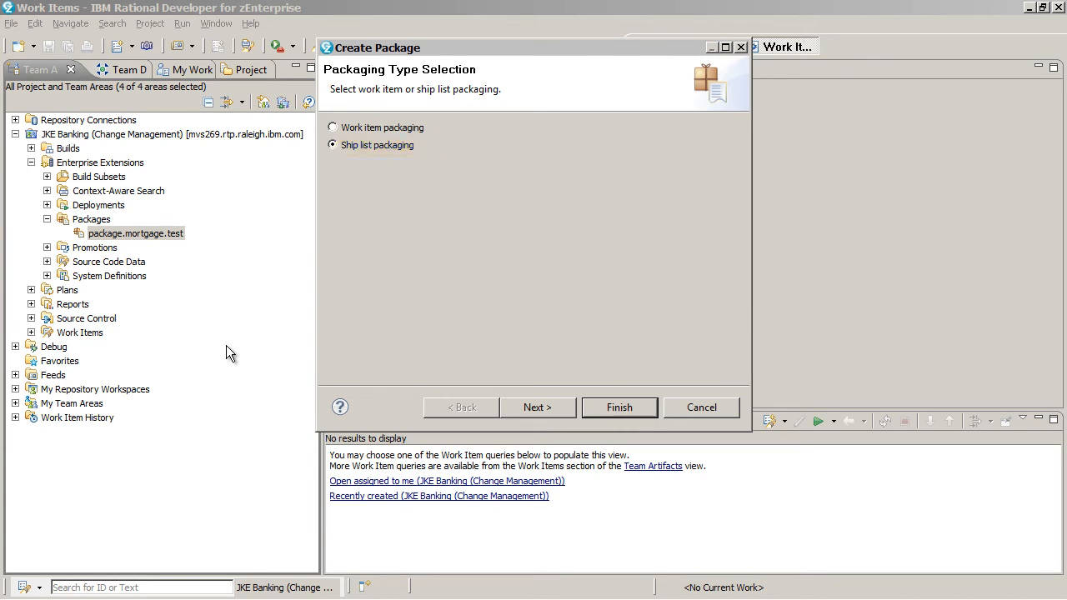
Step: Advance through PDS mapping and include ship list pages and finish the package build
{"action": "left_click", "coordinate": [537, 406]}
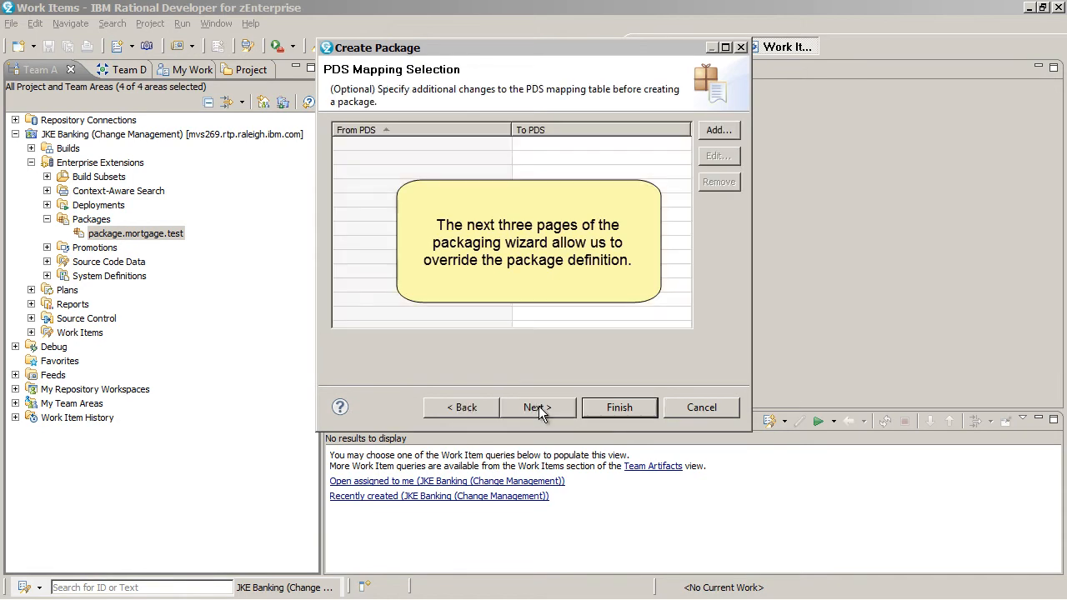
{"action": "left_click", "coordinate": [537, 406]}
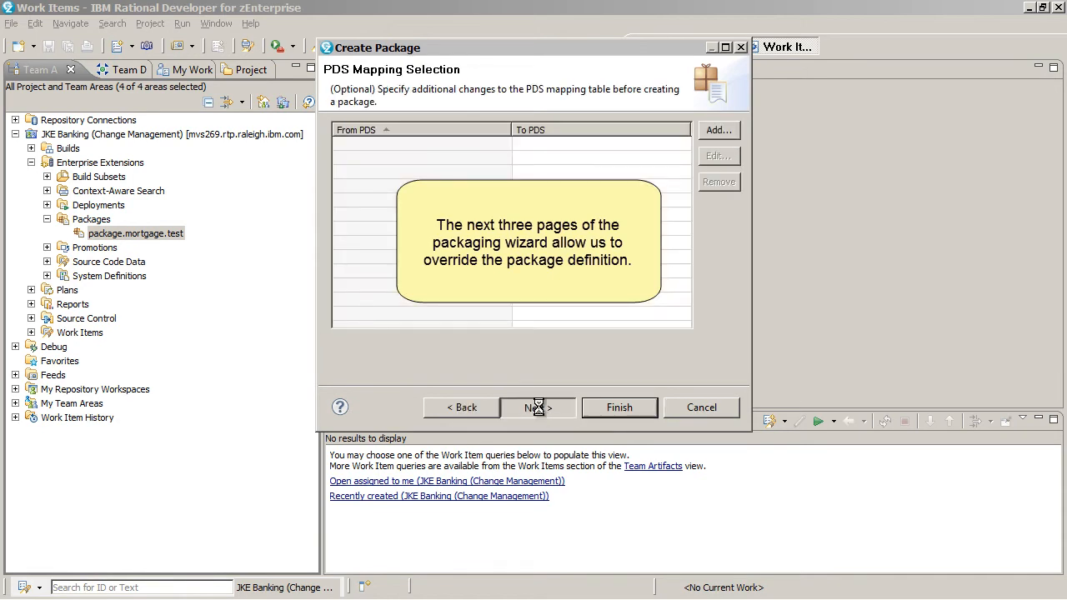
{"action": "left_click", "coordinate": [537, 407]}
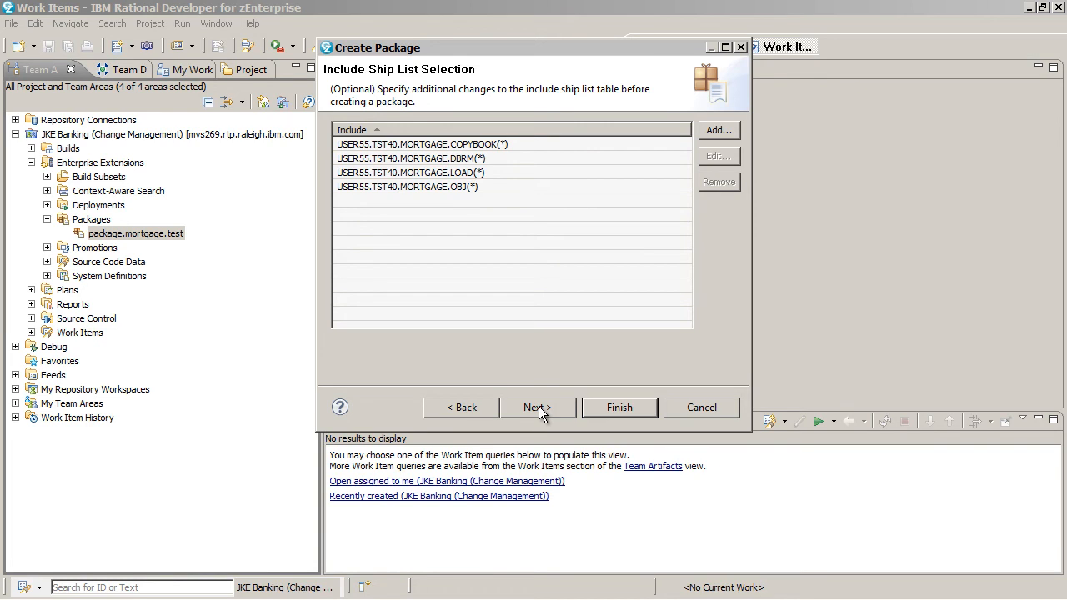
{"action": "left_click", "coordinate": [537, 407]}
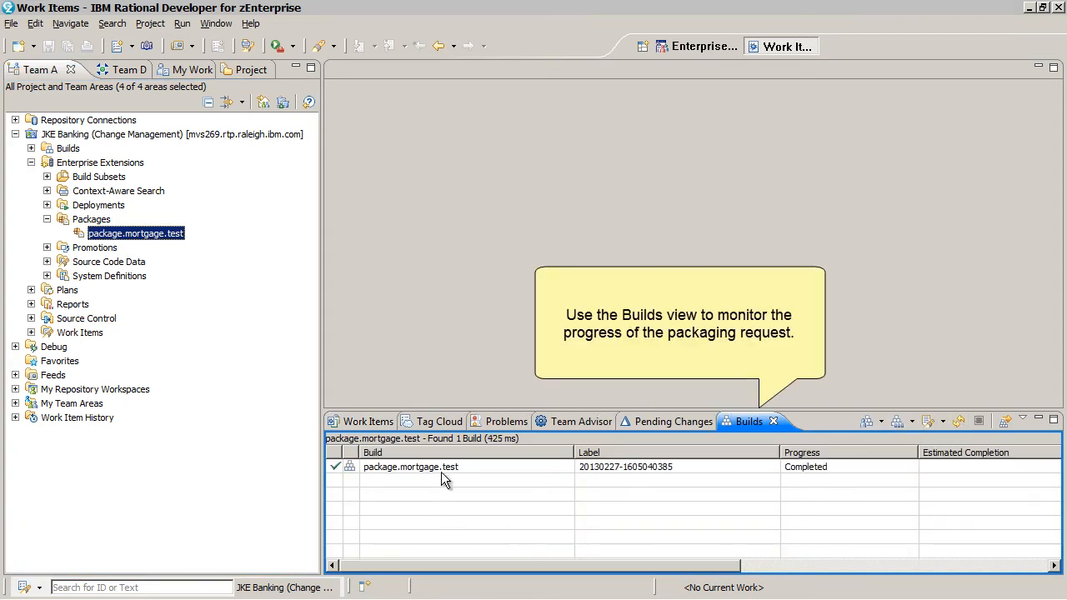
Step: Open the completed build's results, check Downloads, and show the Package Summary of members
{"action": "double_click", "coordinate": [411, 467]}
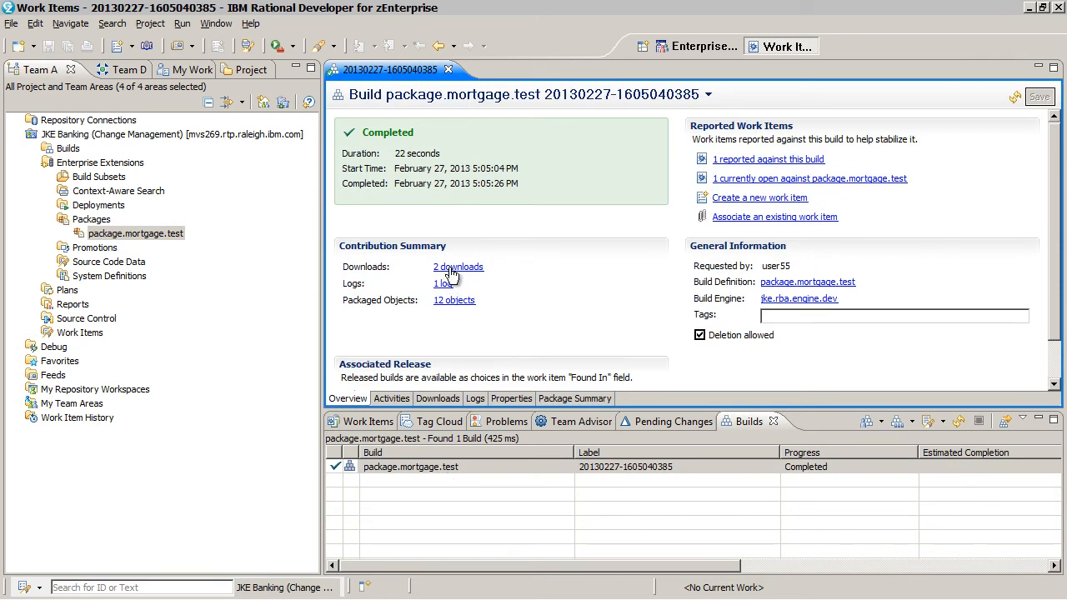
{"action": "left_click", "coordinate": [437, 398]}
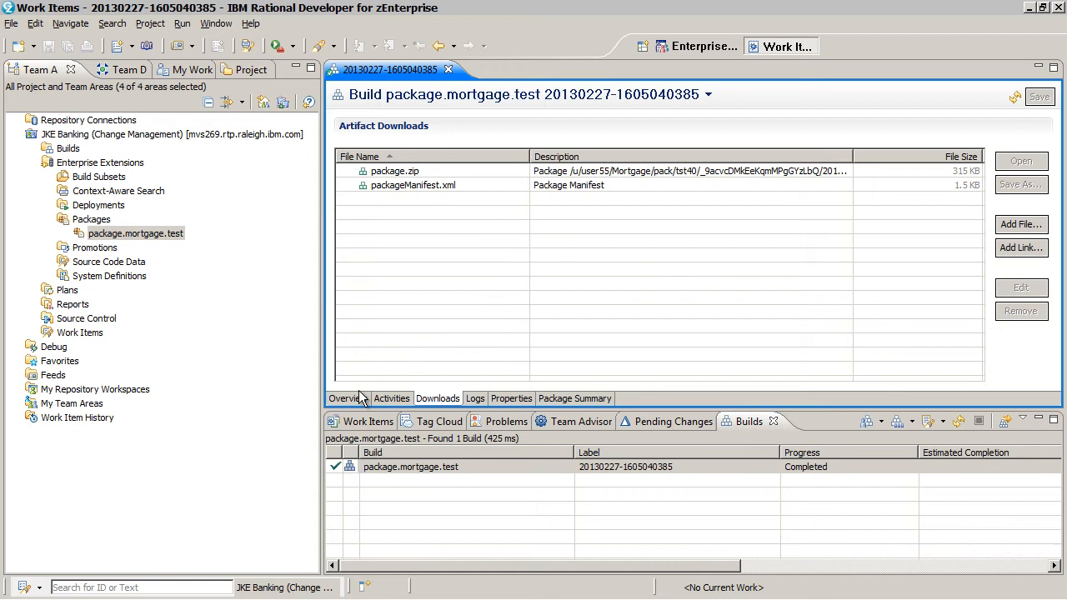
{"action": "left_click", "coordinate": [347, 397]}
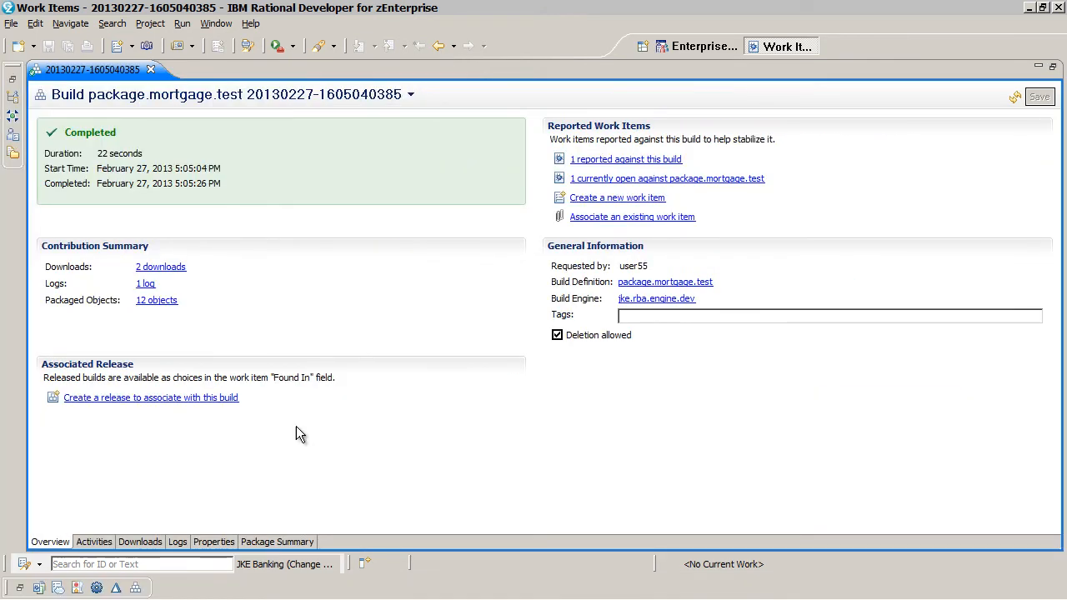
{"action": "left_click", "coordinate": [276, 540]}
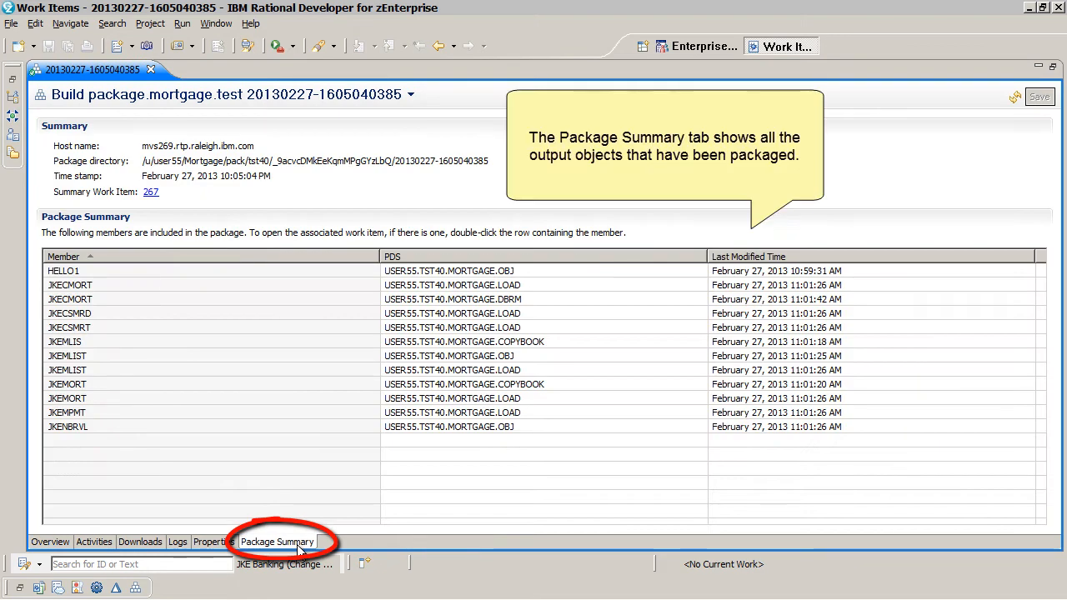
{"action": "left_click", "coordinate": [277, 542]}
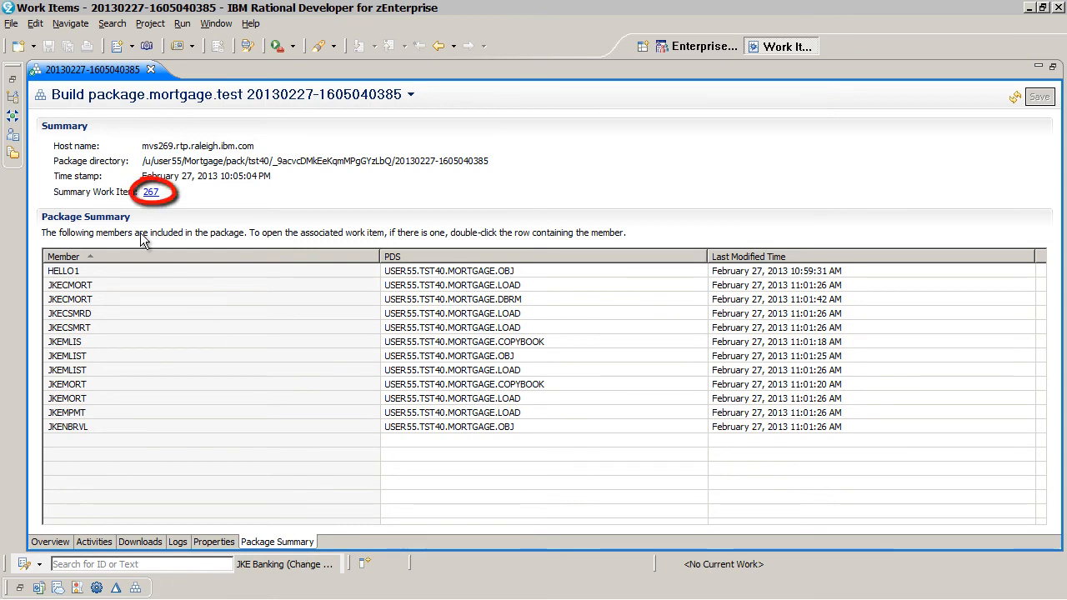
{"action": "left_click", "coordinate": [150, 191]}
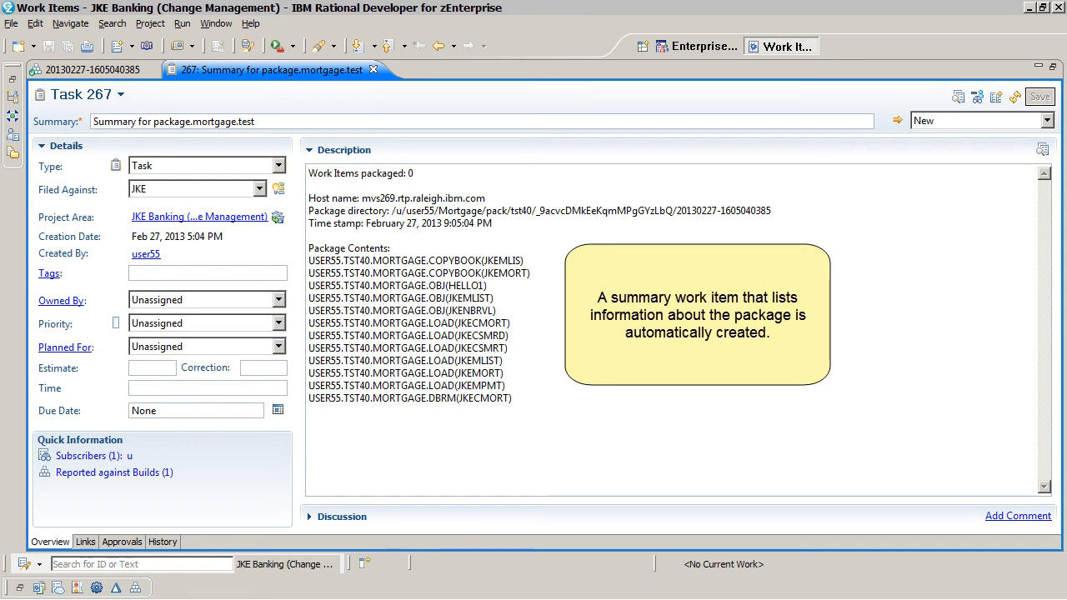
{"action": "mouse_move", "coordinate": [604, 333]}
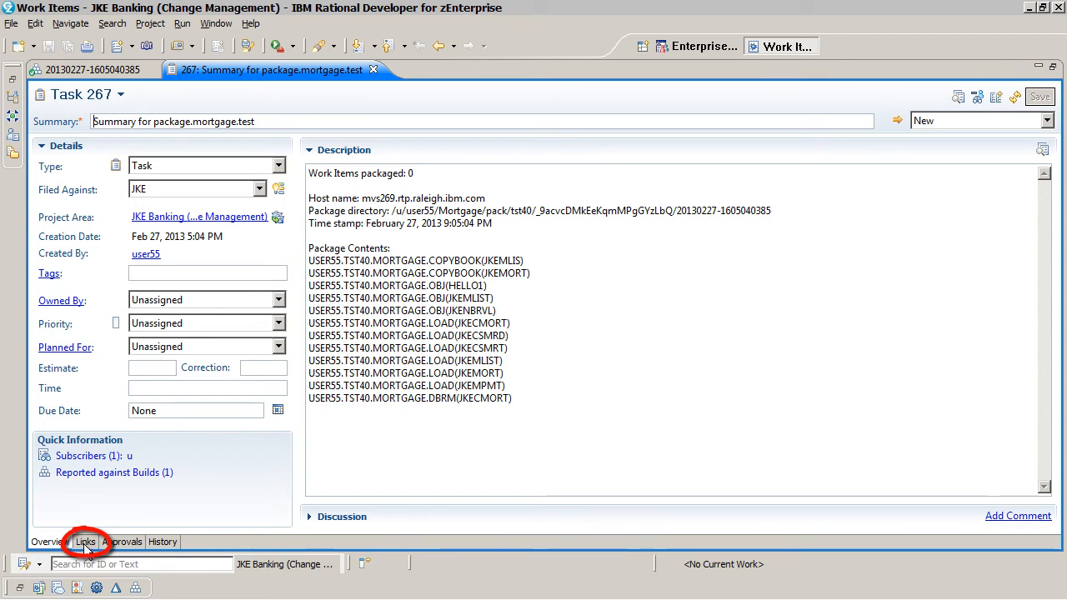
{"action": "left_click", "coordinate": [85, 541]}
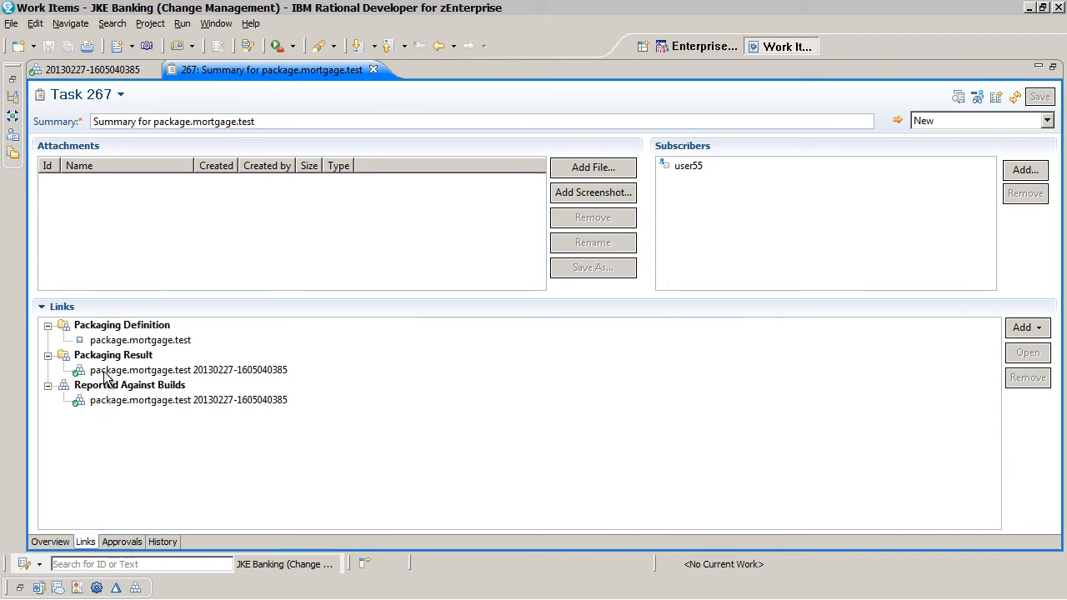
{"action": "left_click", "coordinate": [186, 370]}
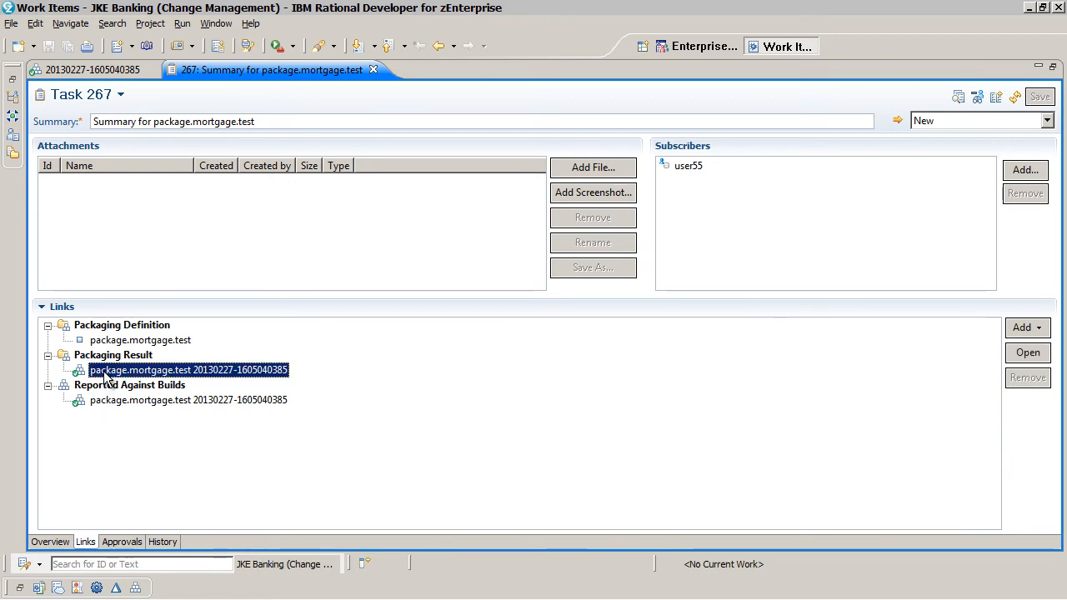
{"action": "double_click", "coordinate": [187, 370]}
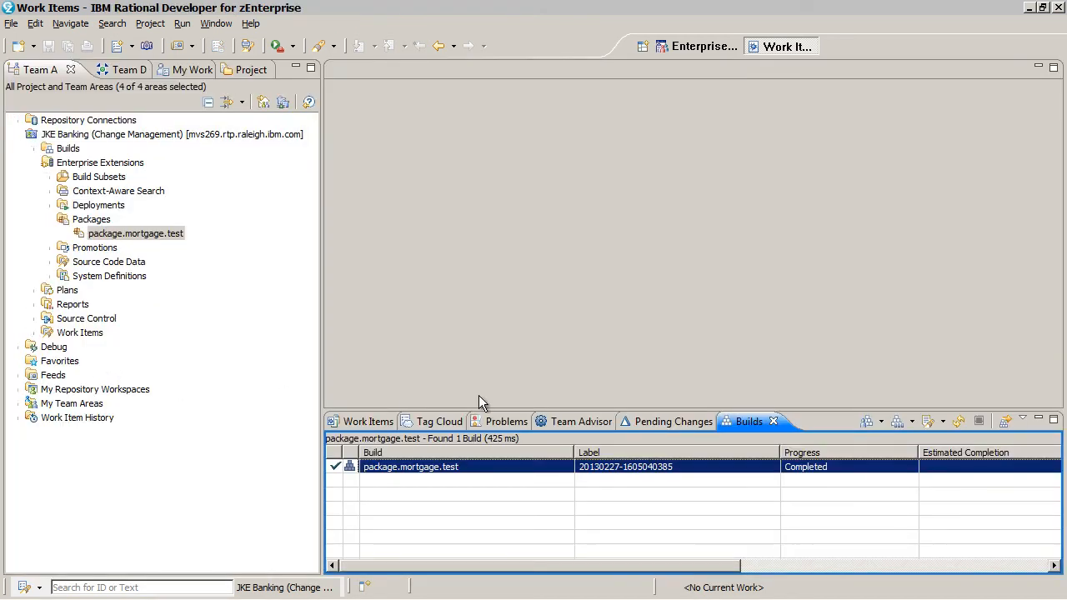
Step: Show Pending Changes for Mortgage and compare the outgoing JKEMLIST.cbl change for work item 263
{"action": "left_click", "coordinate": [670, 420]}
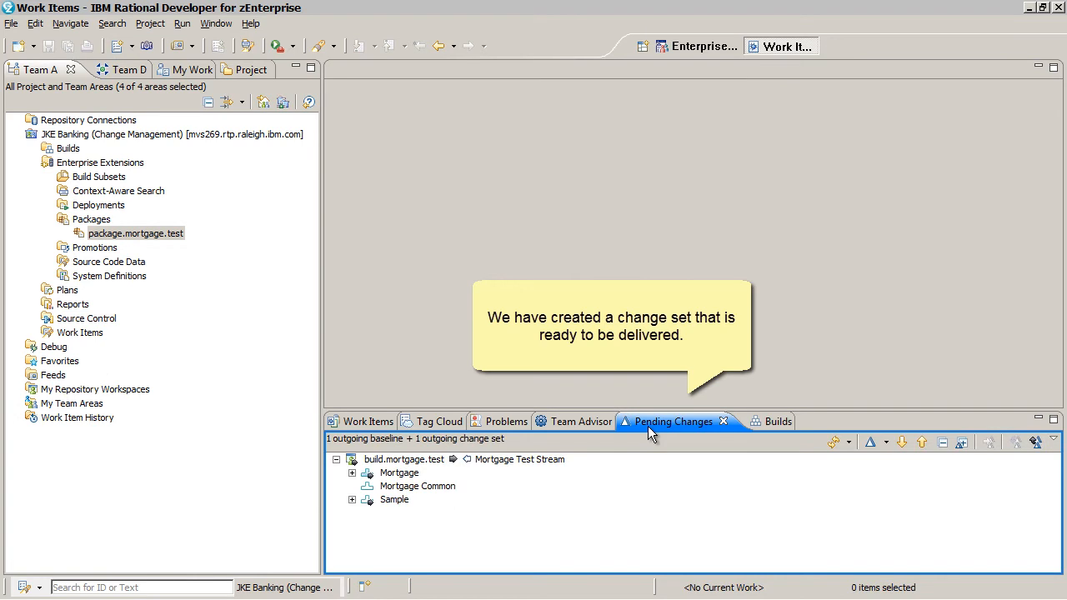
{"action": "left_click", "coordinate": [352, 473]}
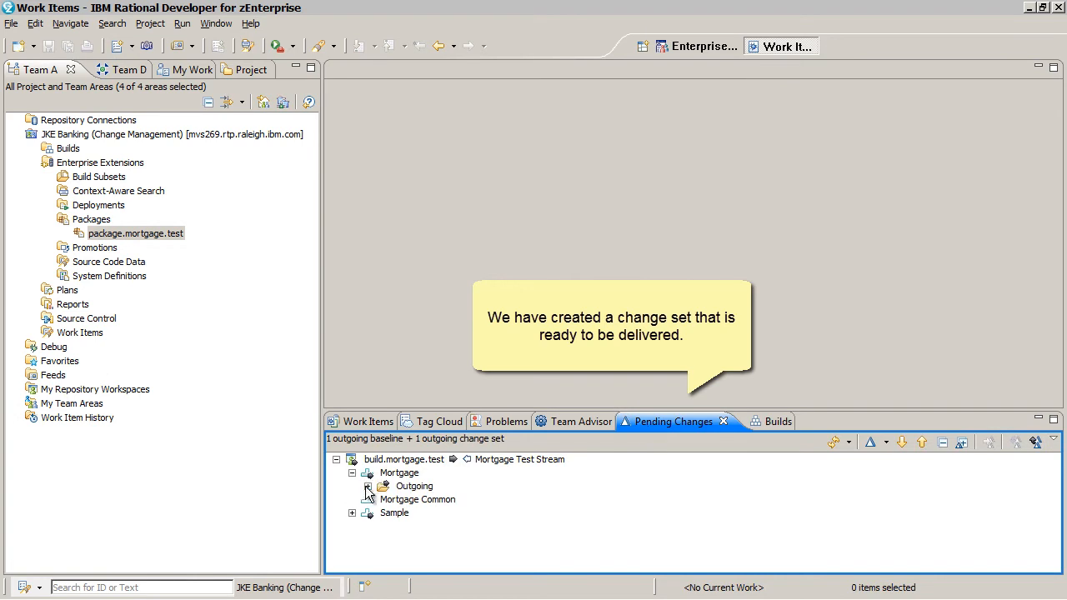
{"action": "left_click", "coordinate": [384, 487]}
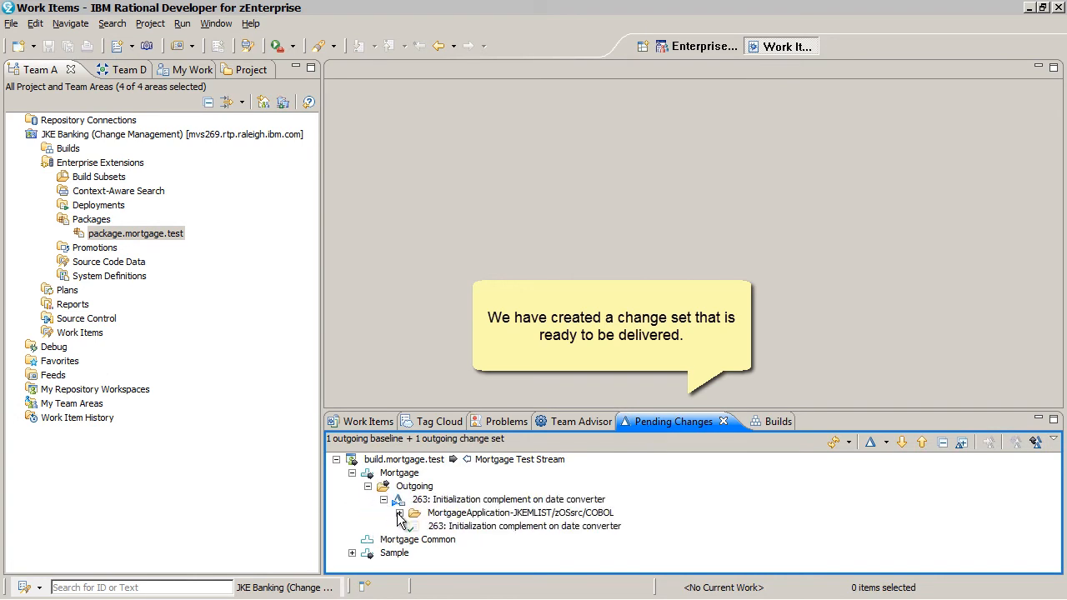
{"action": "double_click", "coordinate": [470, 527]}
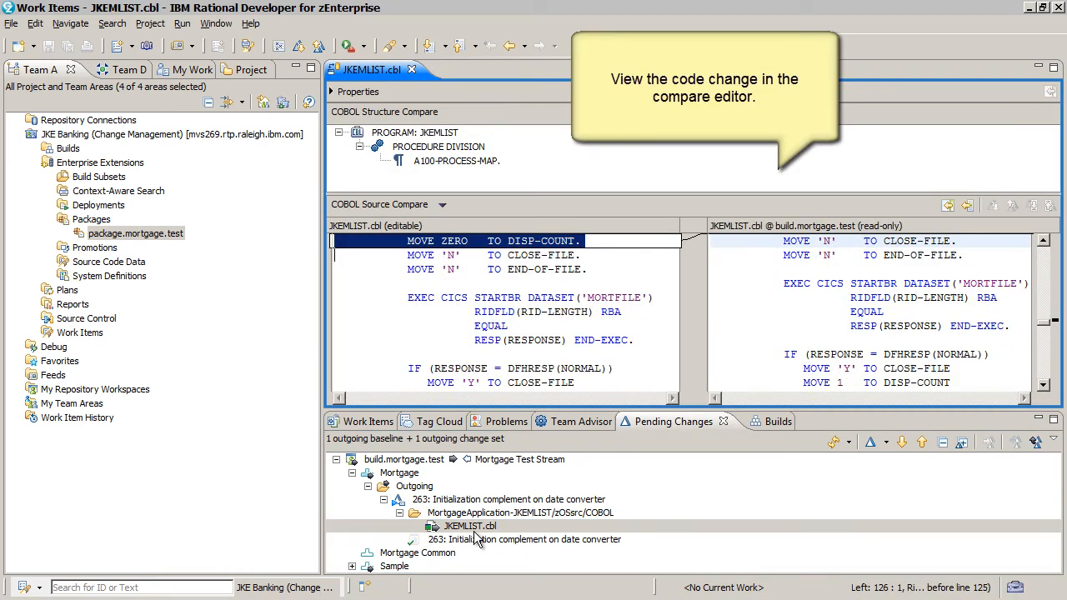
Step: Deliver the outgoing work item 263 change set to the Mortgage Test Stream
{"action": "left_click", "coordinate": [470, 527]}
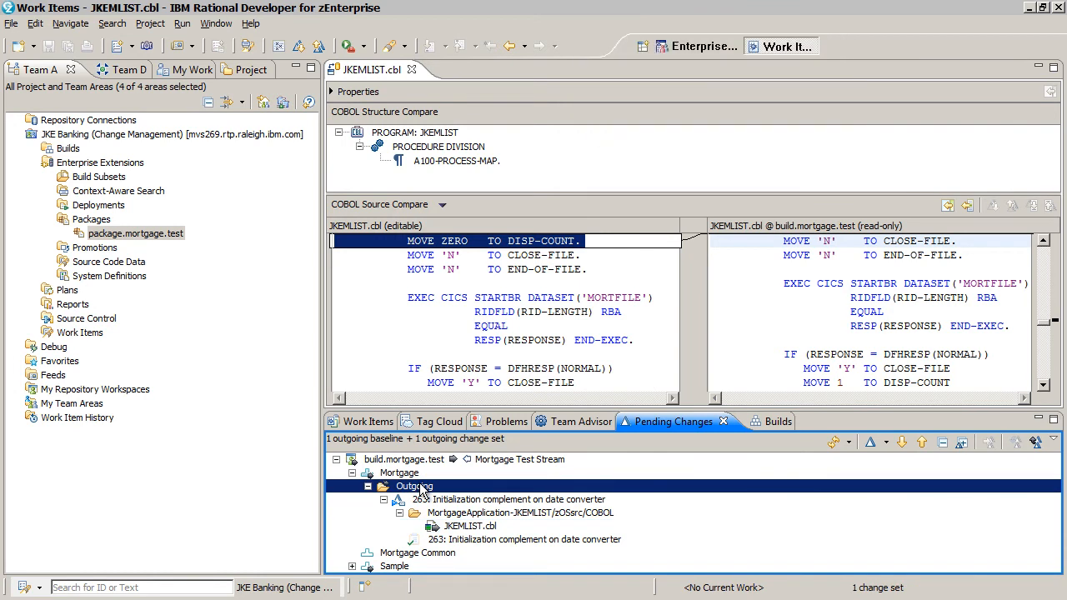
{"action": "right_click", "coordinate": [408, 487]}
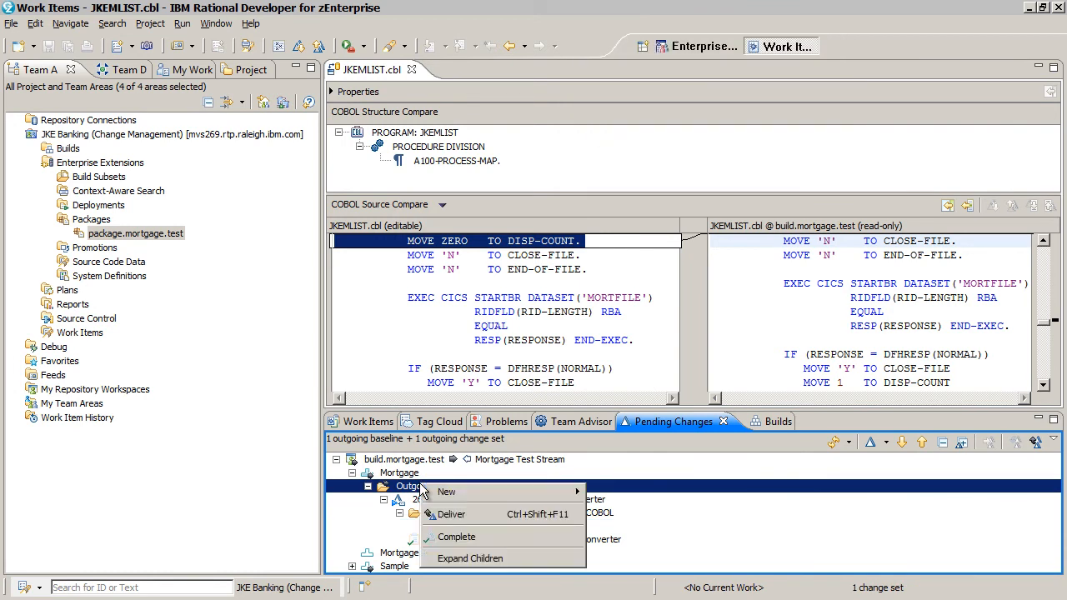
{"action": "left_click", "coordinate": [451, 514]}
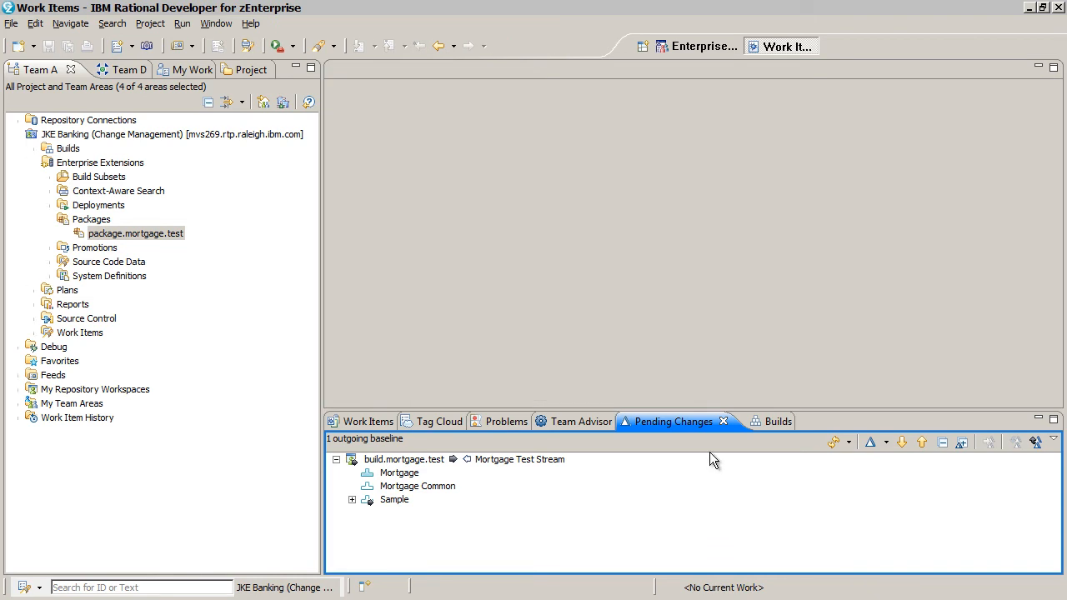
Step: Start Create Package for package.mortgage.test with Work item packaging selected
{"action": "left_click", "coordinate": [368, 420]}
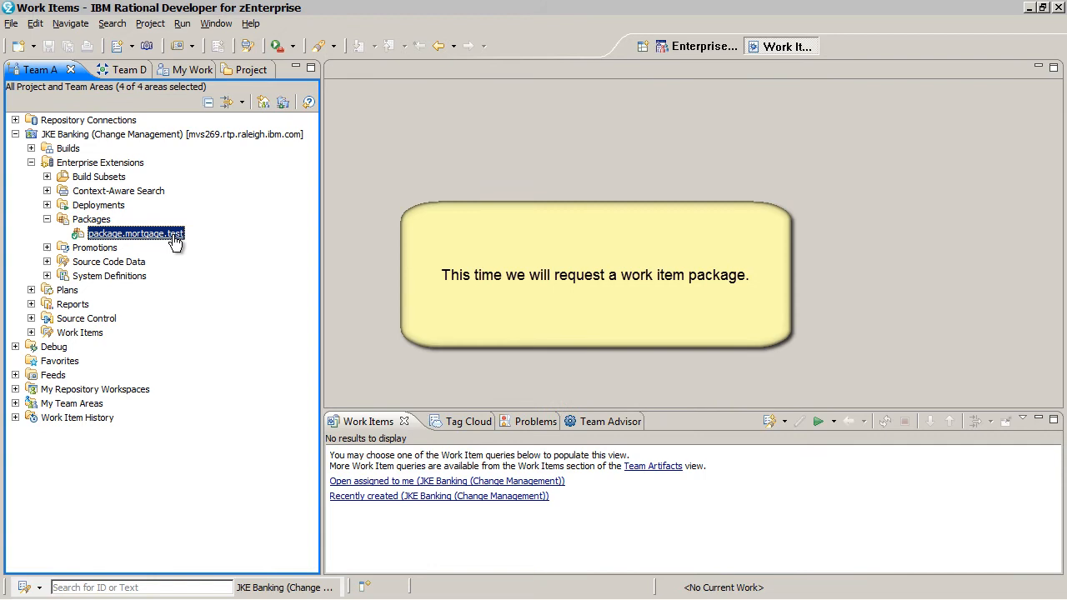
{"action": "right_click", "coordinate": [135, 233]}
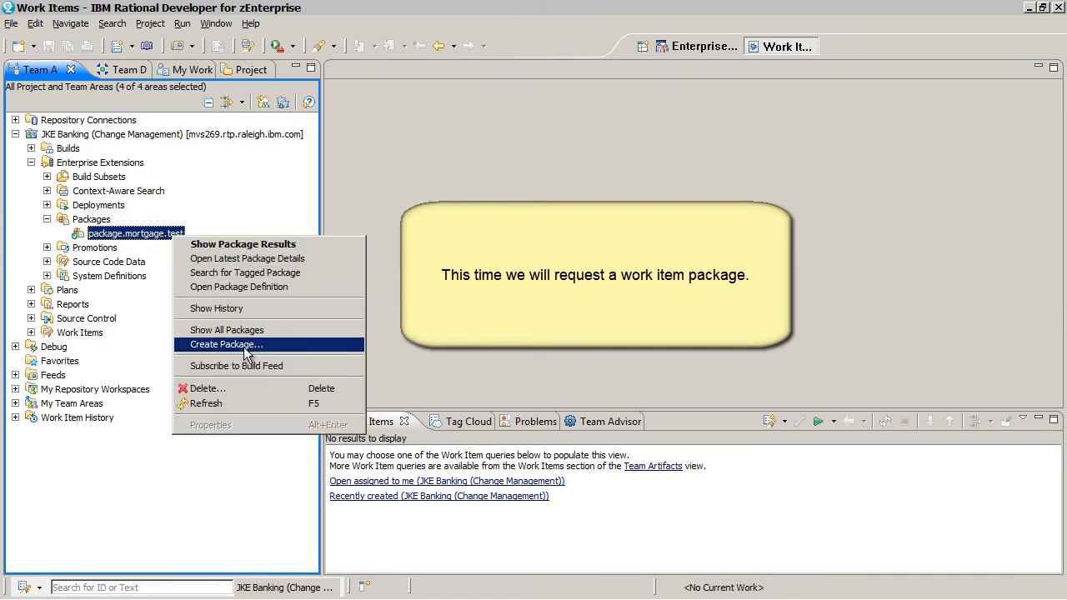
{"action": "left_click", "coordinate": [227, 343]}
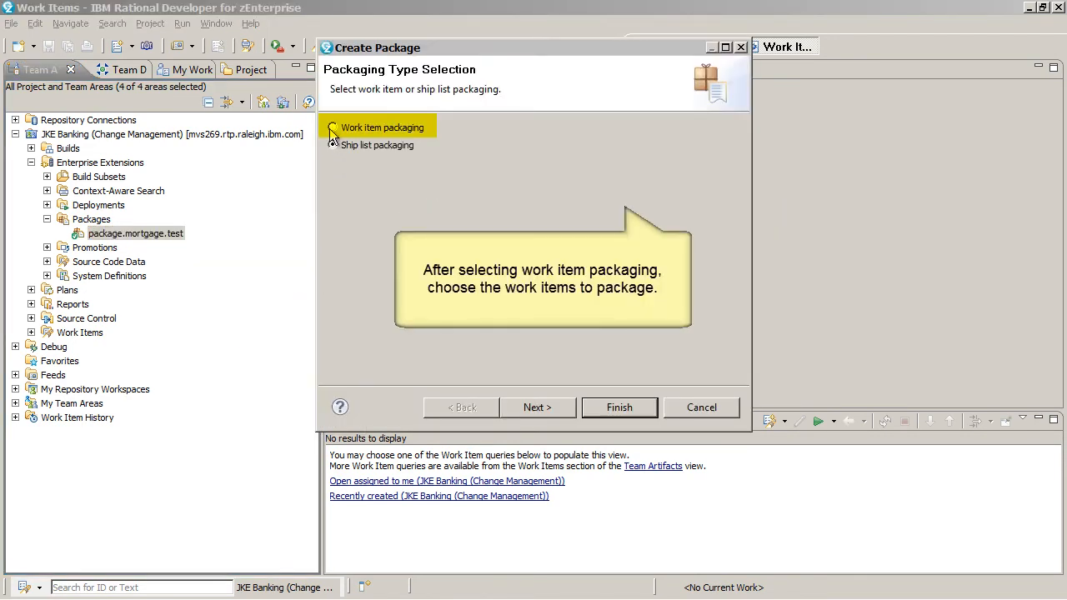
{"action": "left_click", "coordinate": [332, 127]}
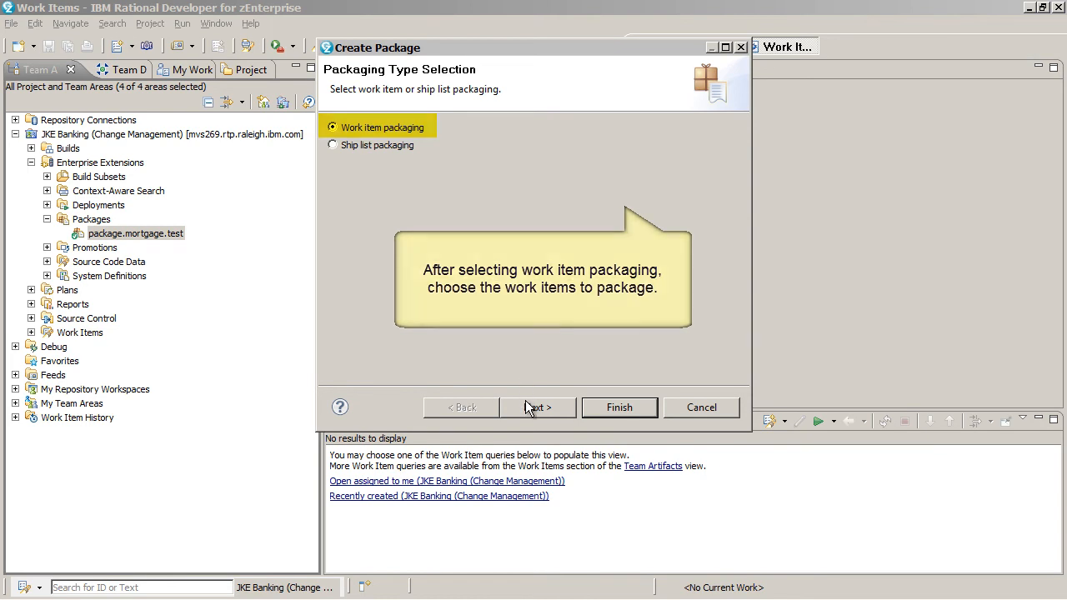
{"action": "left_click", "coordinate": [537, 407]}
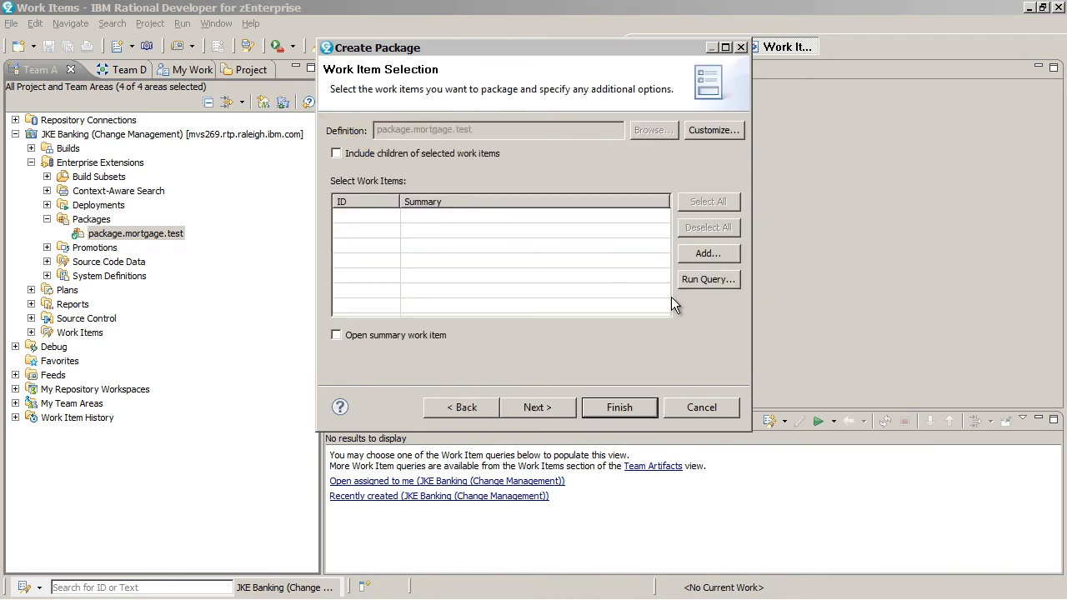
Step: Run the work item query to add work item 263 and continue to its summary
{"action": "left_click", "coordinate": [706, 280]}
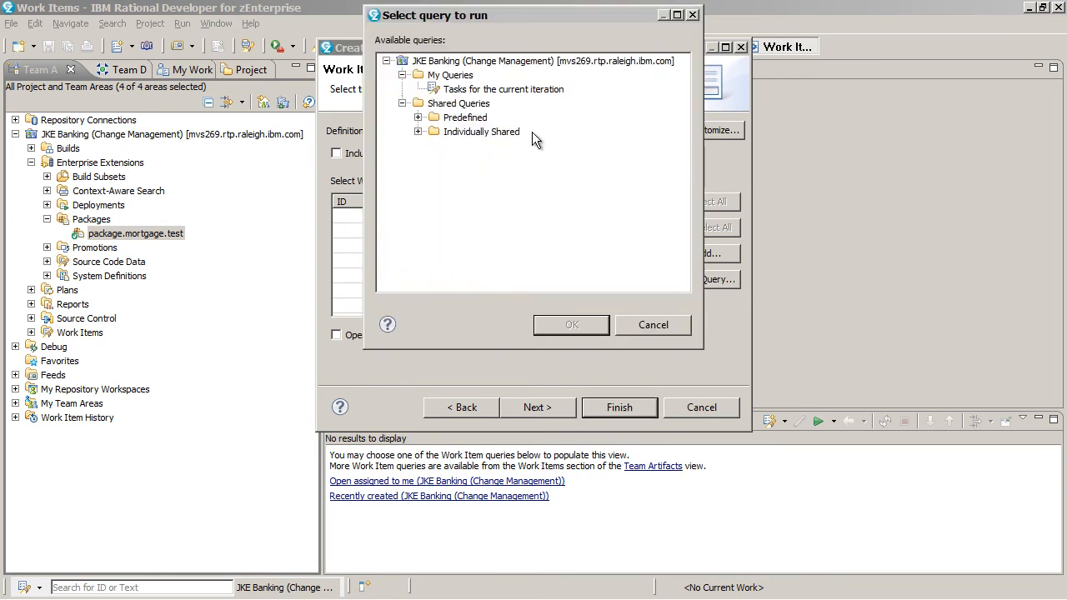
{"action": "left_click", "coordinate": [653, 325]}
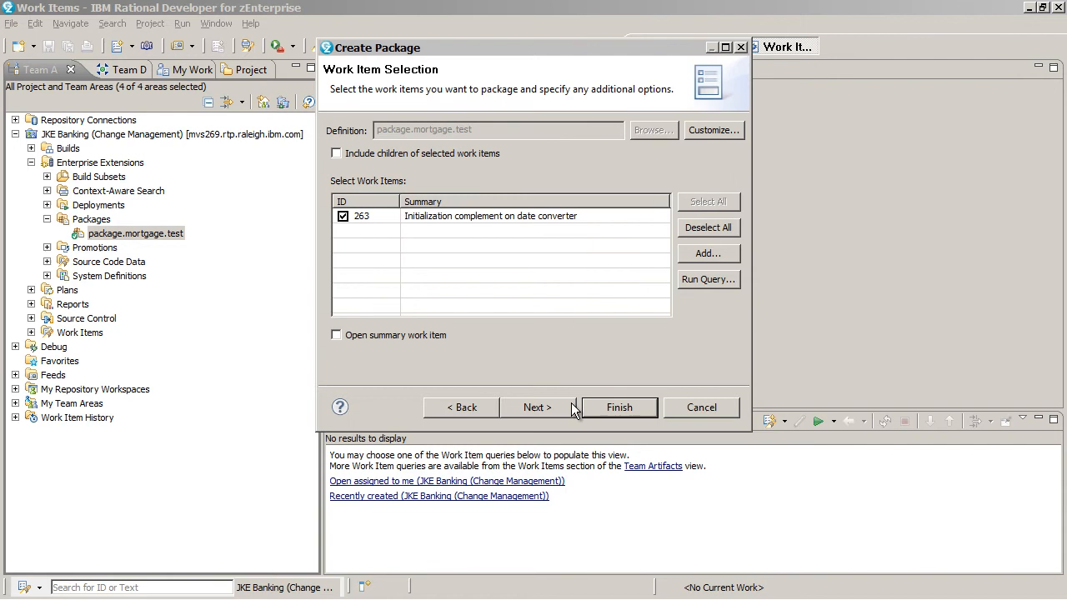
{"action": "left_click", "coordinate": [537, 407]}
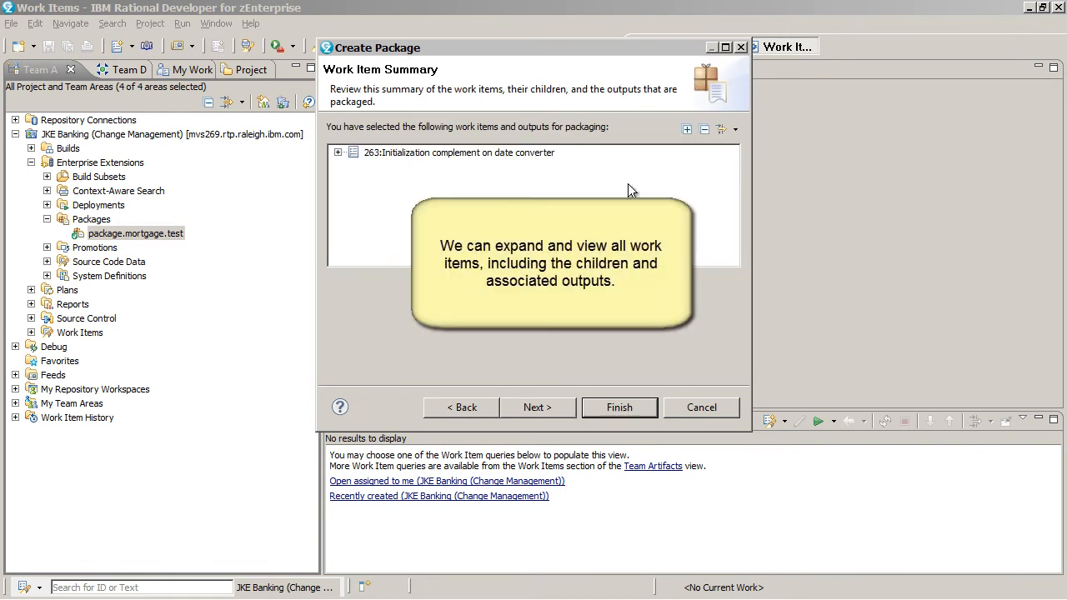
Step: Expand work item 263 to show its JKEMLIST output and advance past PDS mapping to the ship list page
{"action": "left_click", "coordinate": [337, 154]}
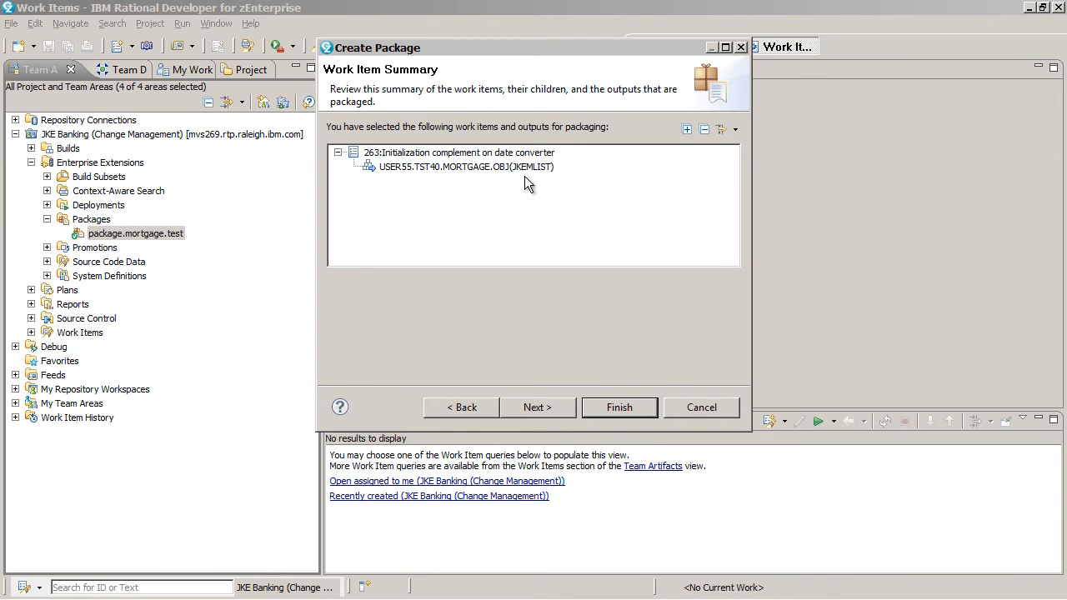
{"action": "mouse_move", "coordinate": [550, 325]}
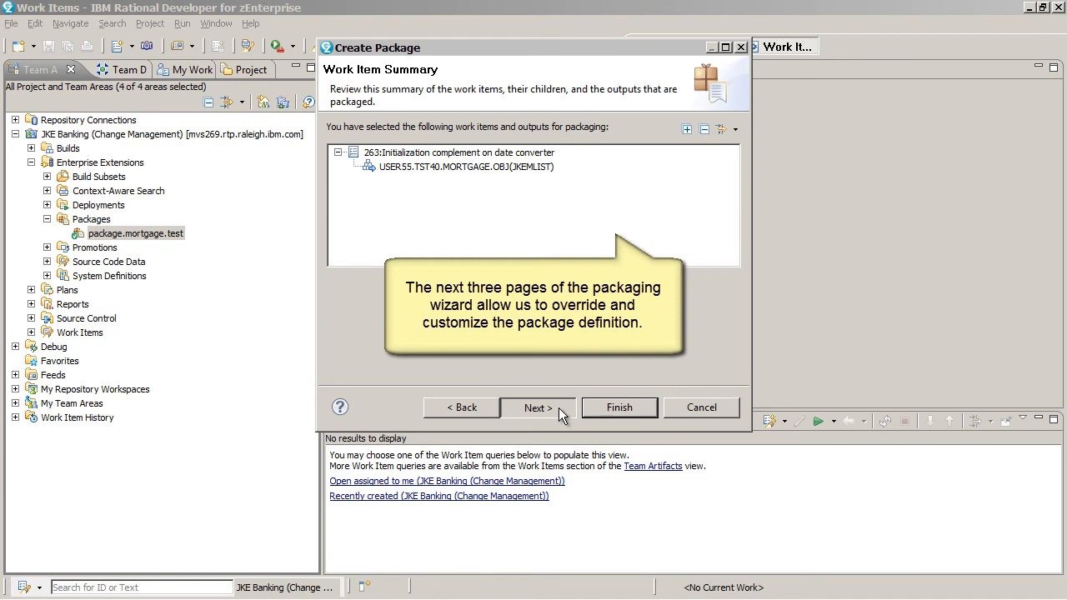
{"action": "left_click", "coordinate": [537, 407]}
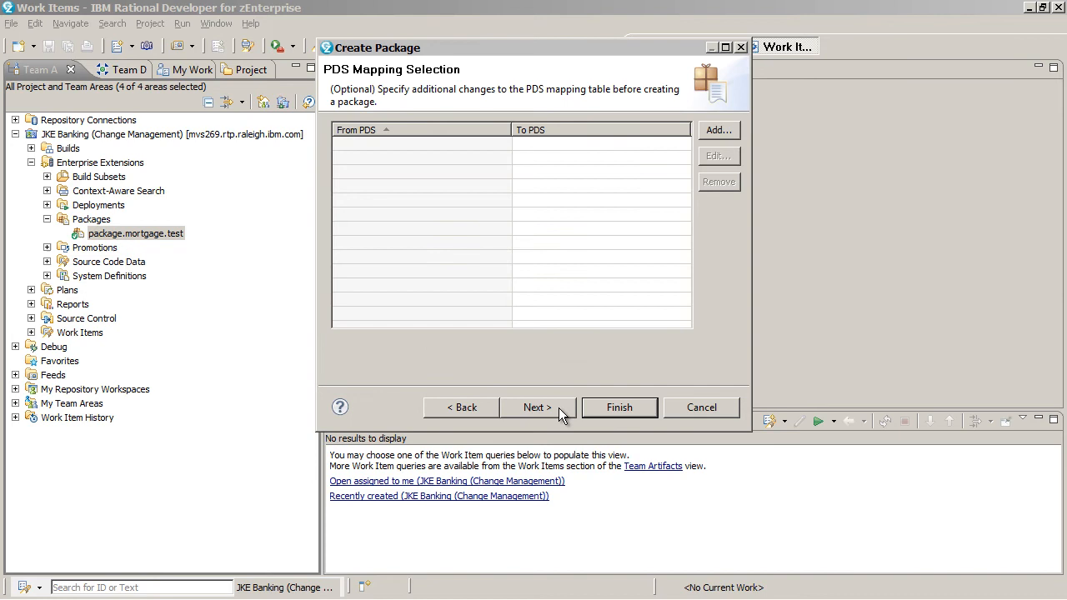
{"action": "left_click", "coordinate": [537, 407]}
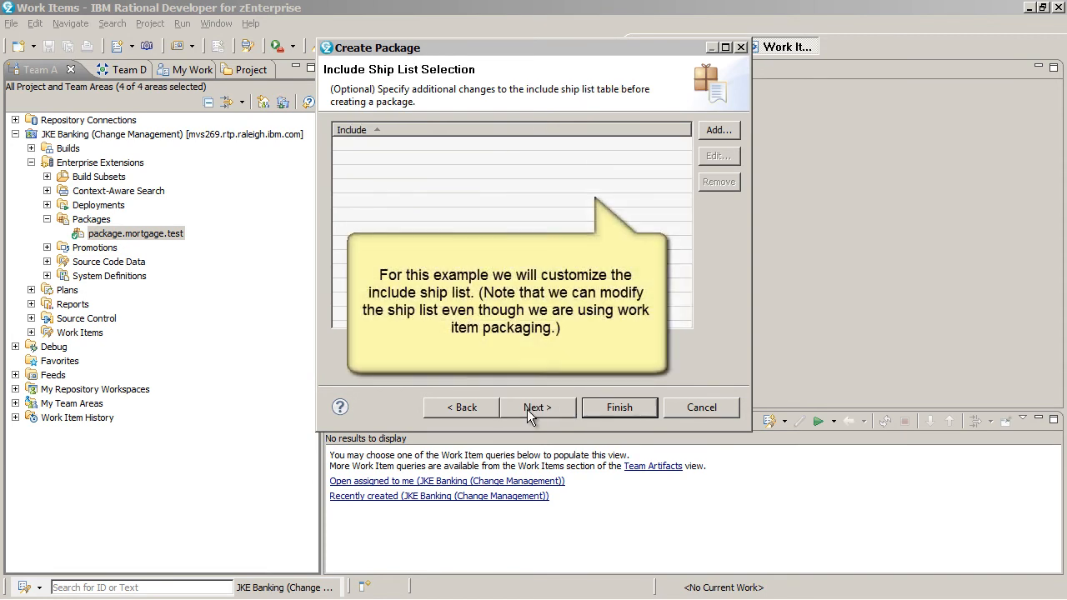
Step: In Ship List Manager, query members, keep only JKEMLIST checked and confirm the include ship list
{"action": "left_click", "coordinate": [717, 130]}
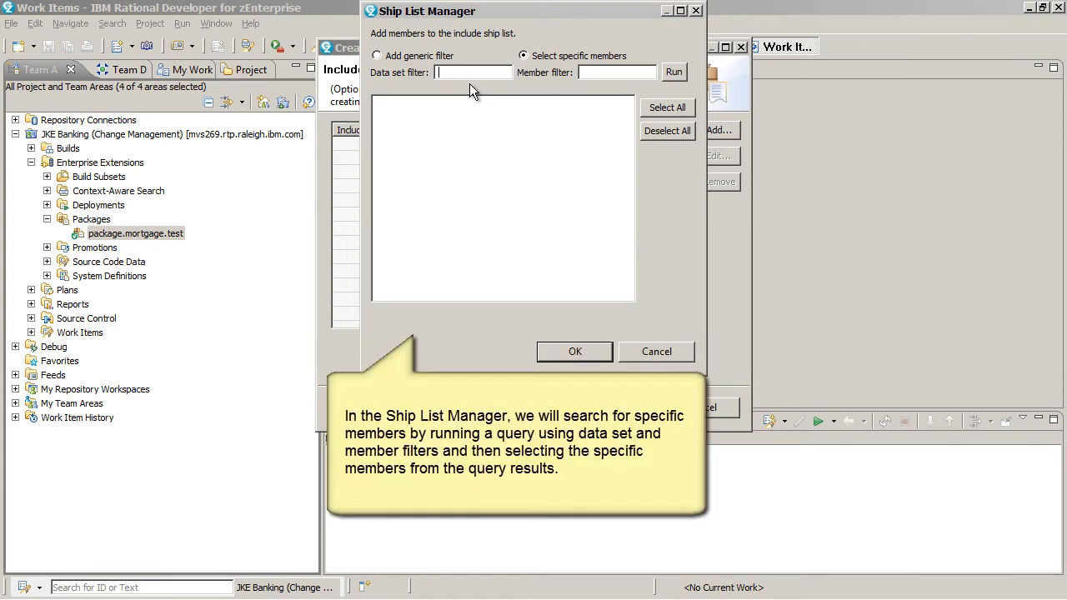
{"action": "left_click", "coordinate": [673, 72]}
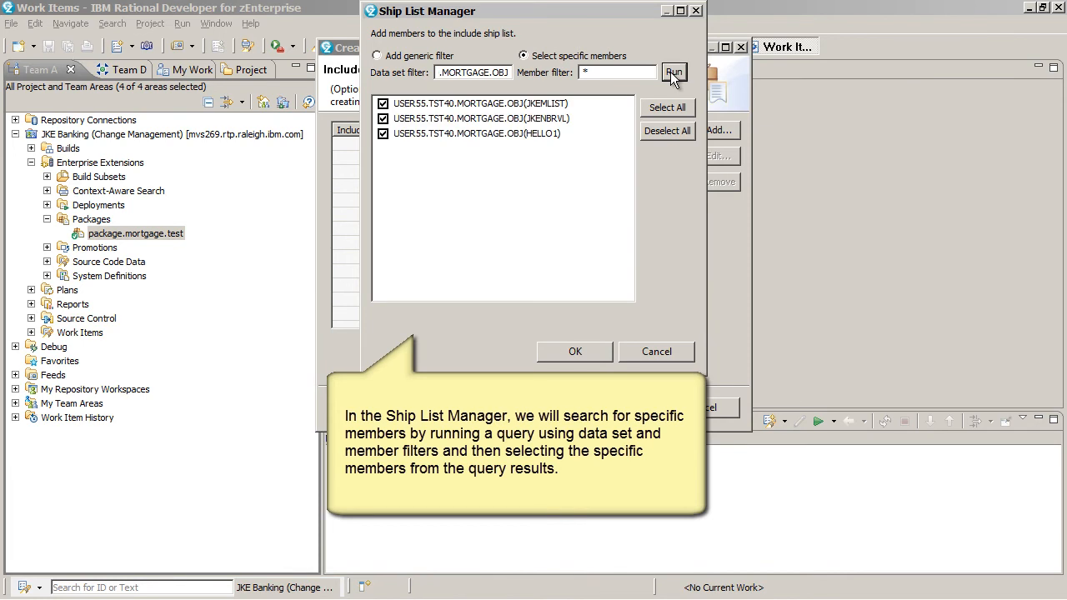
{"action": "mouse_move", "coordinate": [659, 136]}
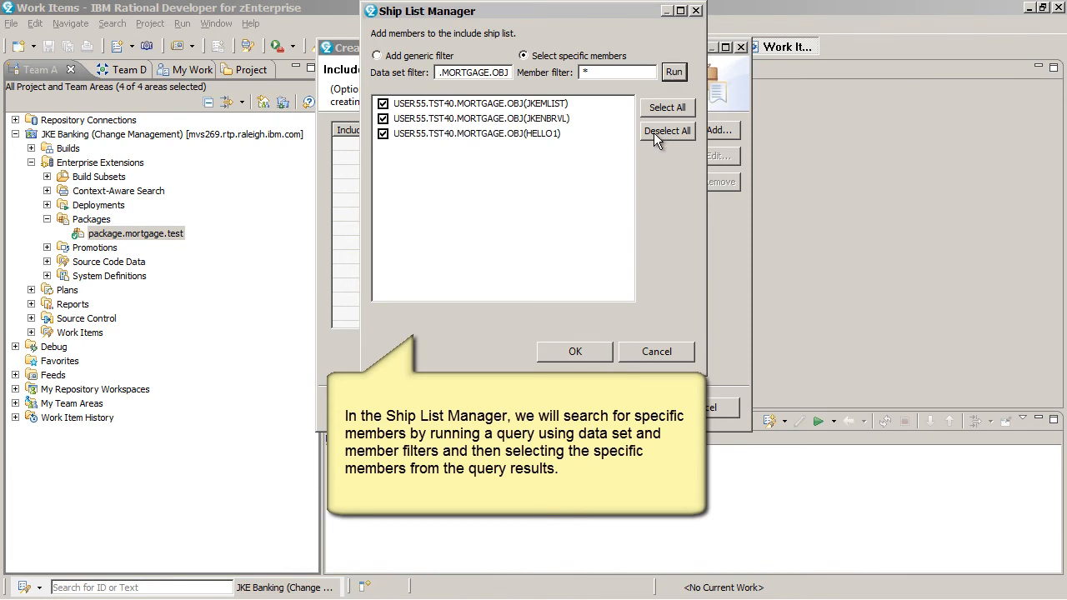
{"action": "left_click", "coordinate": [667, 130]}
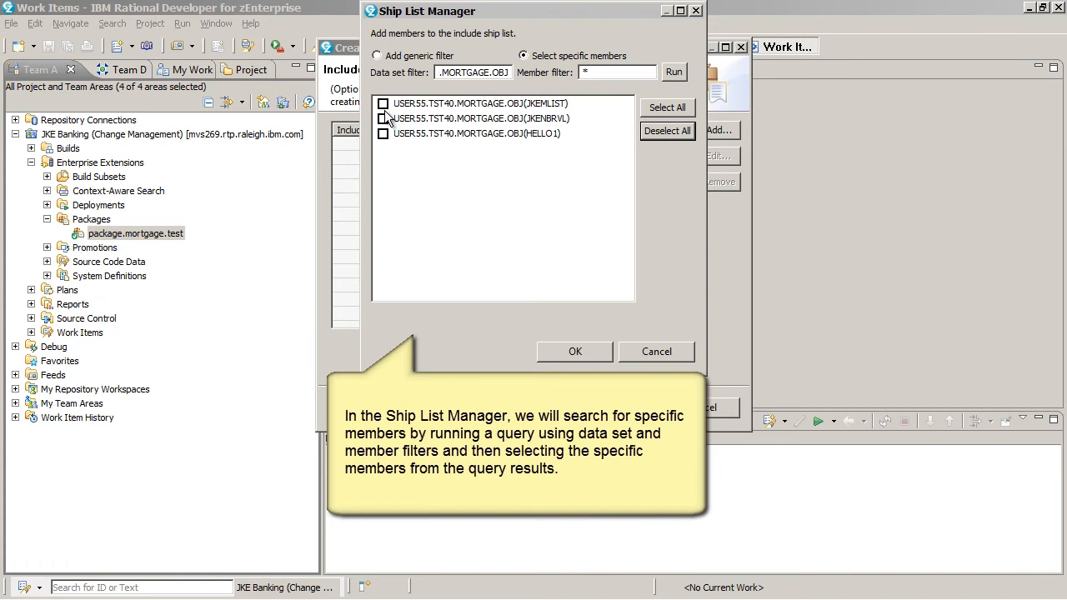
{"action": "left_click", "coordinate": [383, 103]}
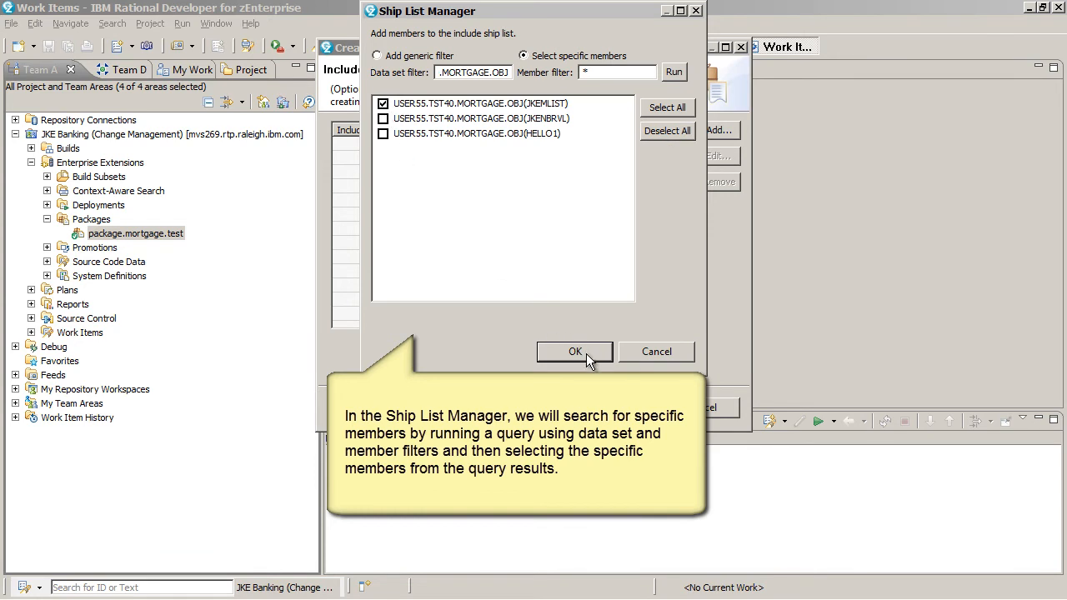
{"action": "left_click", "coordinate": [574, 350]}
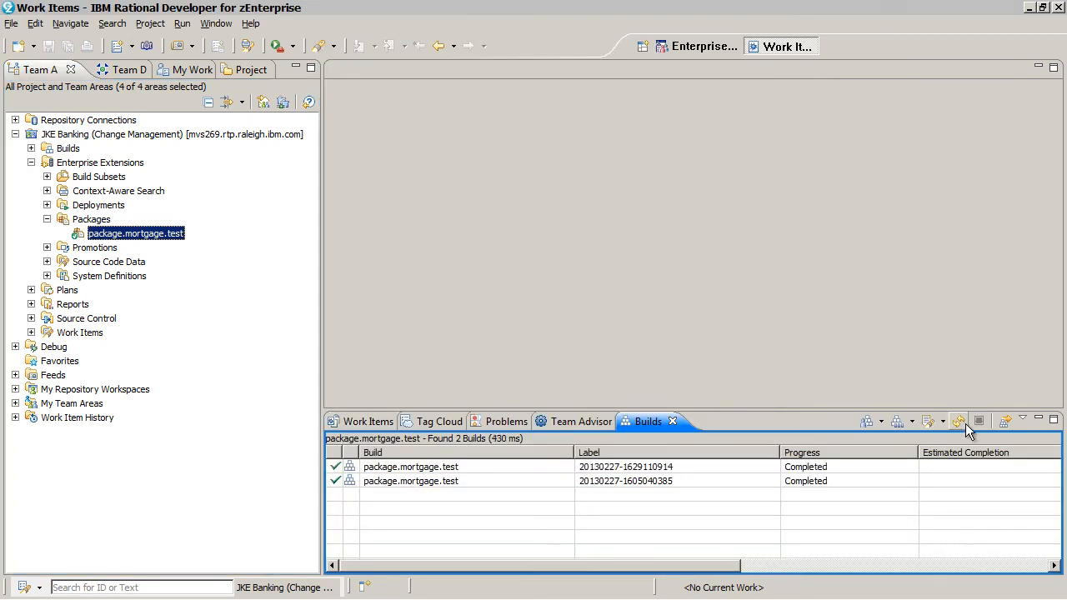
Step: Open the newest build's Package Summary showing JKEMLIST for work item 263, then its summary work item
{"action": "left_click", "coordinate": [410, 467]}
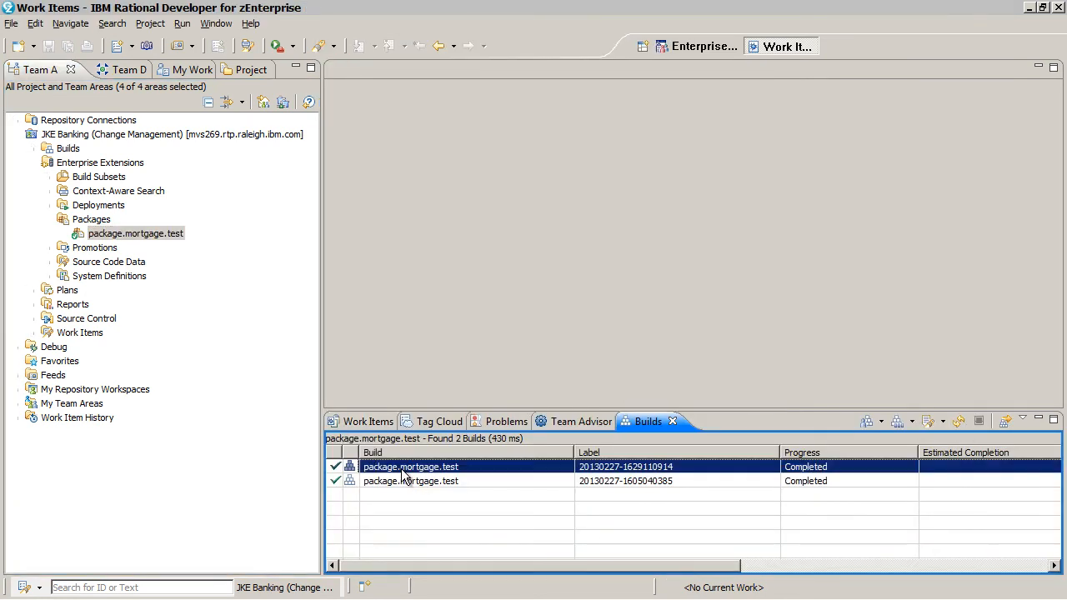
{"action": "double_click", "coordinate": [411, 467]}
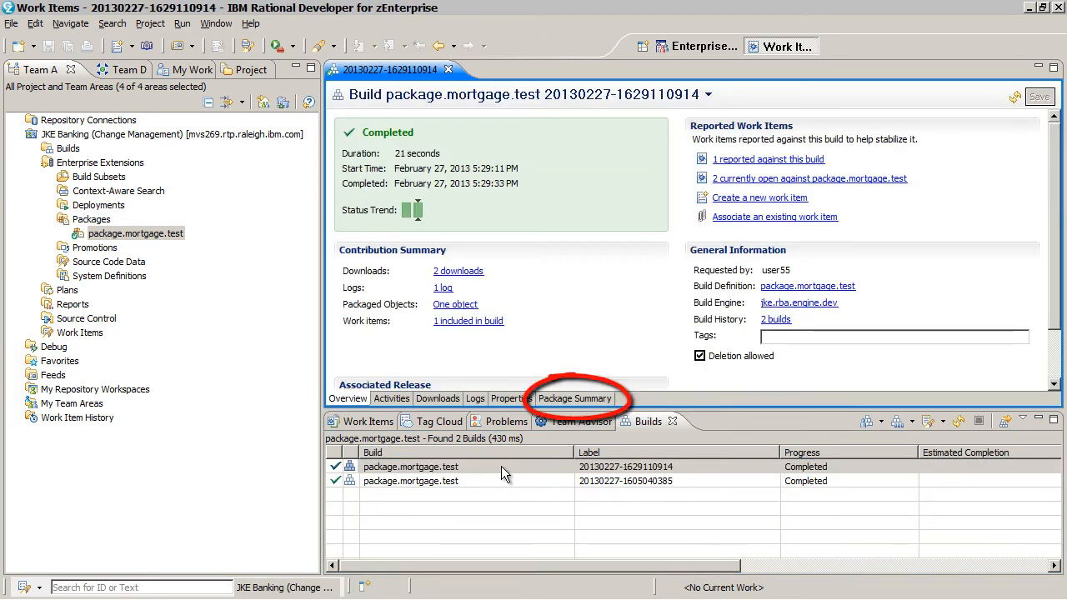
{"action": "left_click", "coordinate": [573, 399]}
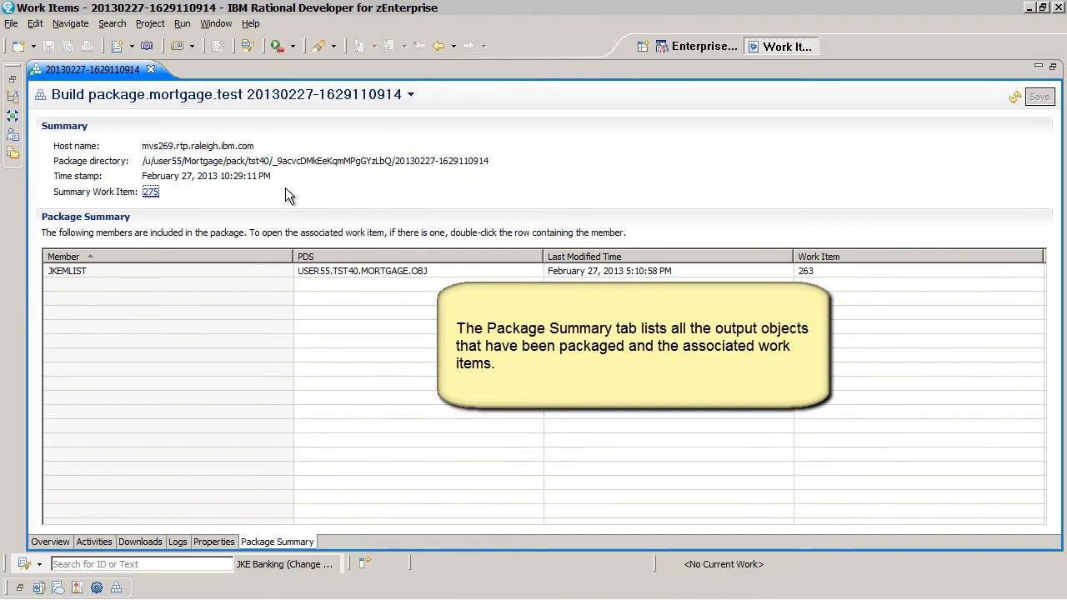
{"action": "mouse_move", "coordinate": [183, 200]}
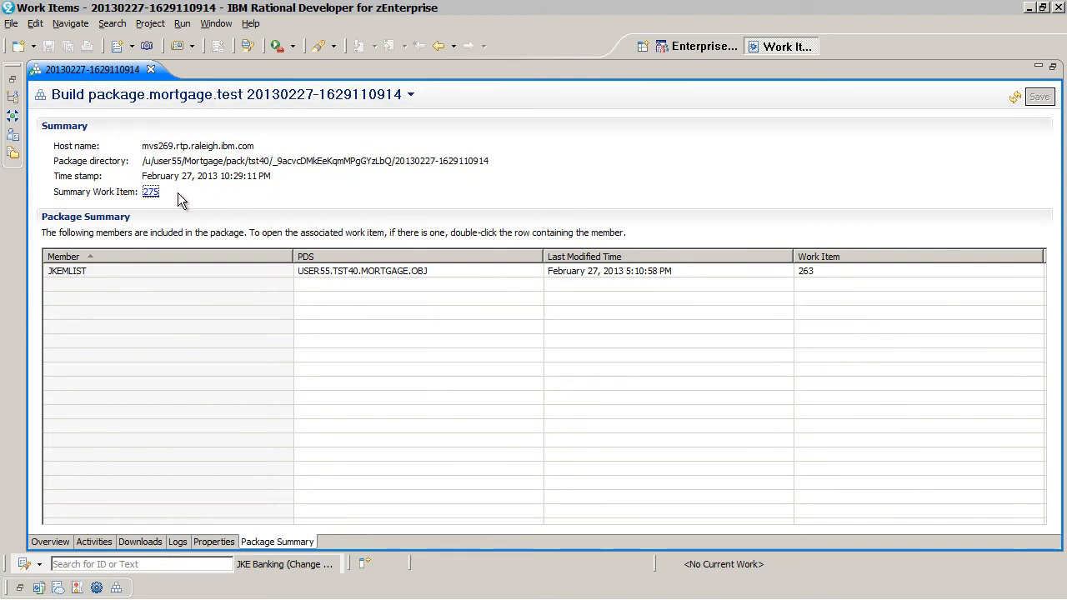
{"action": "left_click", "coordinate": [150, 192]}
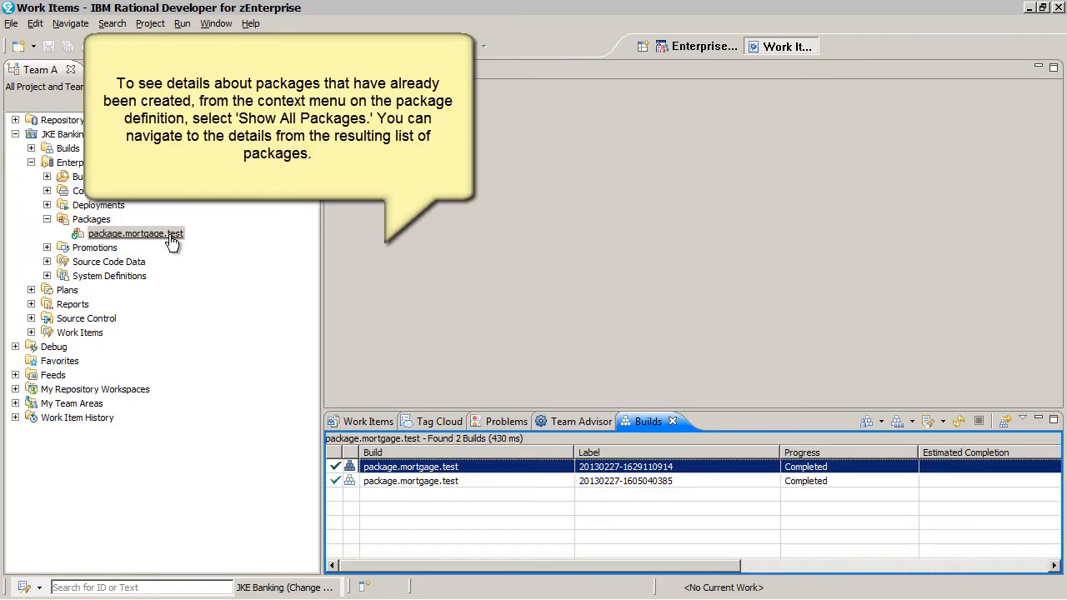
Step: Show all packages for package.mortgage.test (two found), close the results and collapse Packages
{"action": "right_click", "coordinate": [135, 233]}
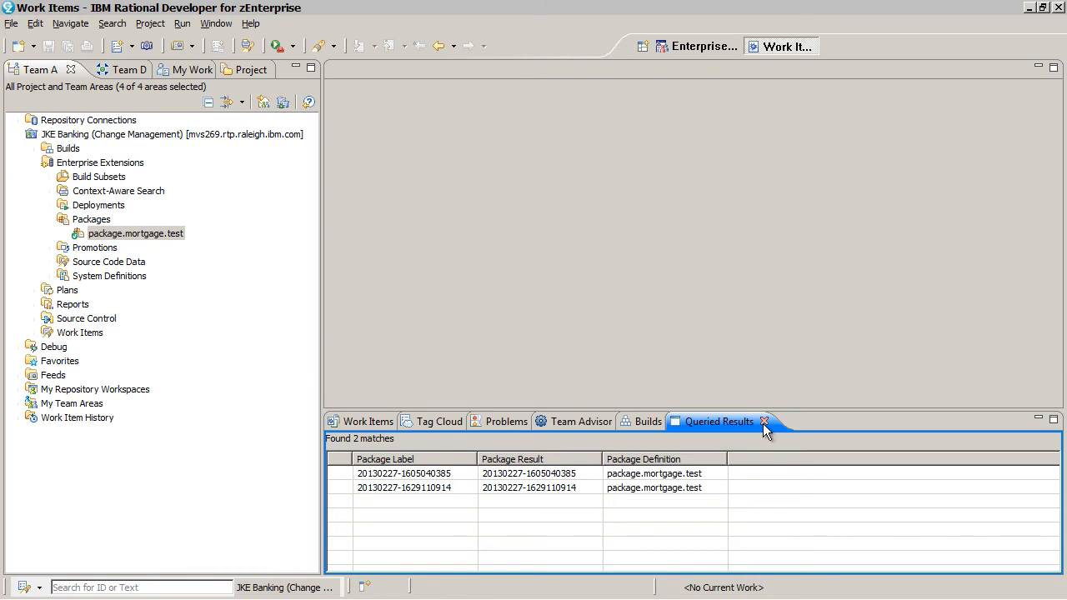
{"action": "left_click", "coordinate": [764, 420]}
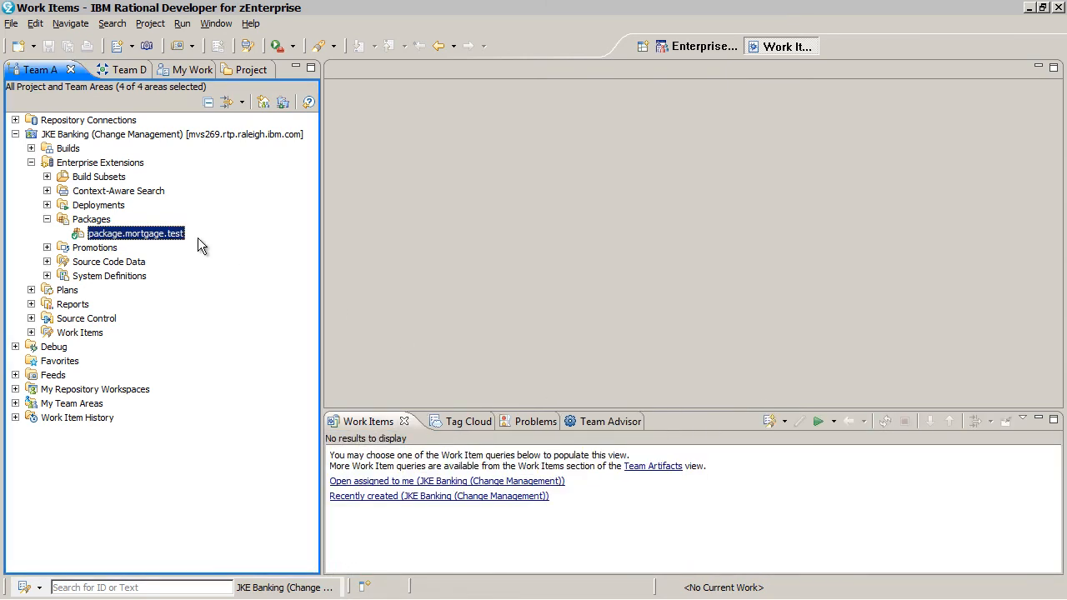
{"action": "left_click", "coordinate": [47, 218]}
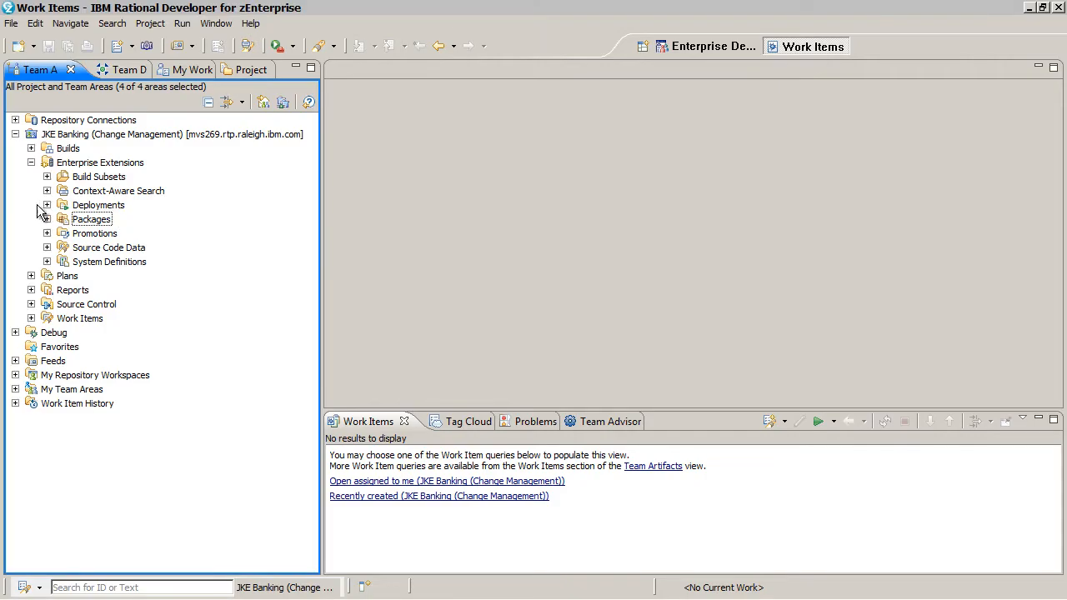
Step: Open deploy.mortgage.test from Deployments and view its z/OS Deployment load settings for package.mortgage.test
{"action": "left_click", "coordinate": [47, 205]}
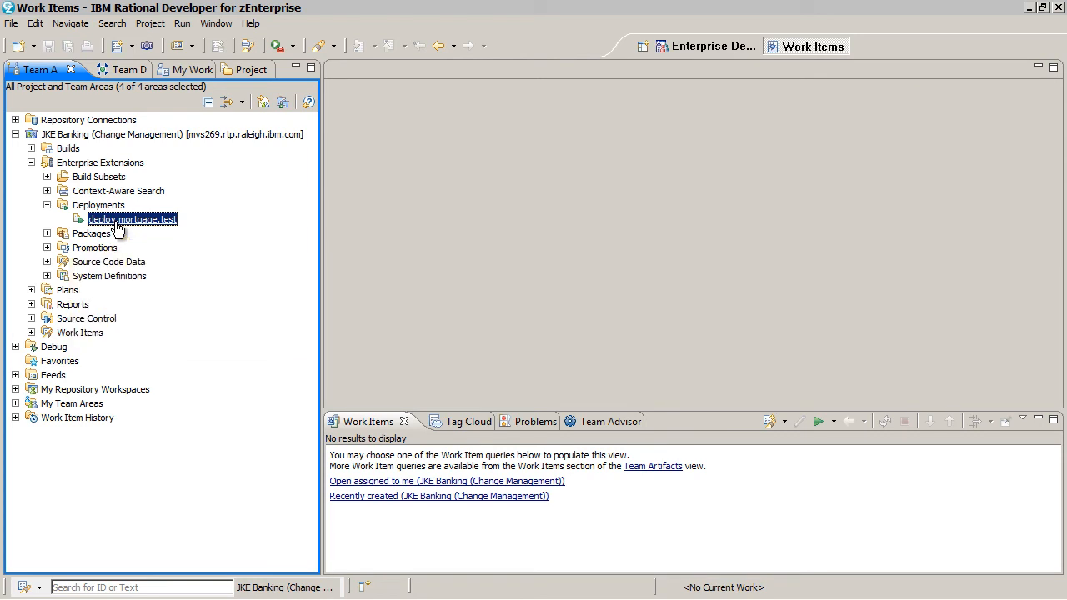
{"action": "double_click", "coordinate": [131, 218]}
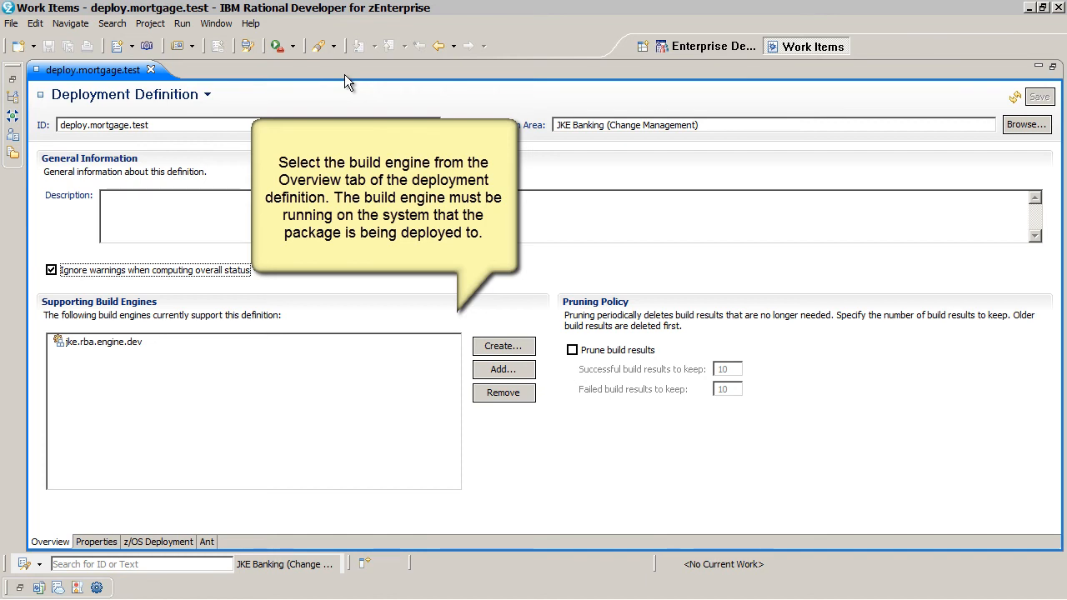
{"action": "mouse_move", "coordinate": [165, 356]}
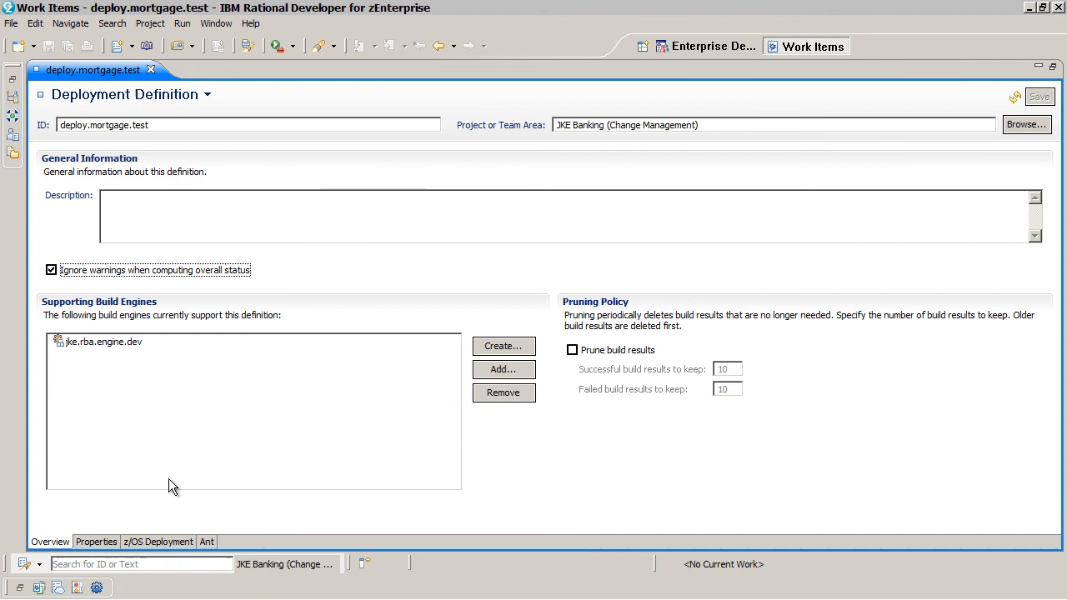
{"action": "left_click", "coordinate": [156, 541]}
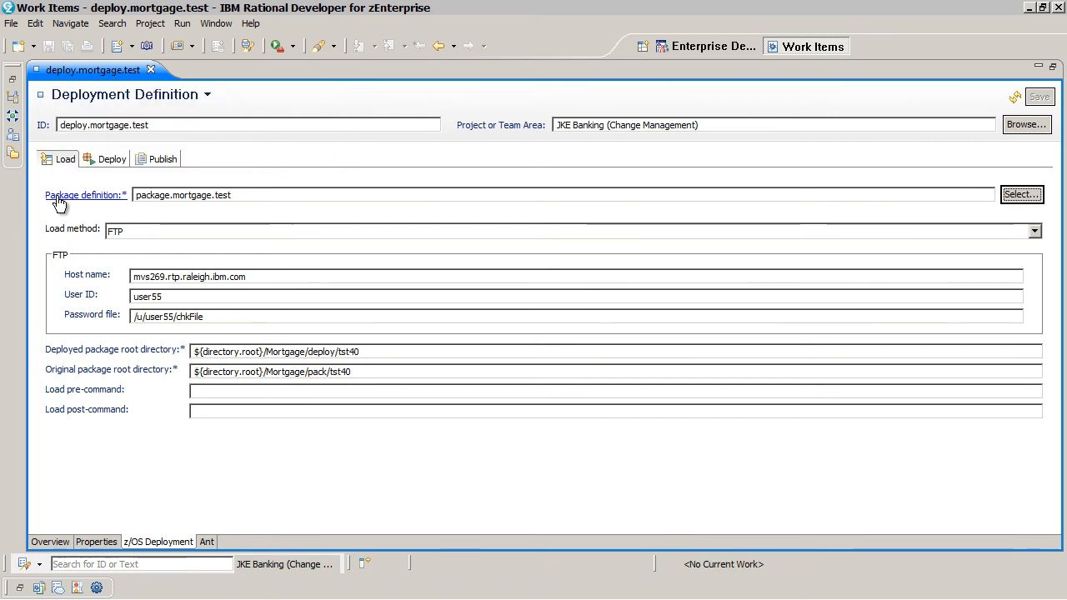
Step: Review the linked package definition, load methods, Deploy restore mapping and Publish options, then close the editors
{"action": "left_click", "coordinate": [82, 194]}
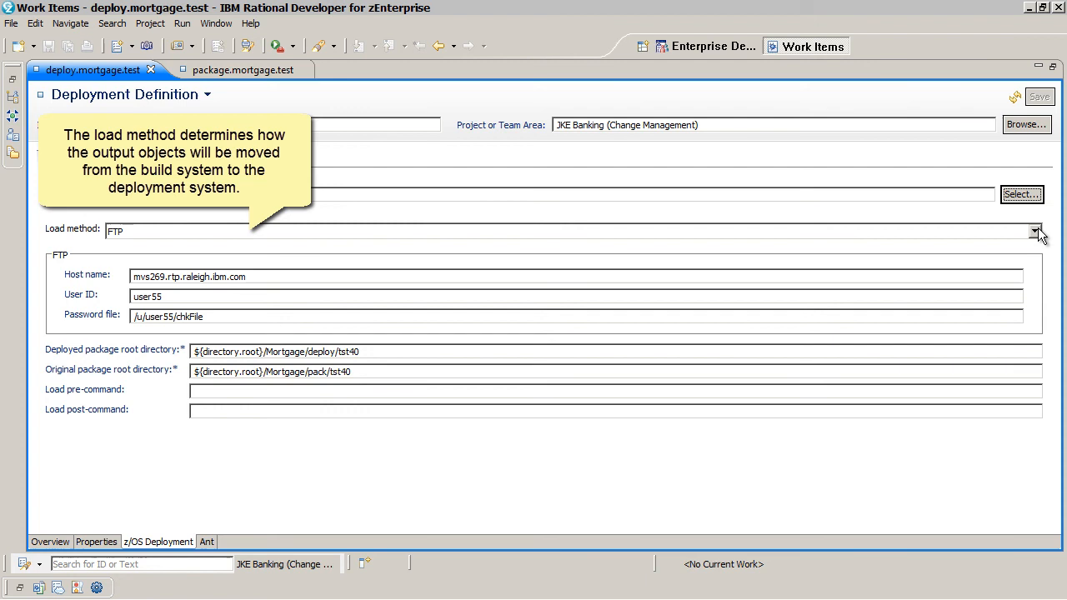
{"action": "left_click", "coordinate": [1037, 230]}
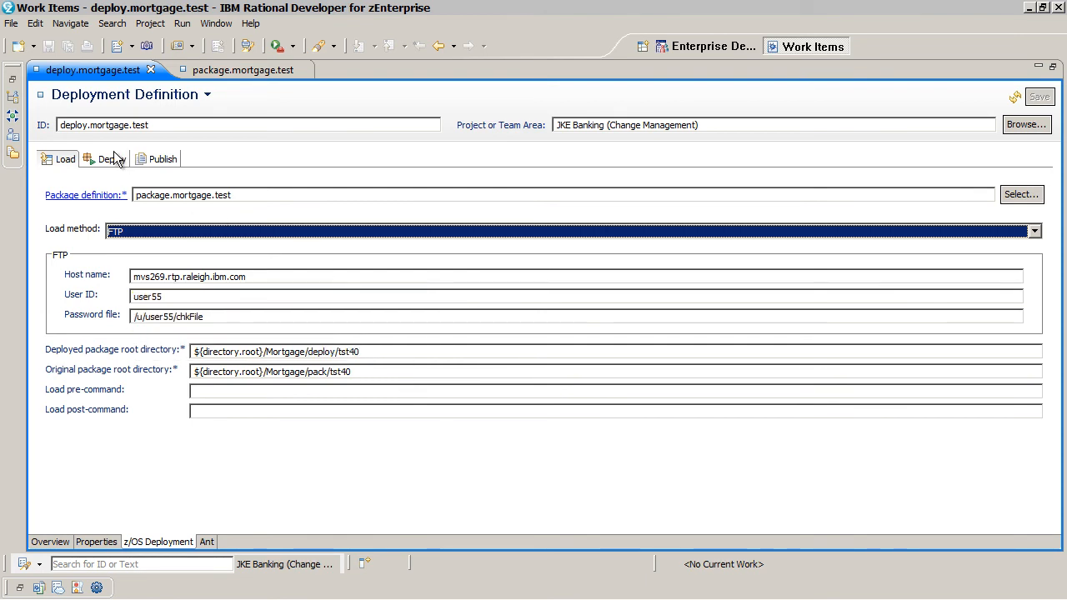
{"action": "left_click", "coordinate": [112, 159]}
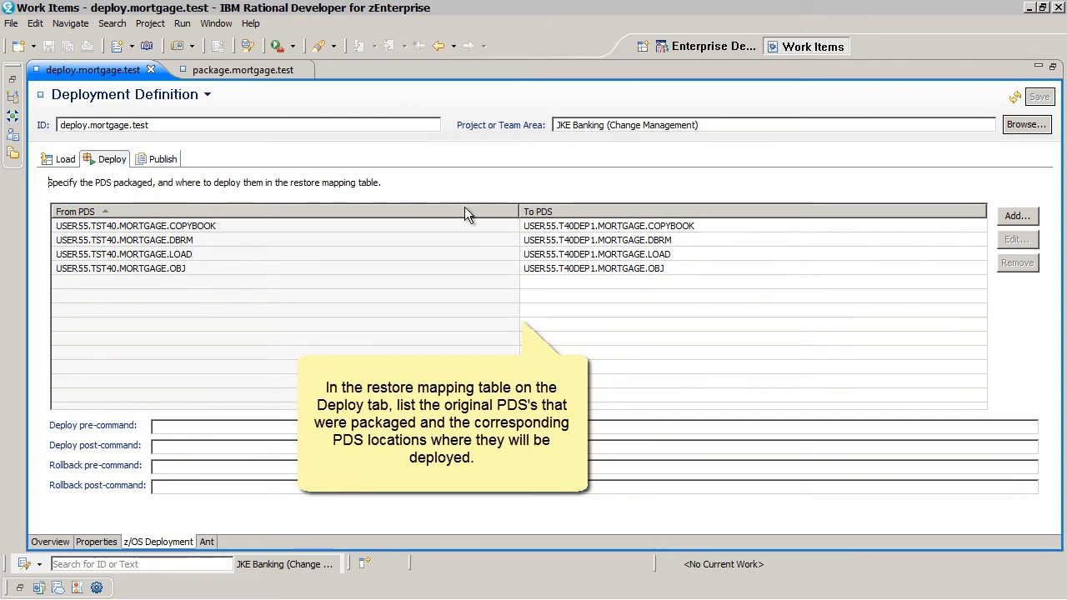
{"action": "mouse_move", "coordinate": [601, 216]}
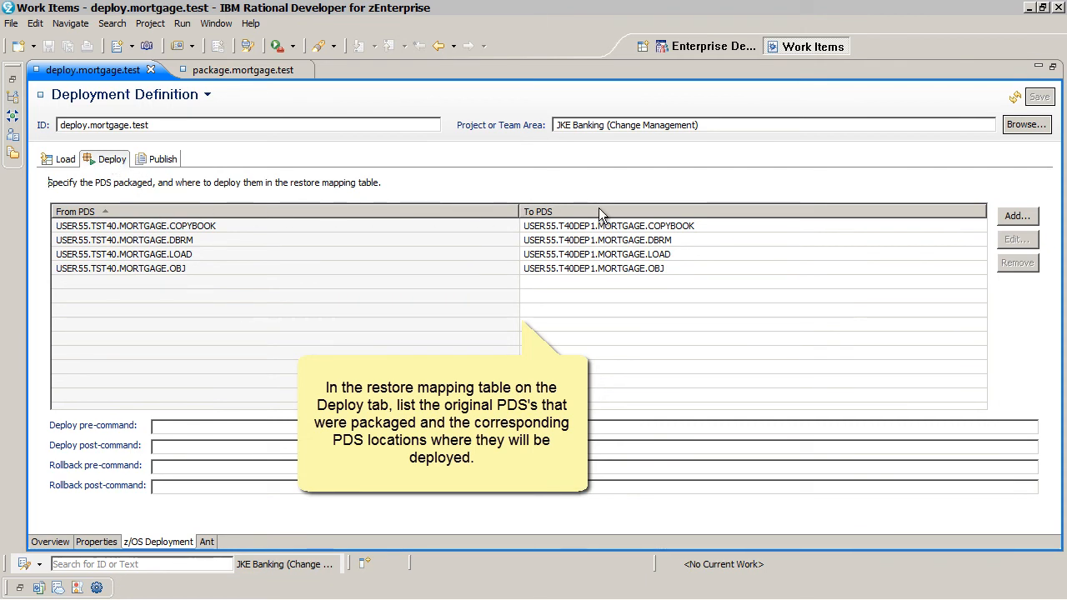
{"action": "left_click", "coordinate": [162, 160]}
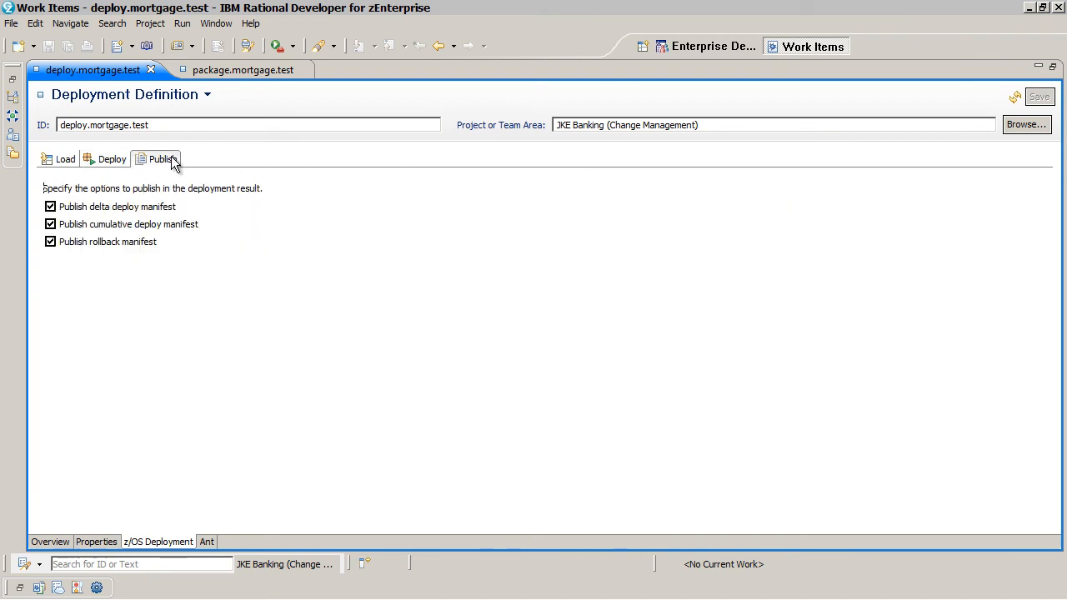
{"action": "left_click", "coordinate": [161, 160]}
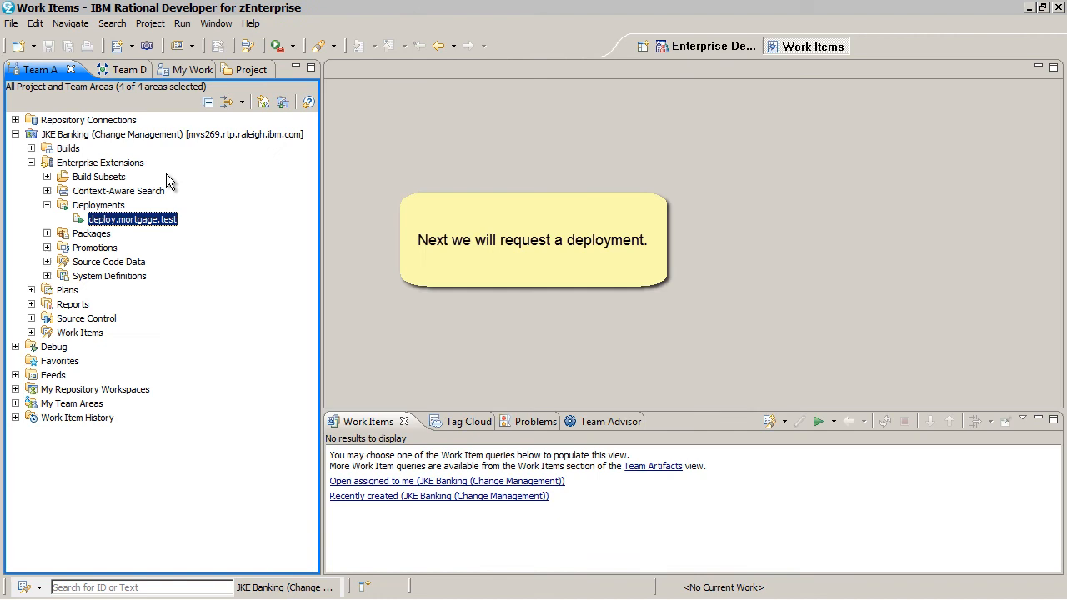
{"action": "right_click", "coordinate": [131, 218]}
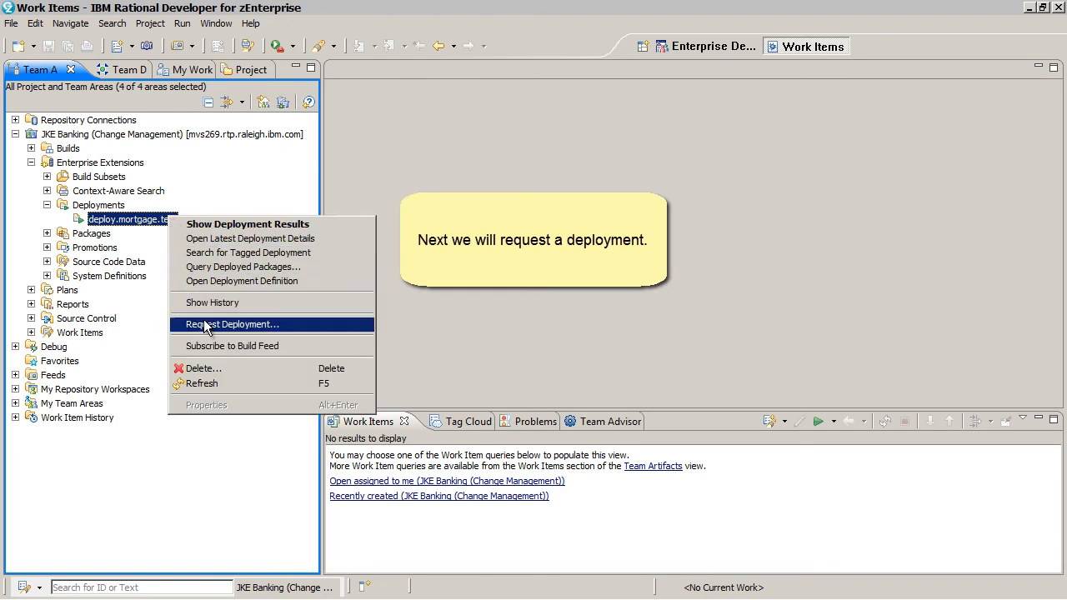
{"action": "left_click", "coordinate": [233, 323]}
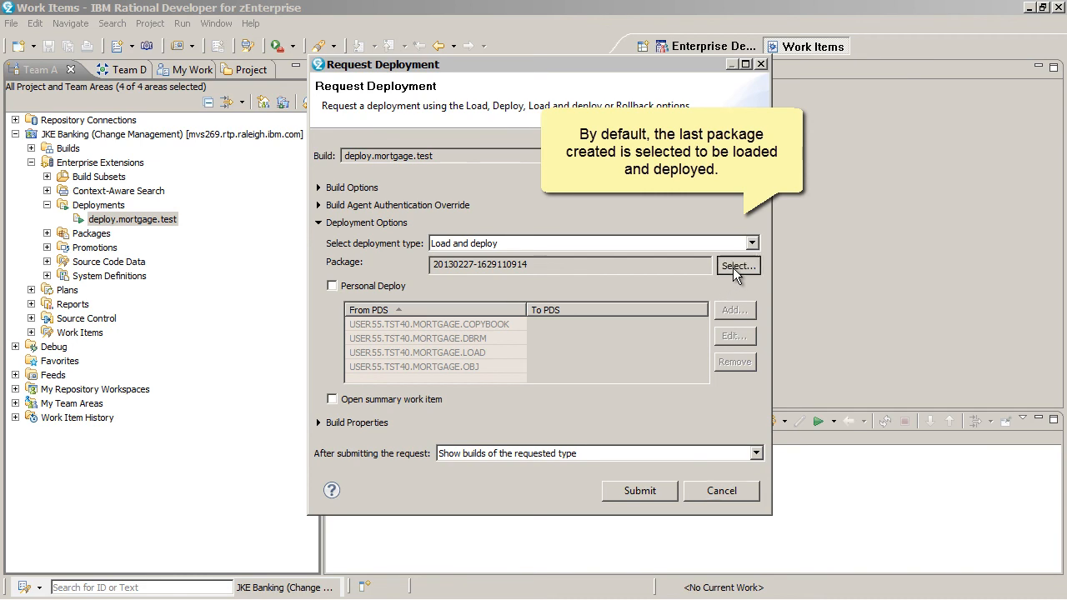
{"action": "left_click", "coordinate": [736, 265]}
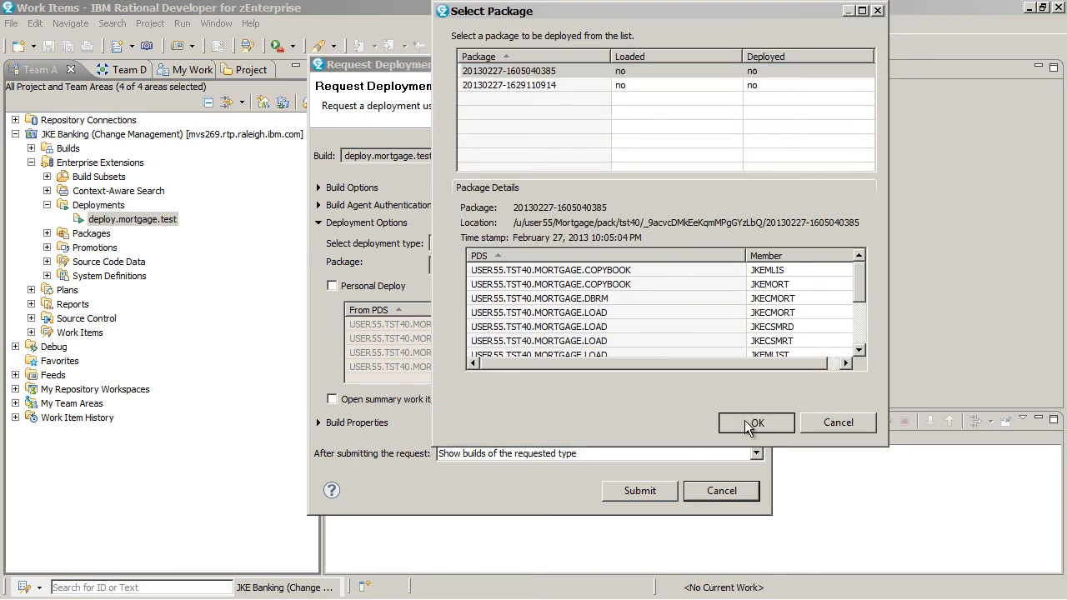
{"action": "left_click", "coordinate": [755, 423]}
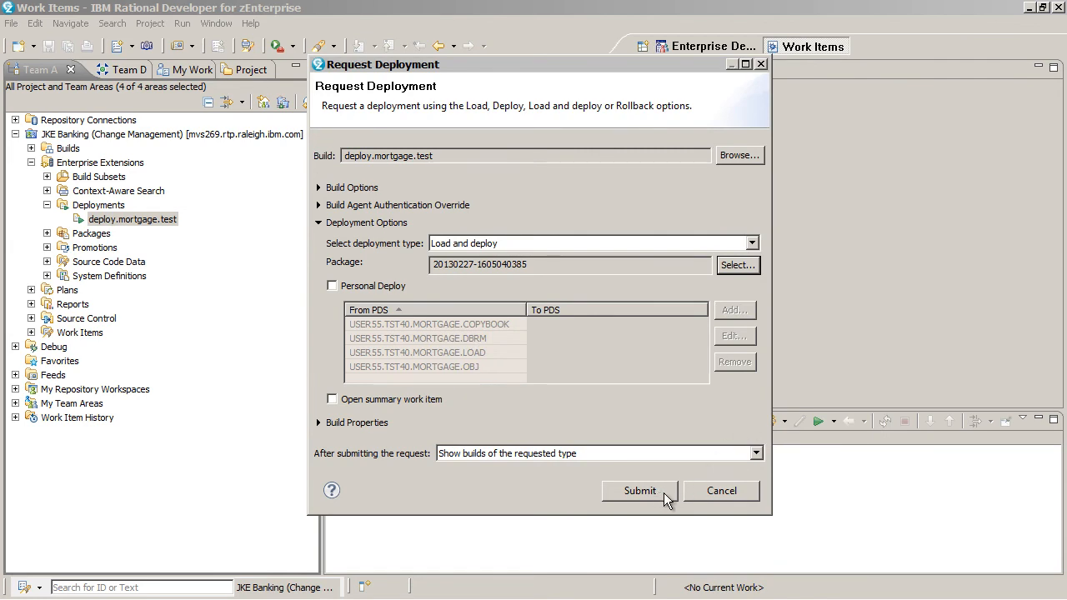
{"action": "left_click", "coordinate": [641, 490]}
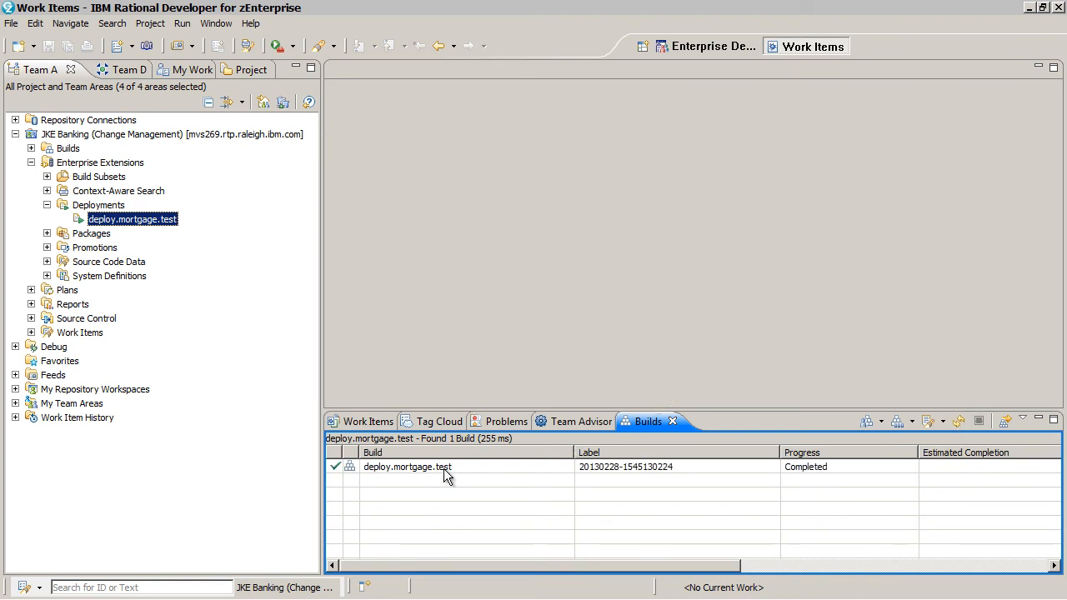
{"action": "double_click", "coordinate": [406, 467]}
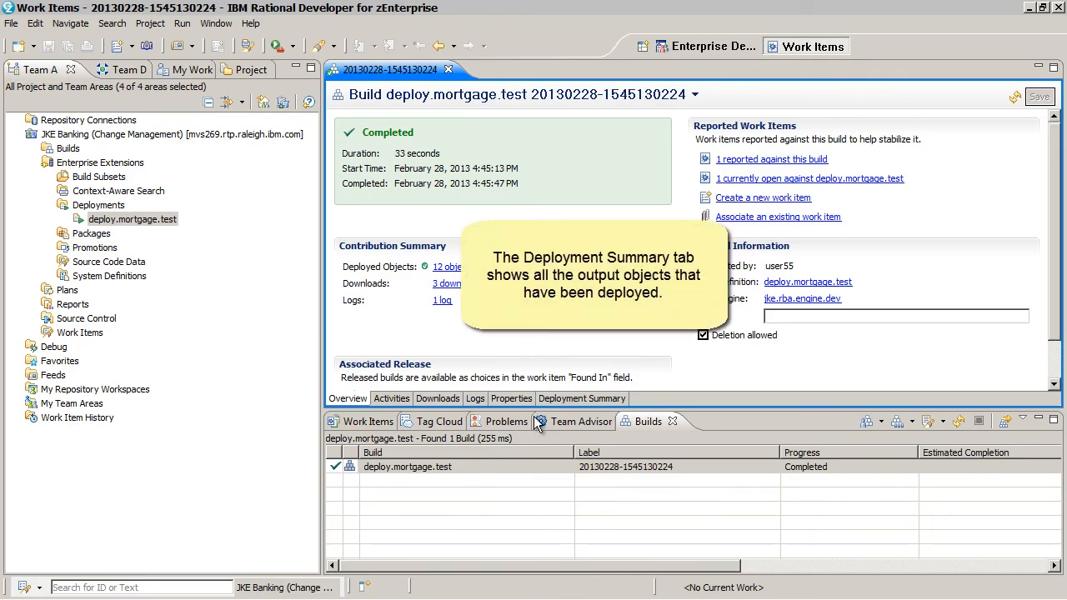
Step: Open summary task 284, its Links and the linked Deployment Result listing created members, then close them
{"action": "left_click", "coordinate": [582, 398]}
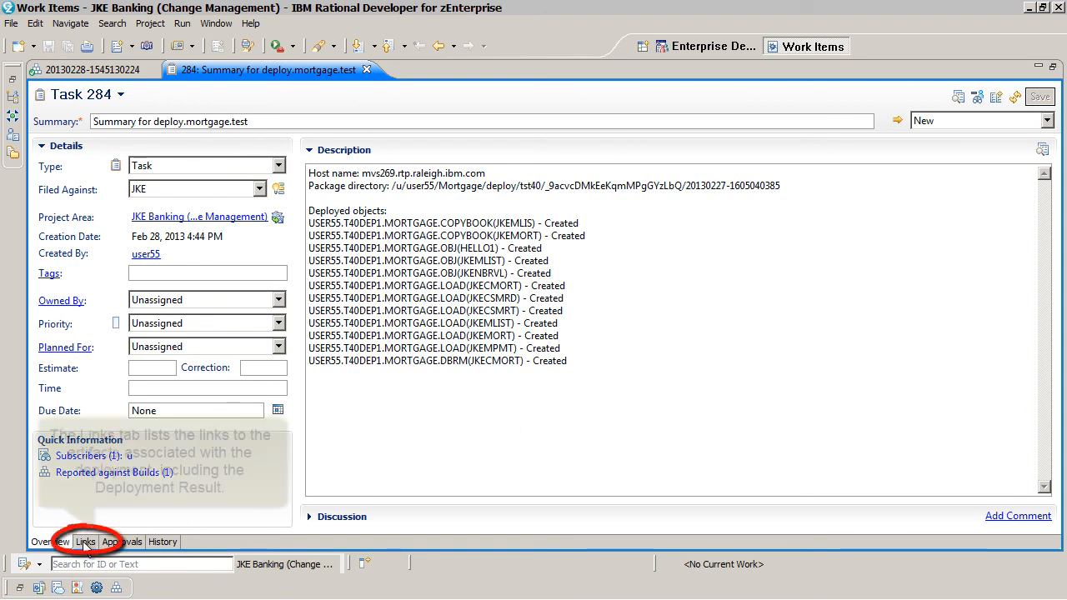
{"action": "left_click", "coordinate": [85, 542]}
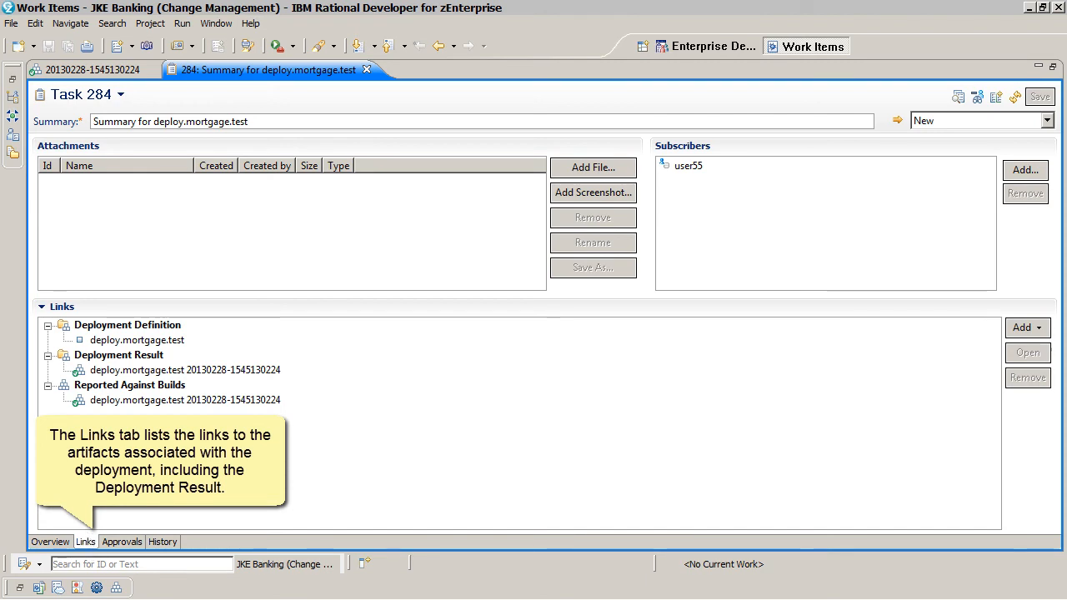
{"action": "left_click", "coordinate": [184, 370]}
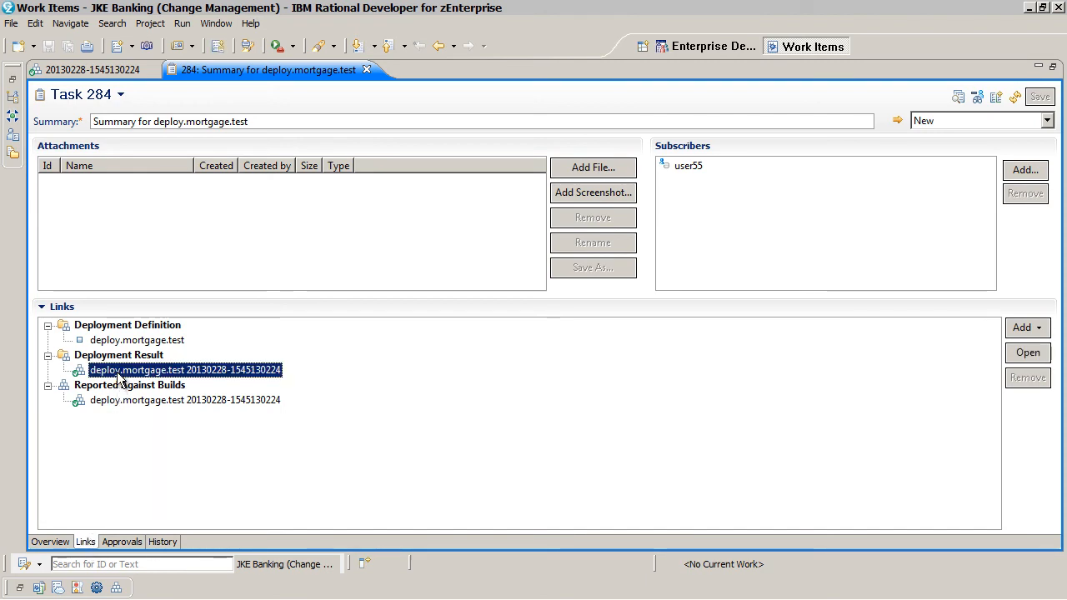
{"action": "double_click", "coordinate": [183, 370]}
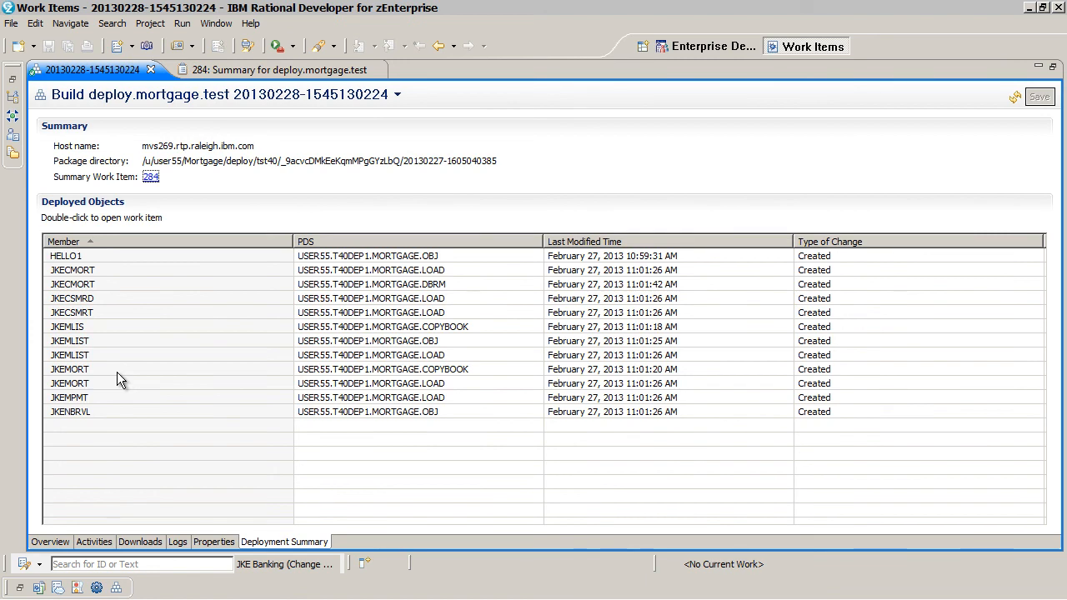
{"action": "left_click", "coordinate": [50, 542]}
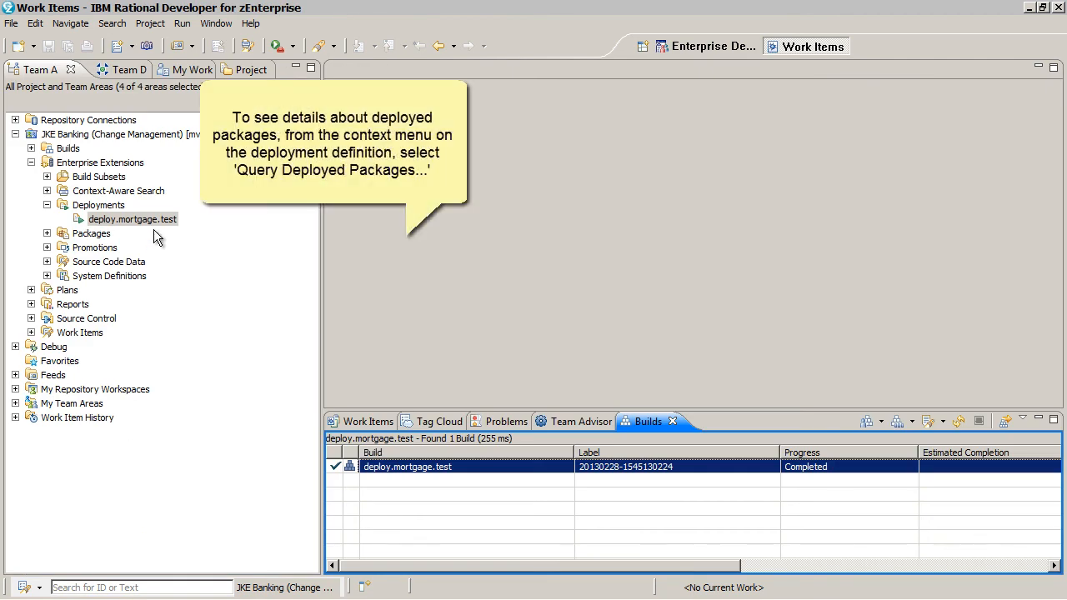
{"action": "right_click", "coordinate": [131, 219]}
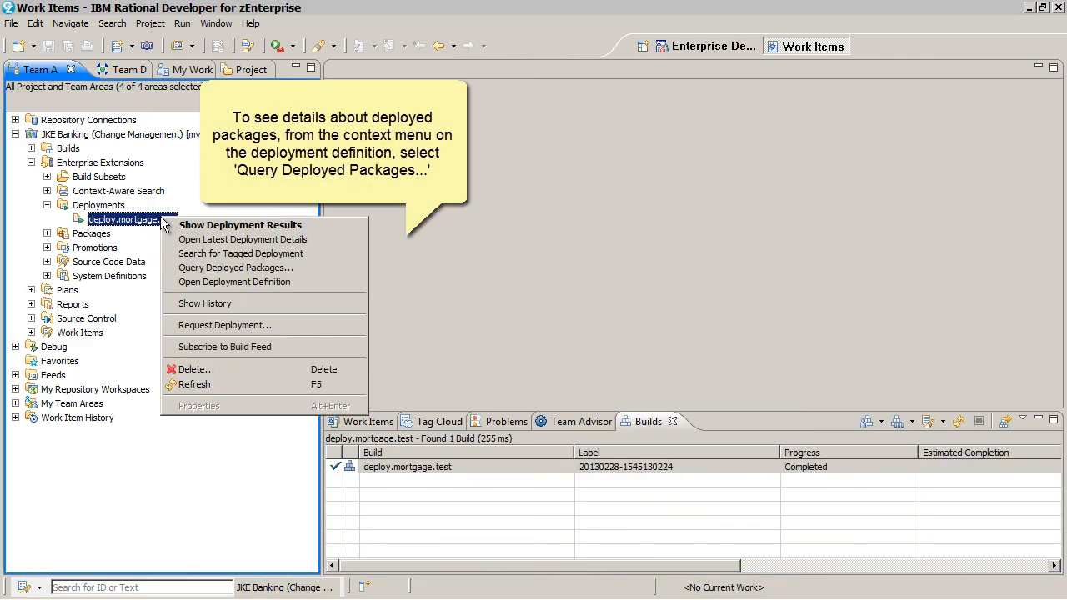
{"action": "mouse_move", "coordinate": [236, 267]}
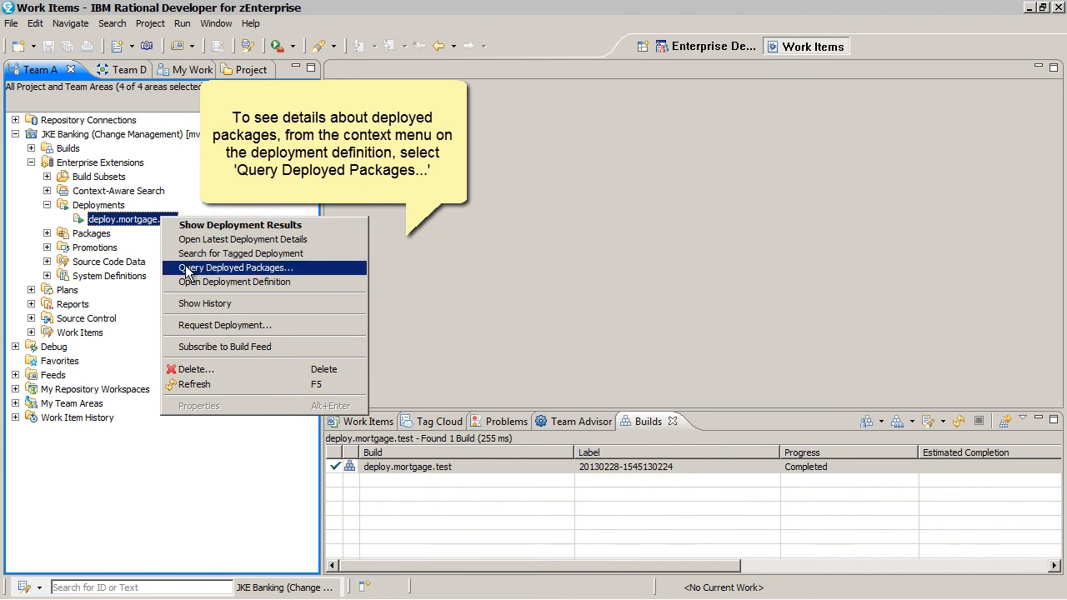
{"action": "left_click", "coordinate": [235, 267]}
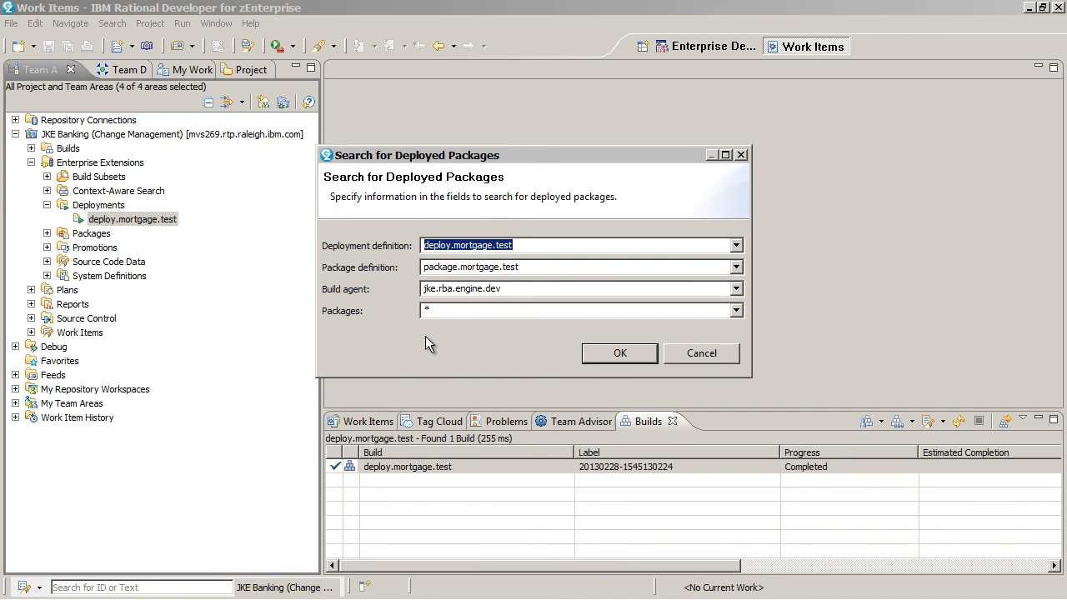
{"action": "left_click", "coordinate": [735, 310]}
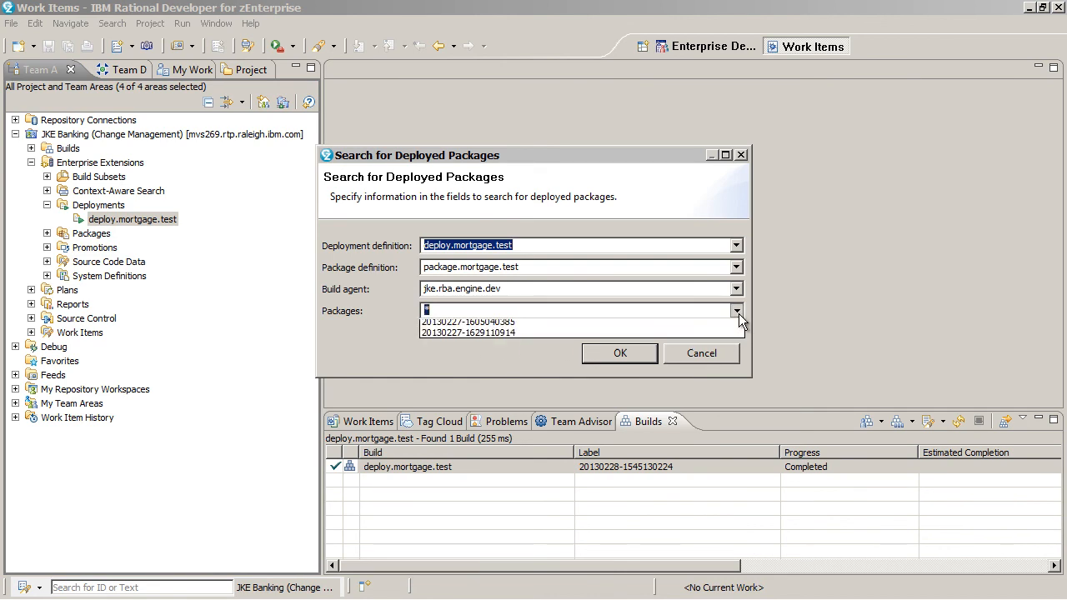
{"action": "left_click", "coordinate": [736, 310]}
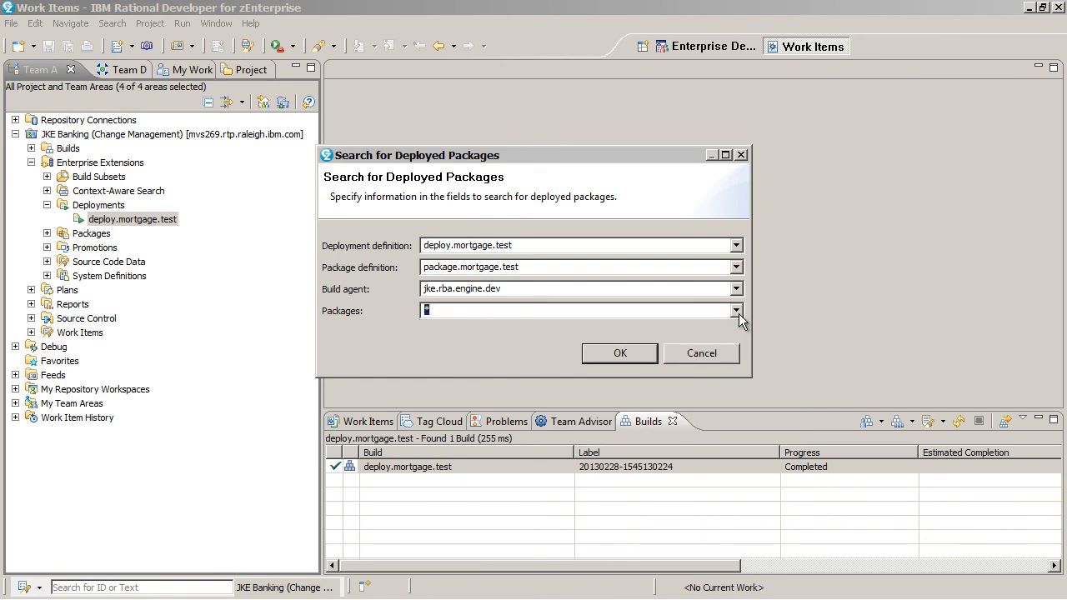
{"action": "left_click", "coordinate": [620, 354]}
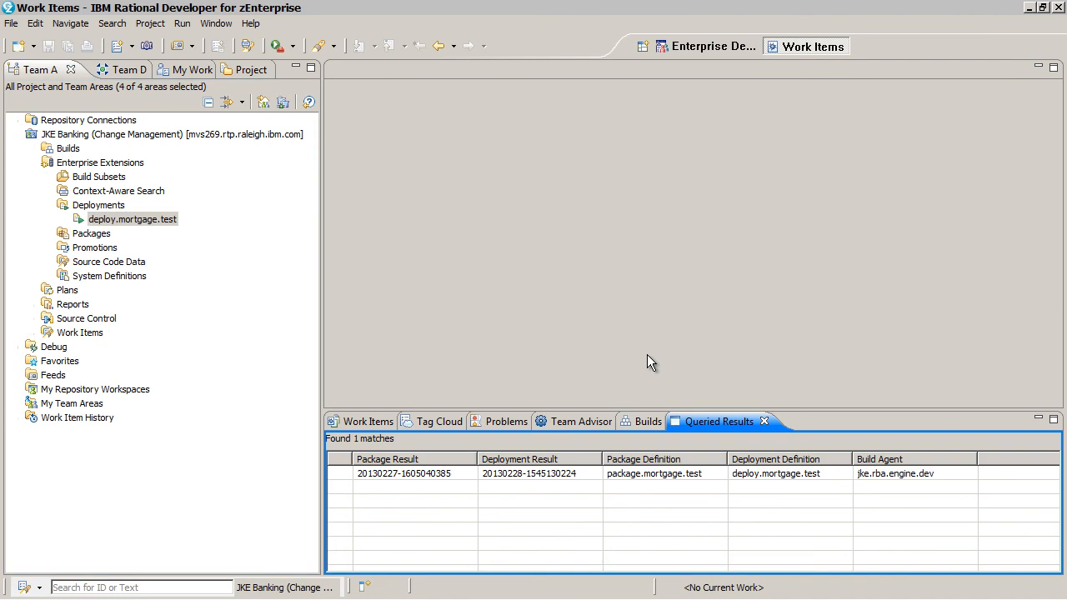
{"action": "mouse_move", "coordinate": [627, 391]}
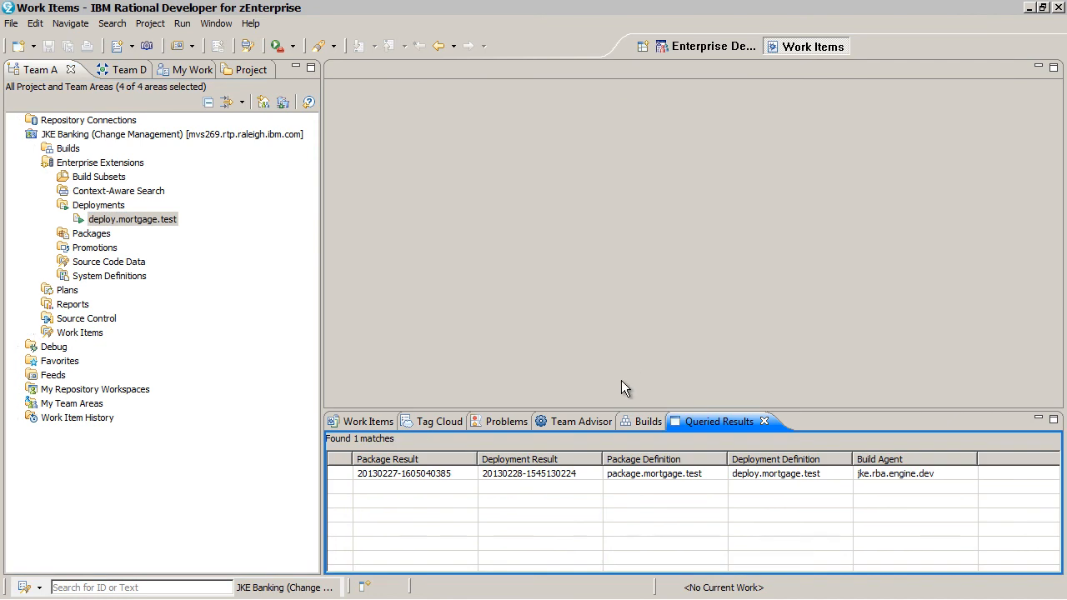
{"action": "mouse_move", "coordinate": [575, 482]}
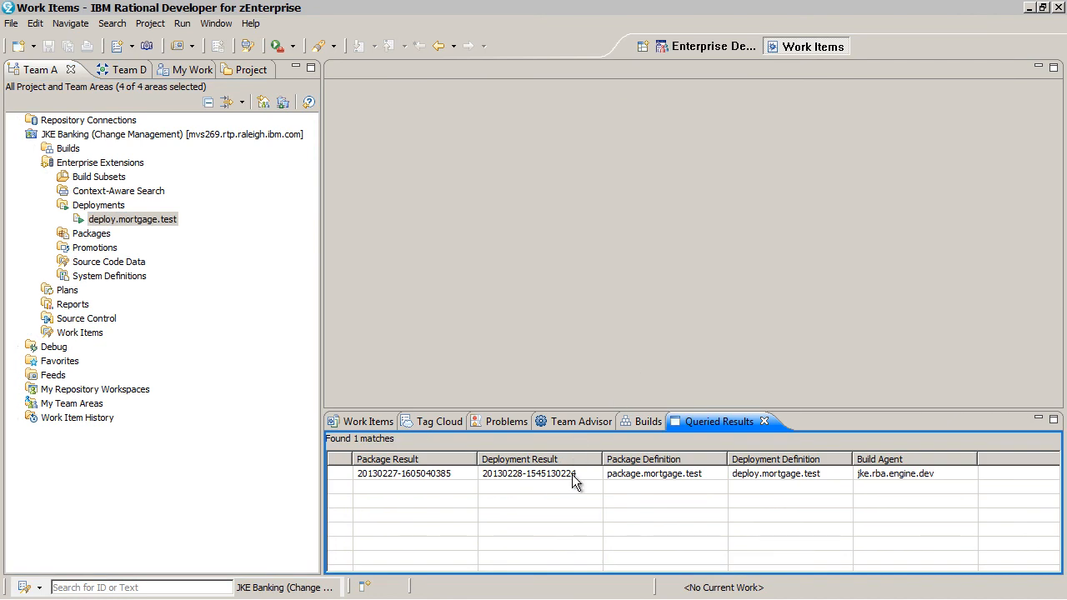
{"action": "double_click", "coordinate": [521, 474]}
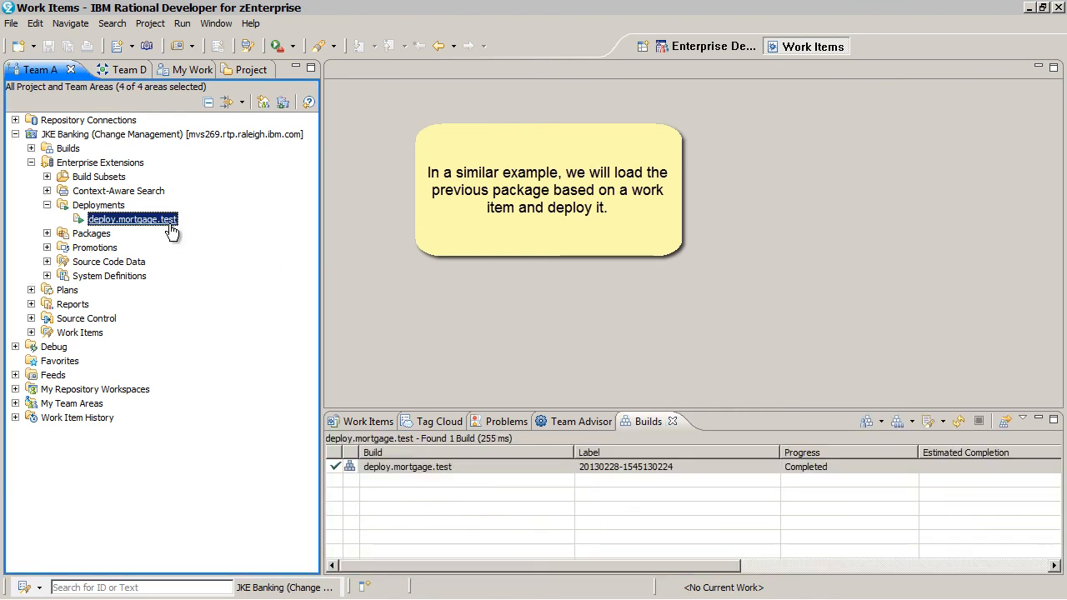
{"action": "right_click", "coordinate": [132, 219]}
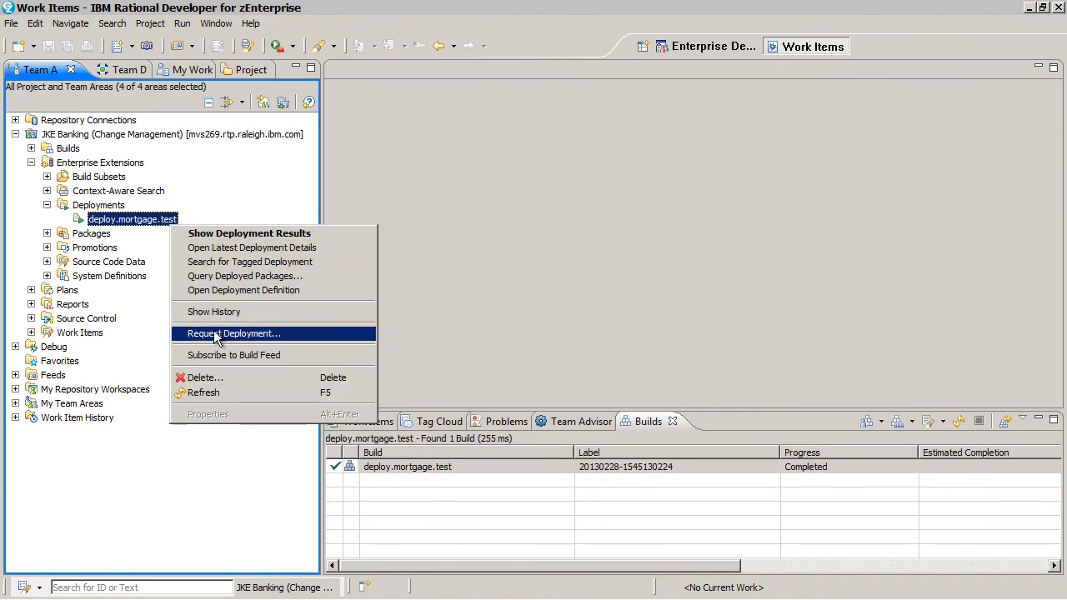
{"action": "left_click", "coordinate": [233, 333]}
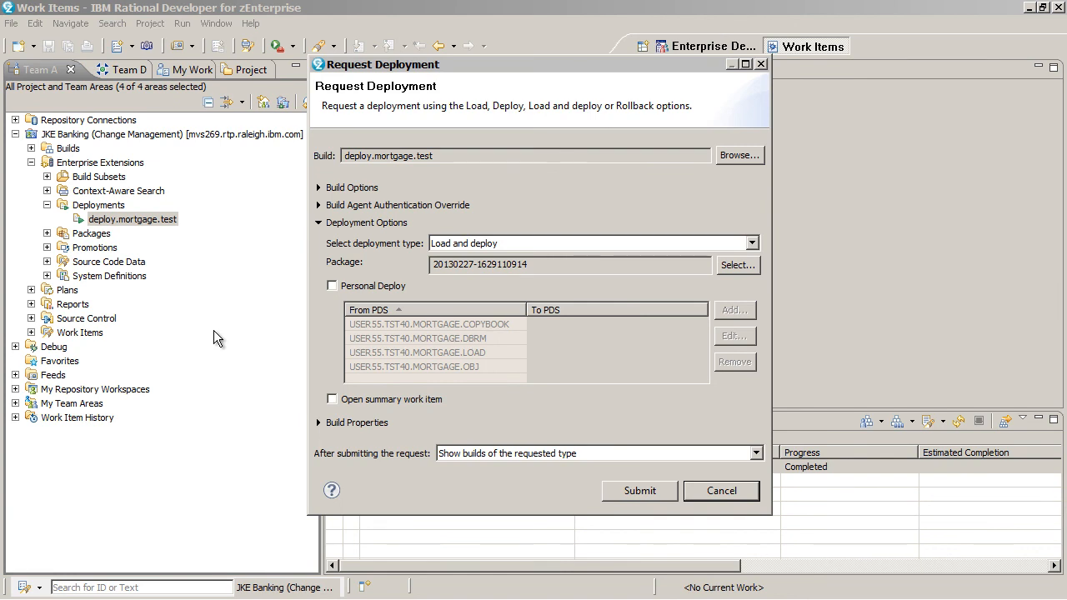
{"action": "mouse_move", "coordinate": [689, 300]}
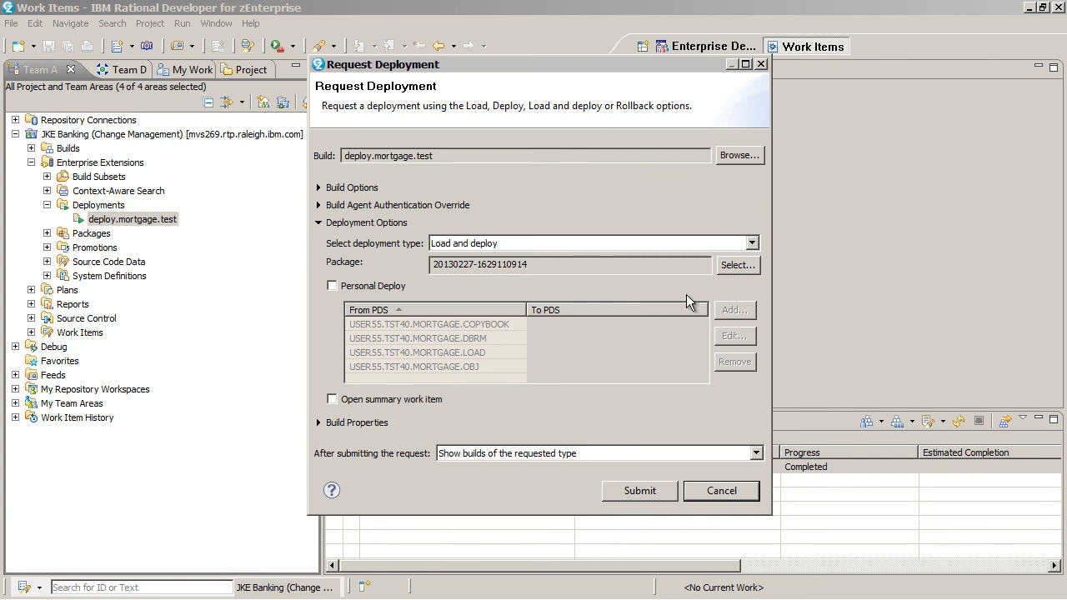
{"action": "left_click", "coordinate": [737, 263]}
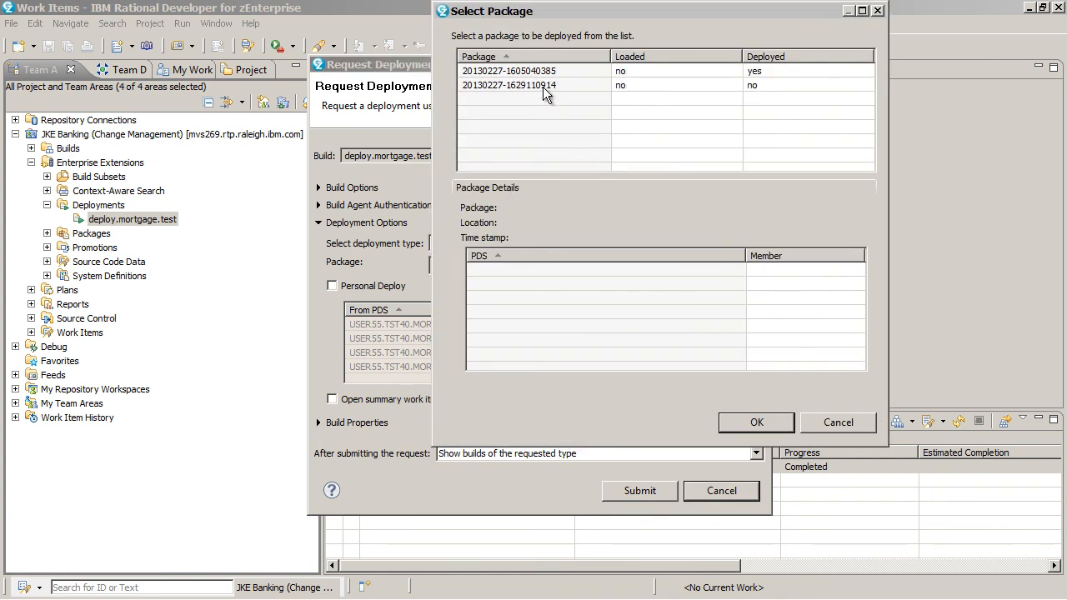
{"action": "left_click", "coordinate": [508, 84]}
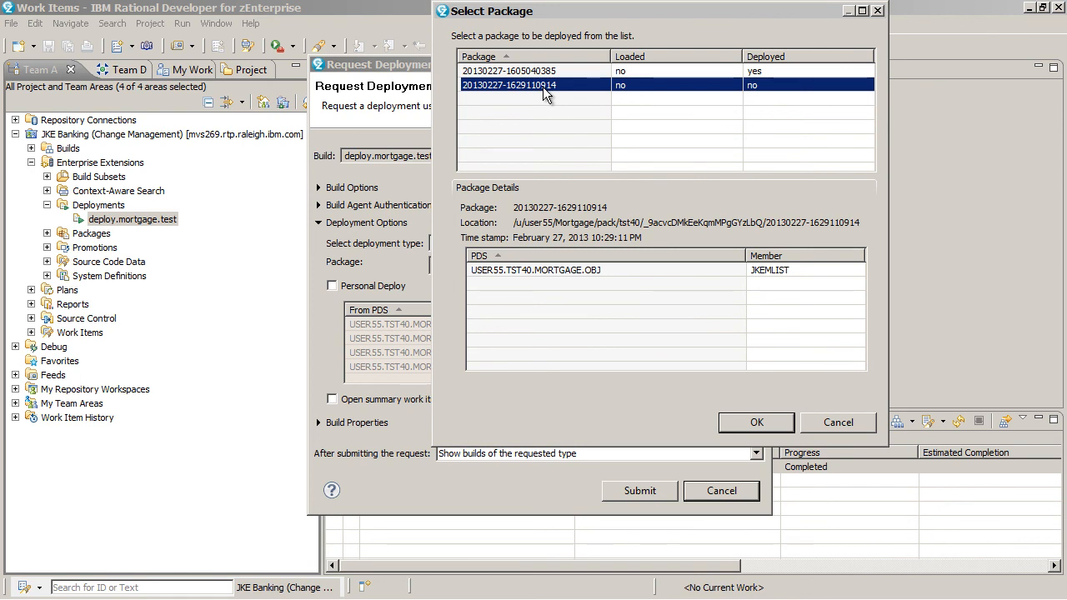
{"action": "left_click", "coordinate": [755, 424]}
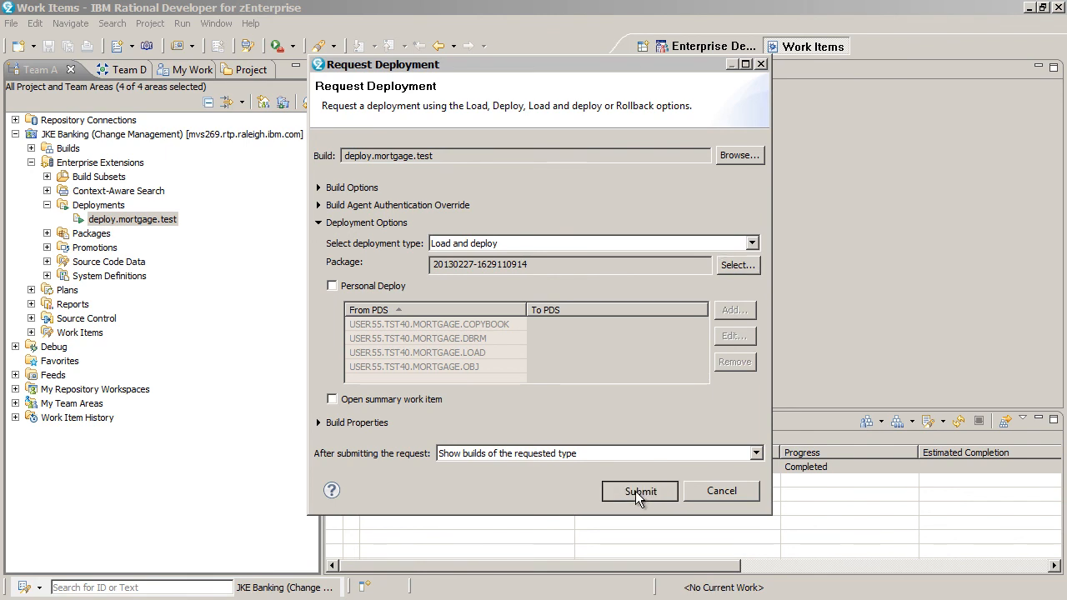
{"action": "left_click", "coordinate": [640, 490]}
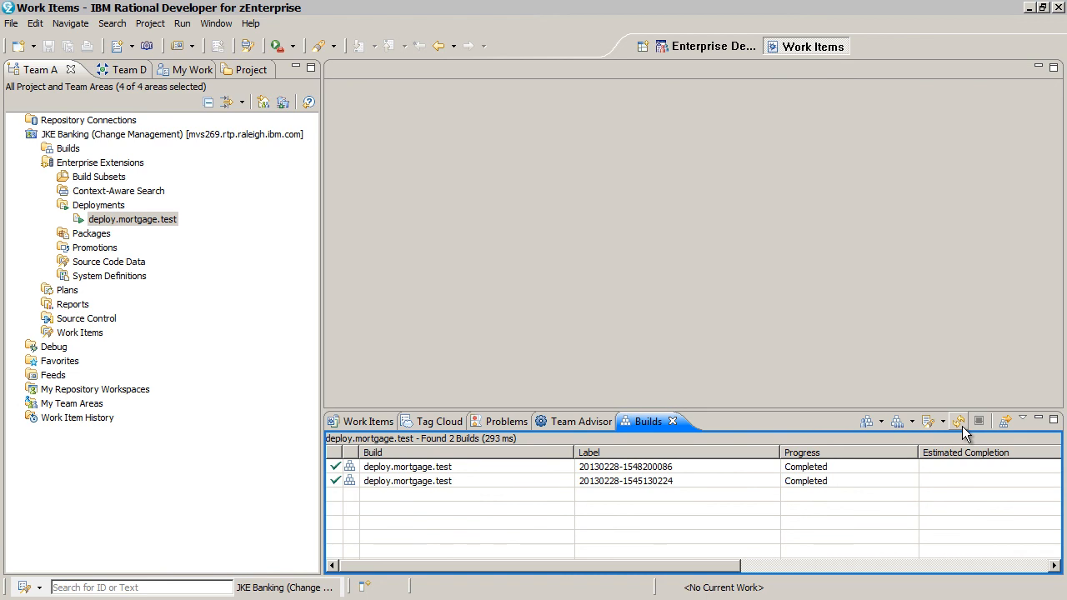
Step: Open the newest build's Deployment Summary and work item 285 showing JKEMLIST updated, then close the editors
{"action": "left_click", "coordinate": [407, 467]}
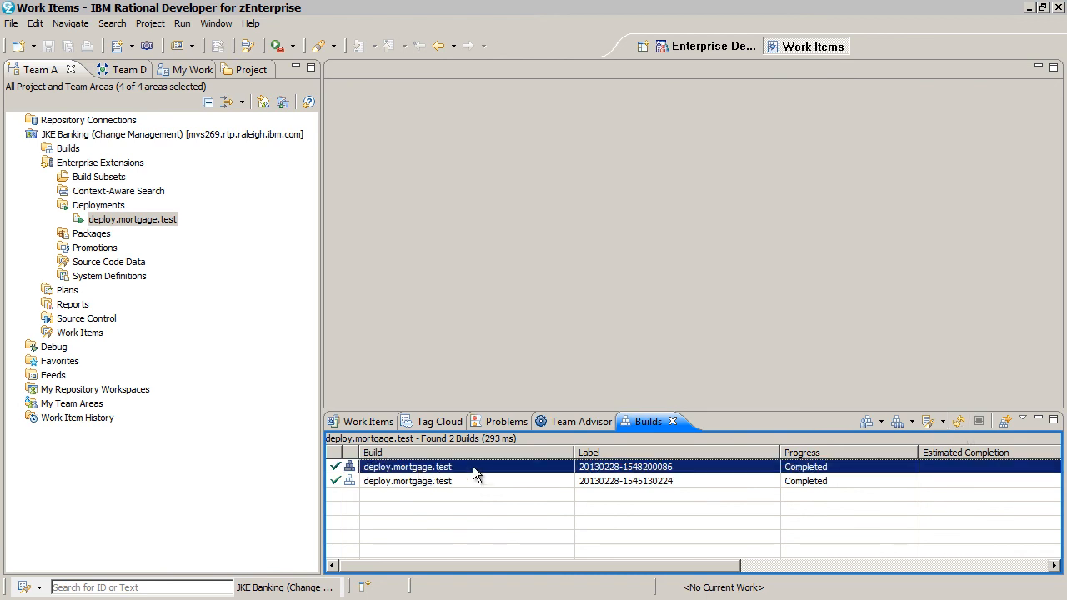
{"action": "double_click", "coordinate": [407, 467]}
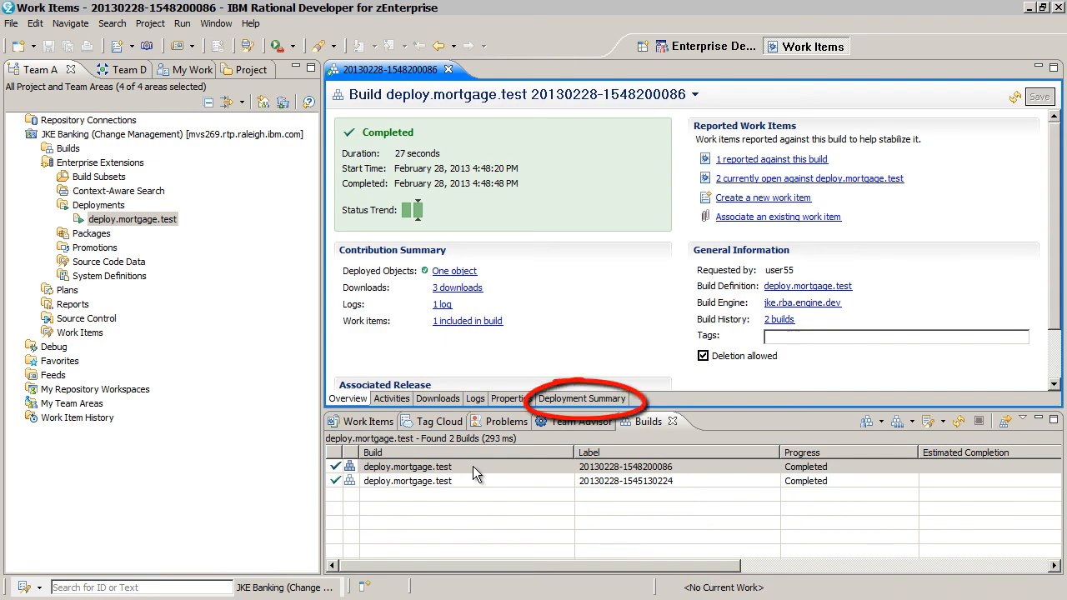
{"action": "left_click", "coordinate": [580, 399]}
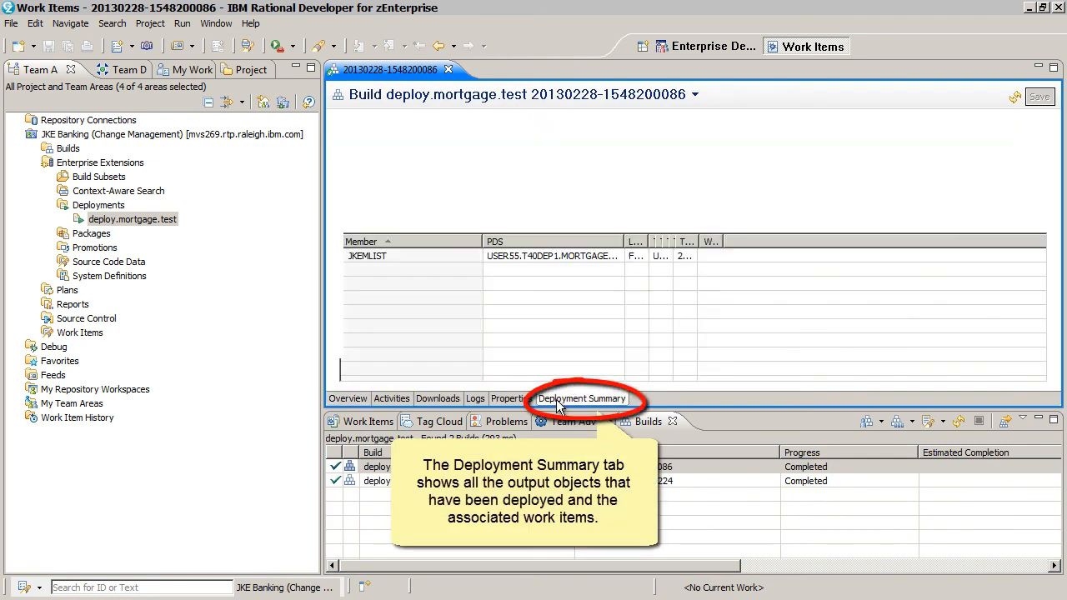
{"action": "left_click", "coordinate": [580, 398]}
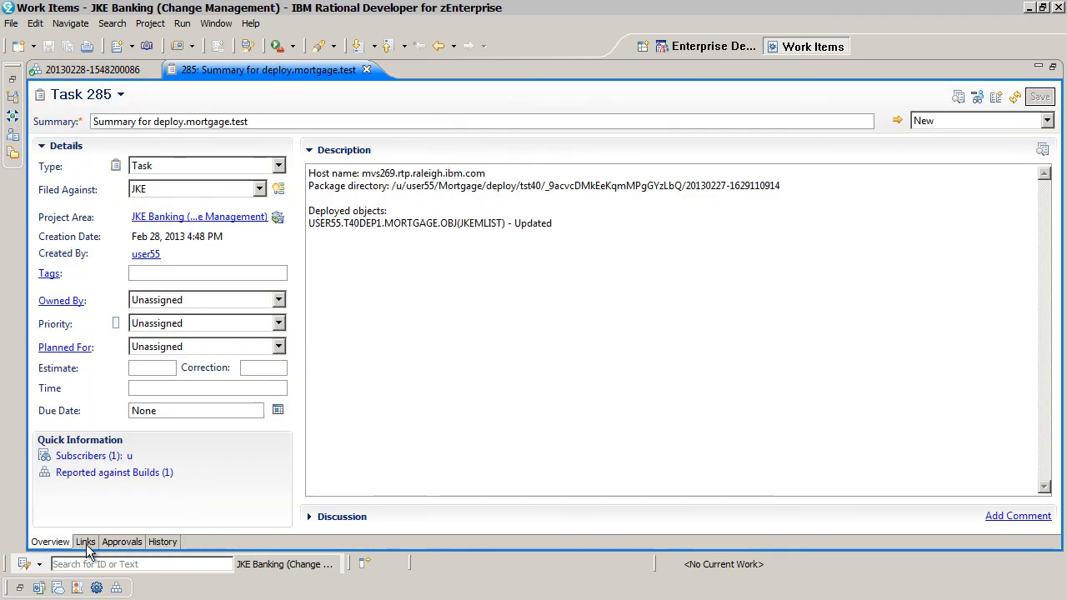
{"action": "left_click", "coordinate": [85, 542]}
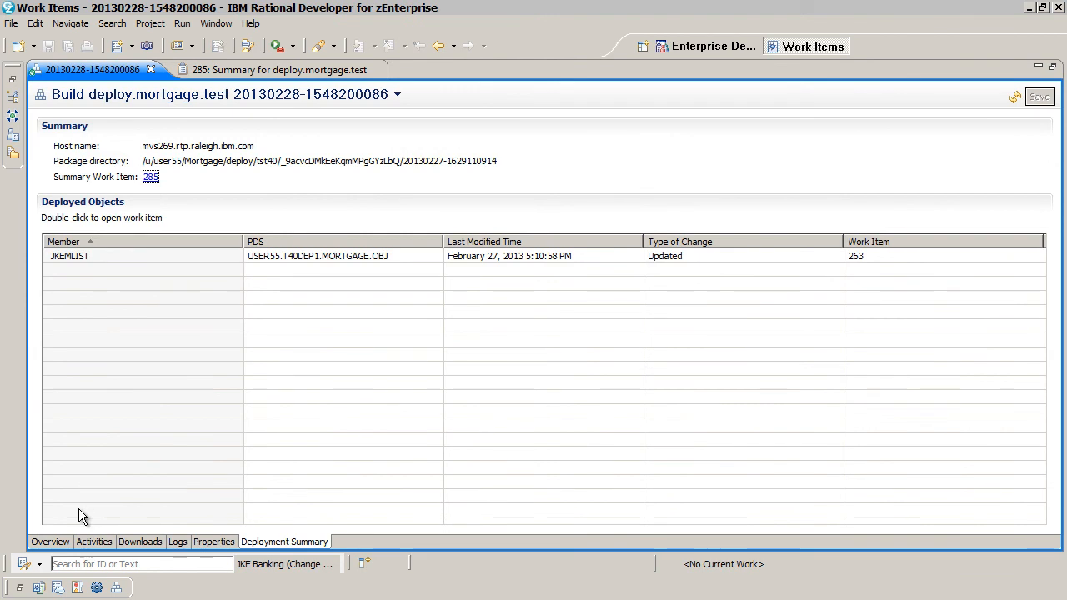
{"action": "left_click", "coordinate": [50, 541]}
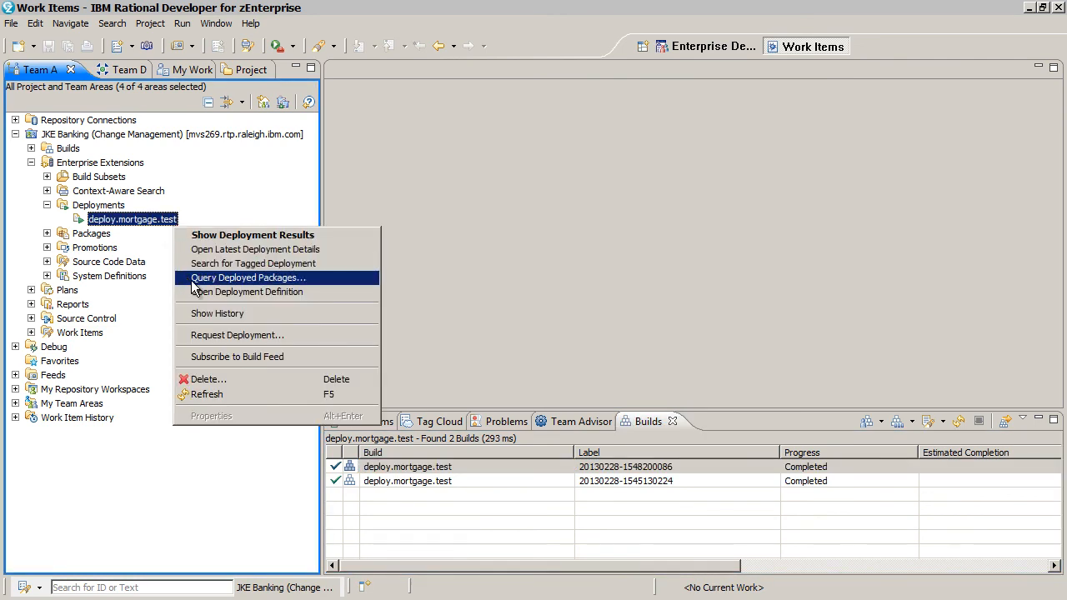
Step: Query deployed packages of deploy.mortgage.test again, now finding two matches, and close the results
{"action": "left_click", "coordinate": [247, 276]}
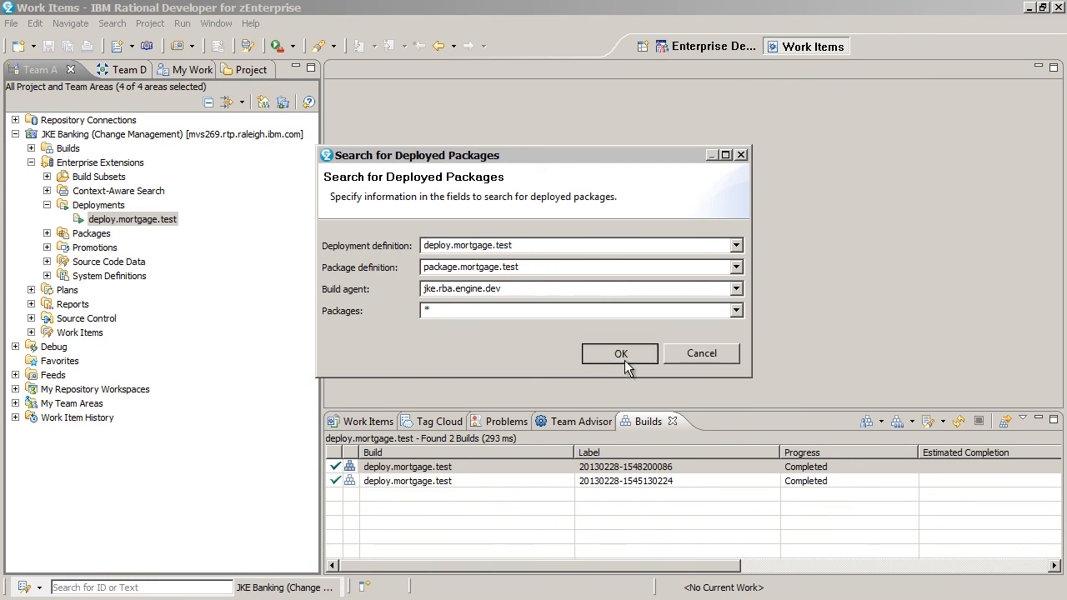
{"action": "left_click", "coordinate": [620, 354]}
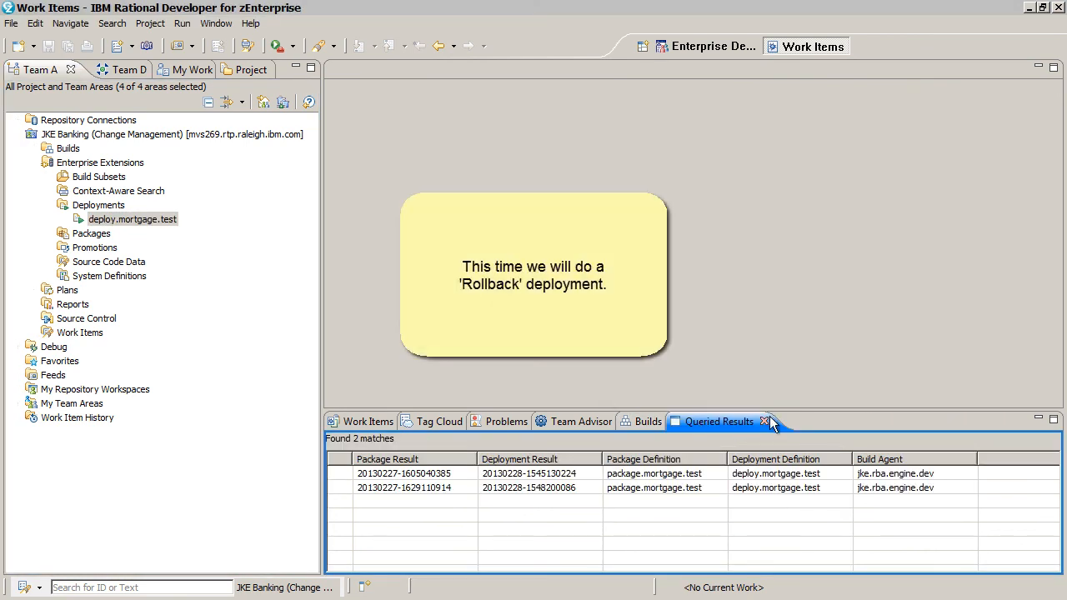
{"action": "right_click", "coordinate": [131, 218]}
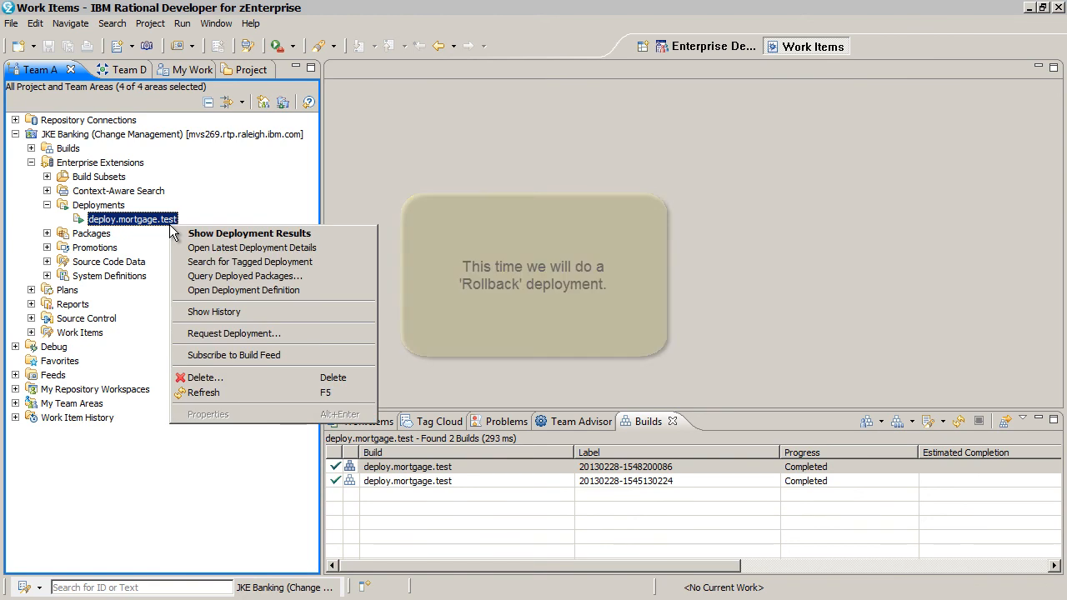
{"action": "mouse_move", "coordinate": [233, 334]}
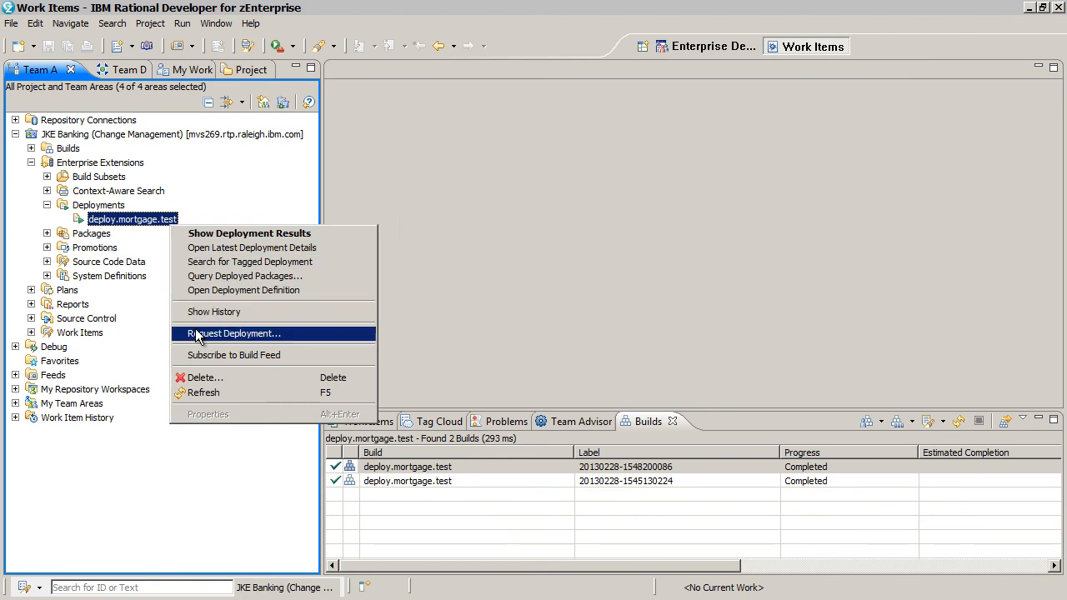
Step: Request a Rollback deployment for deploy.mortgage.test and submit it, adding a third completed build
{"action": "left_click", "coordinate": [235, 334]}
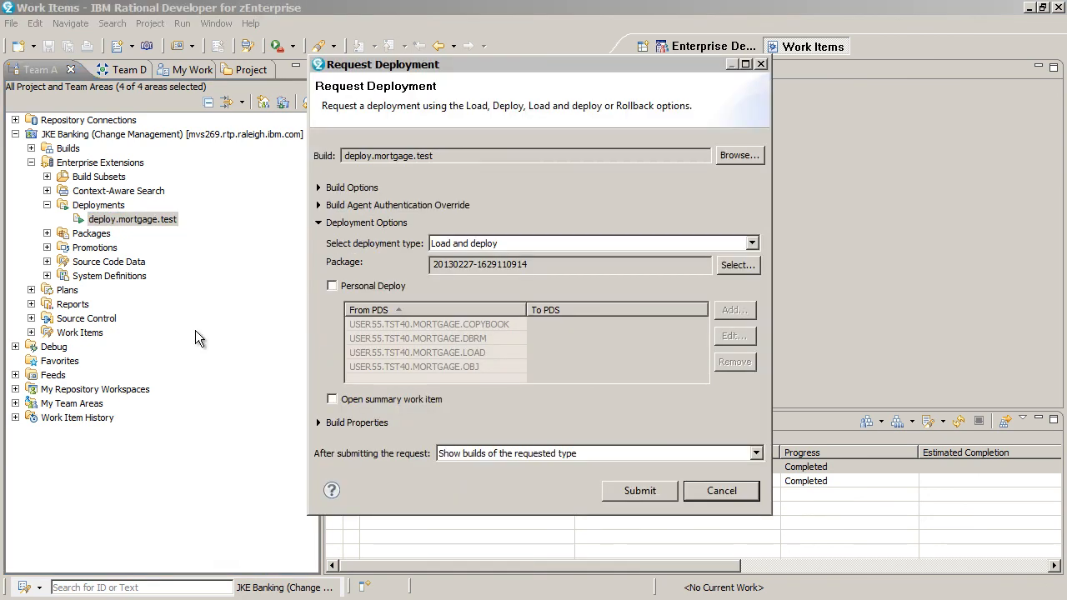
{"action": "mouse_move", "coordinate": [753, 254]}
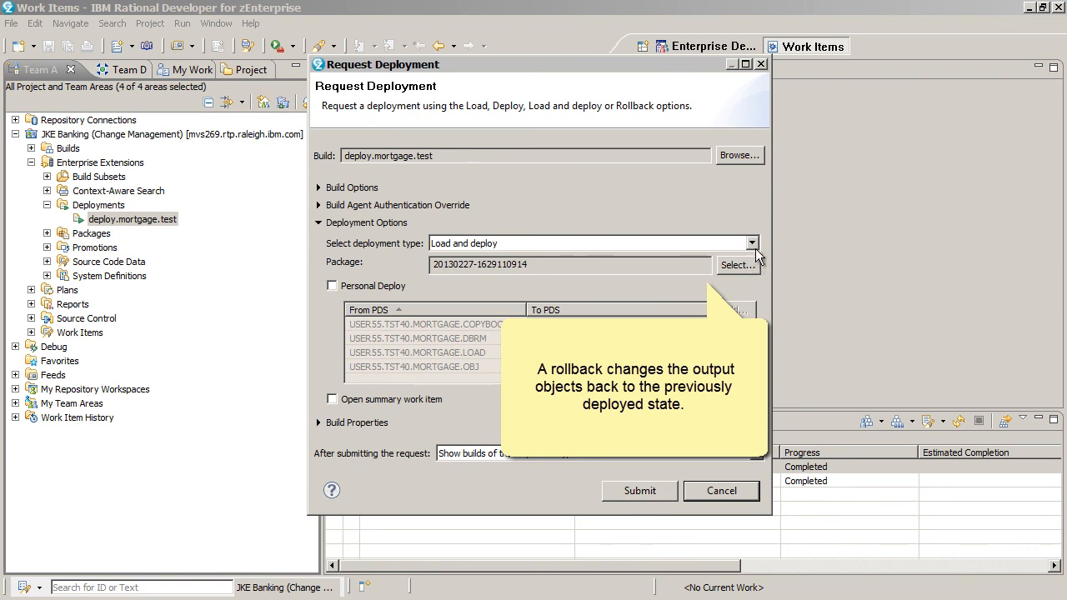
{"action": "left_click", "coordinate": [592, 243]}
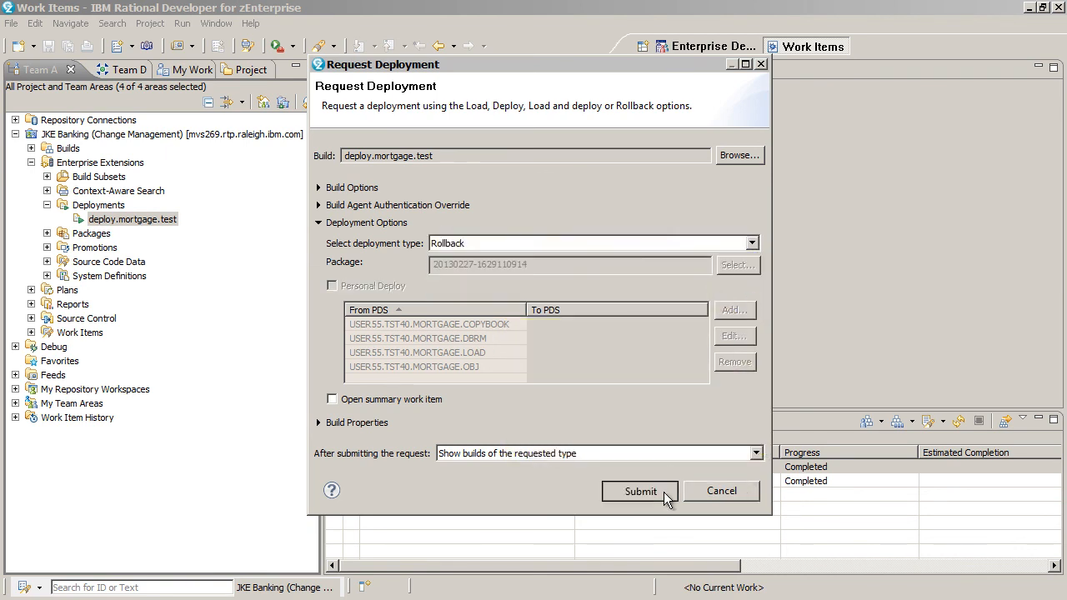
{"action": "left_click", "coordinate": [641, 490]}
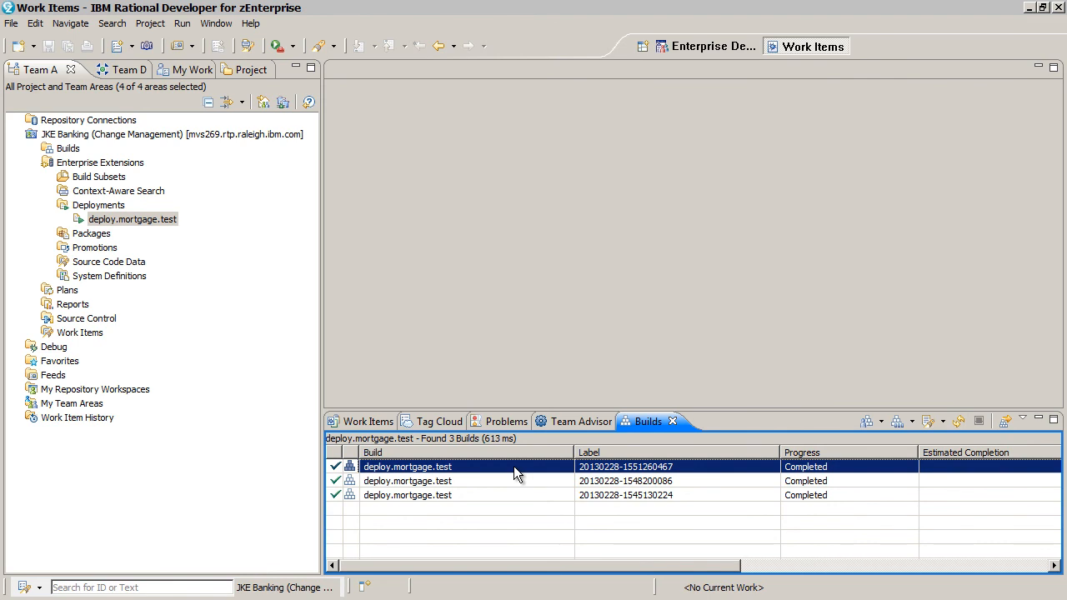
Step: Show the newest rollback build's Rollback Summary listing JKEMLIST as rolled back
{"action": "double_click", "coordinate": [406, 467]}
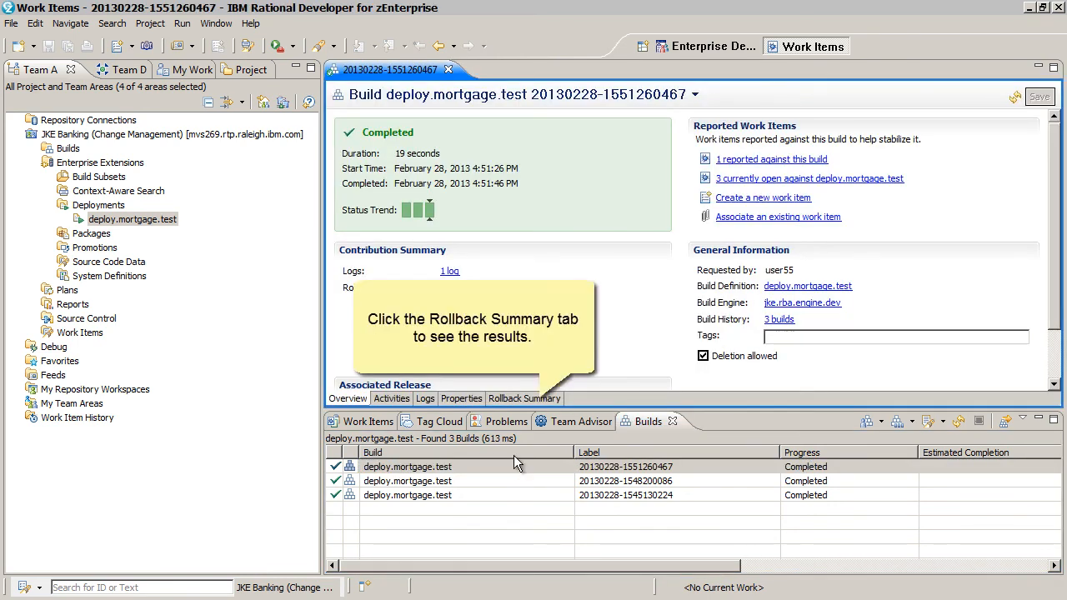
{"action": "left_click", "coordinate": [524, 396]}
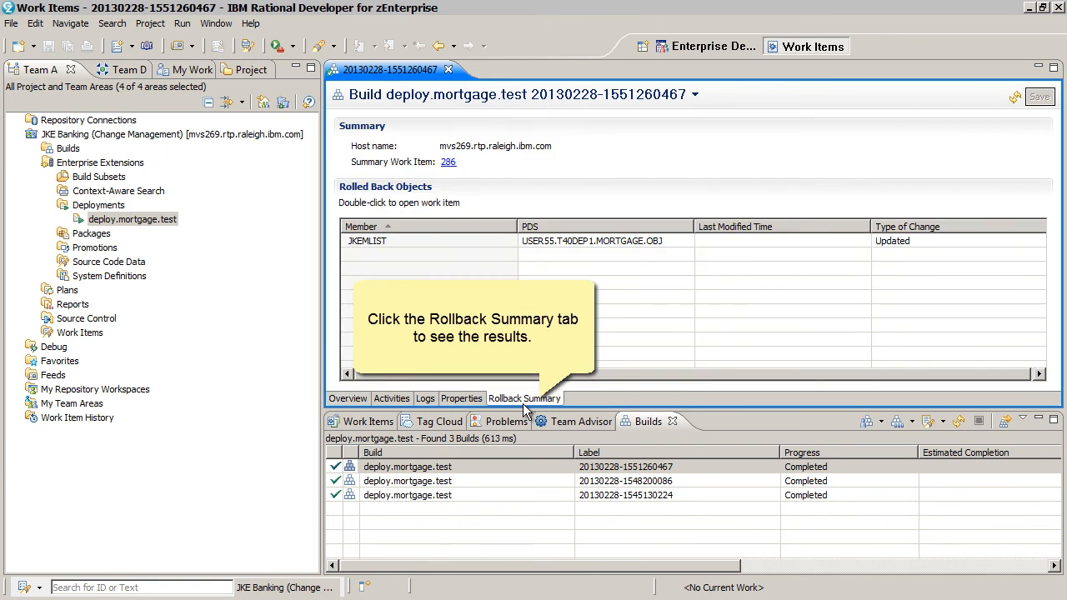